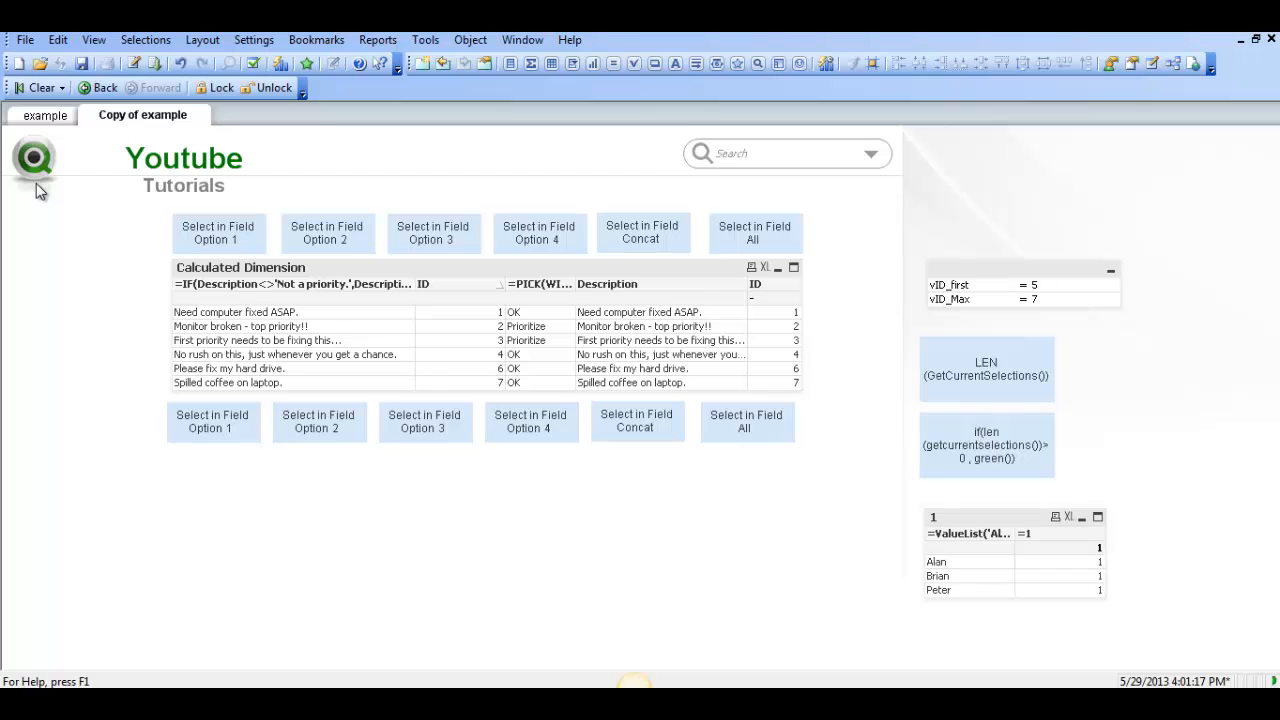
mouse_move(182, 460)
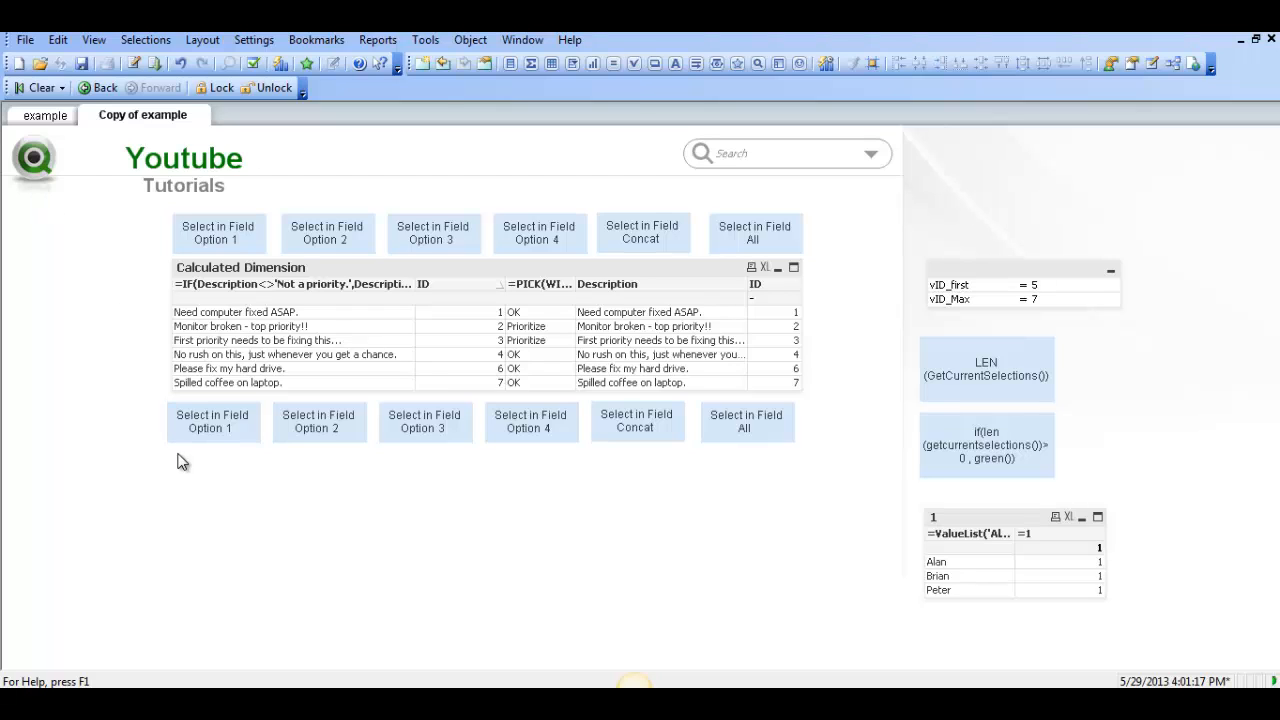
mouse_move(256, 276)
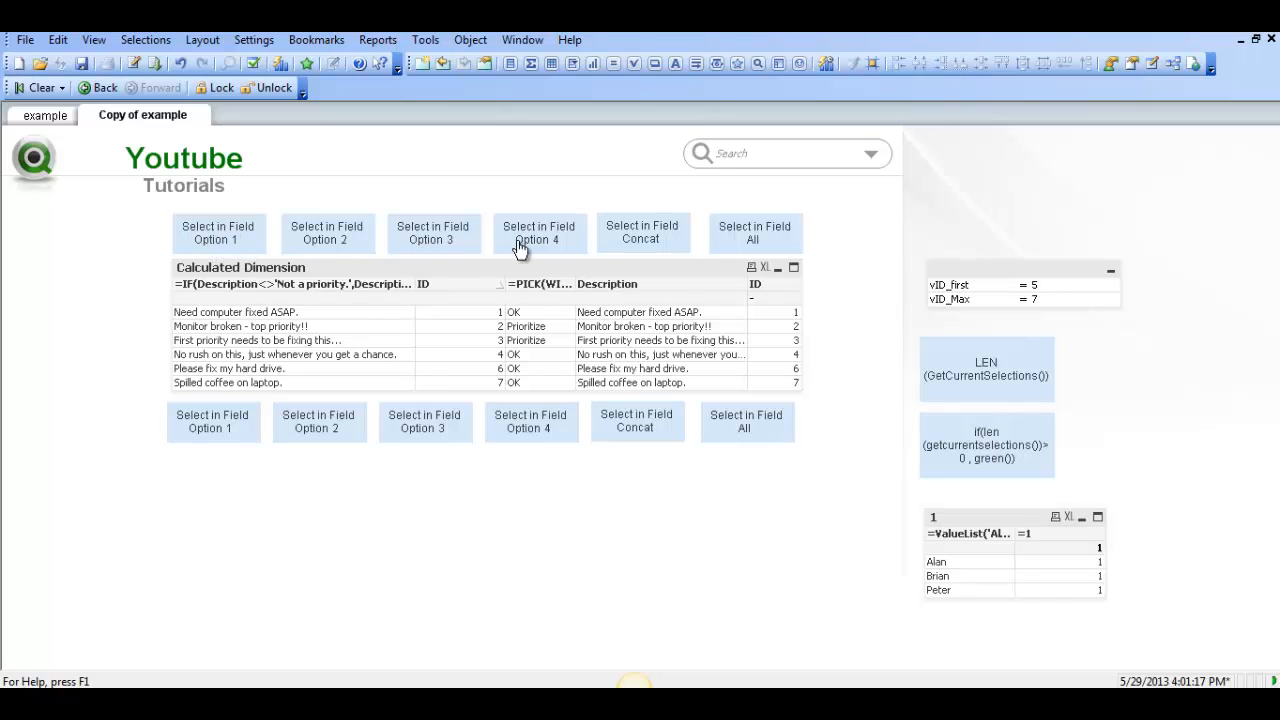
mouse_move(484, 228)
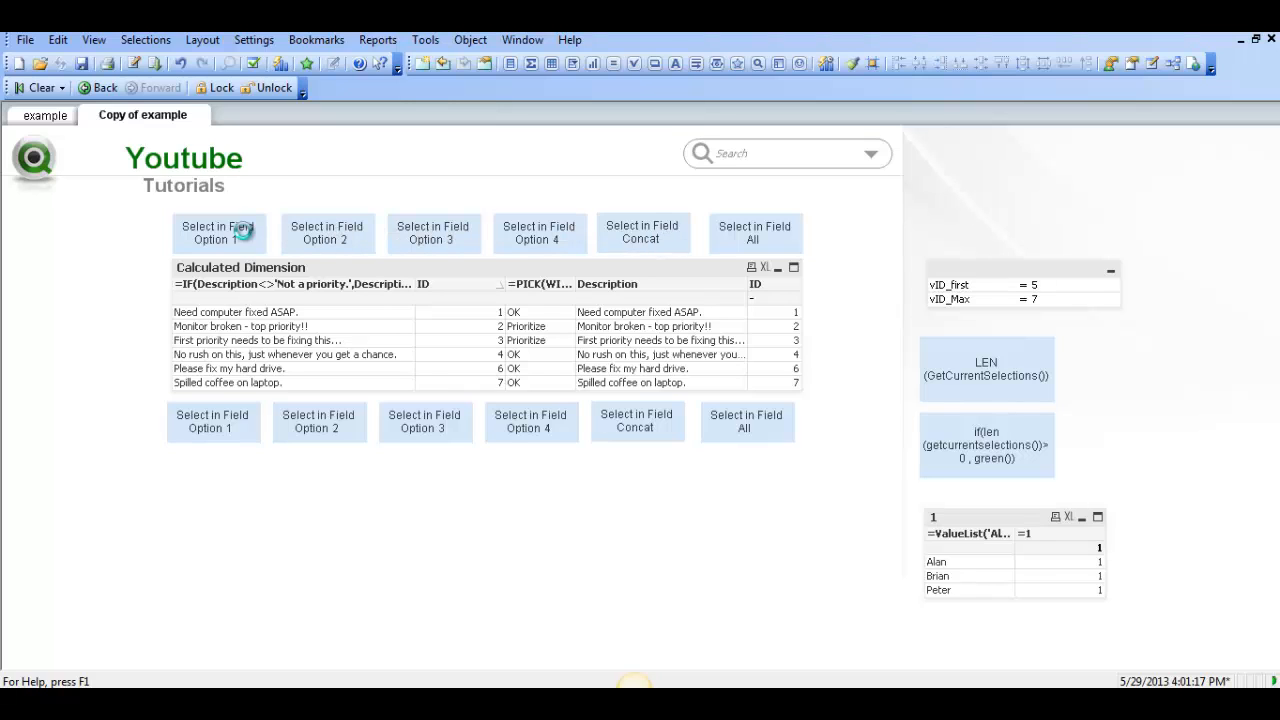
Bring up the properties of the Select in Field Option 1 text object
click(432, 232)
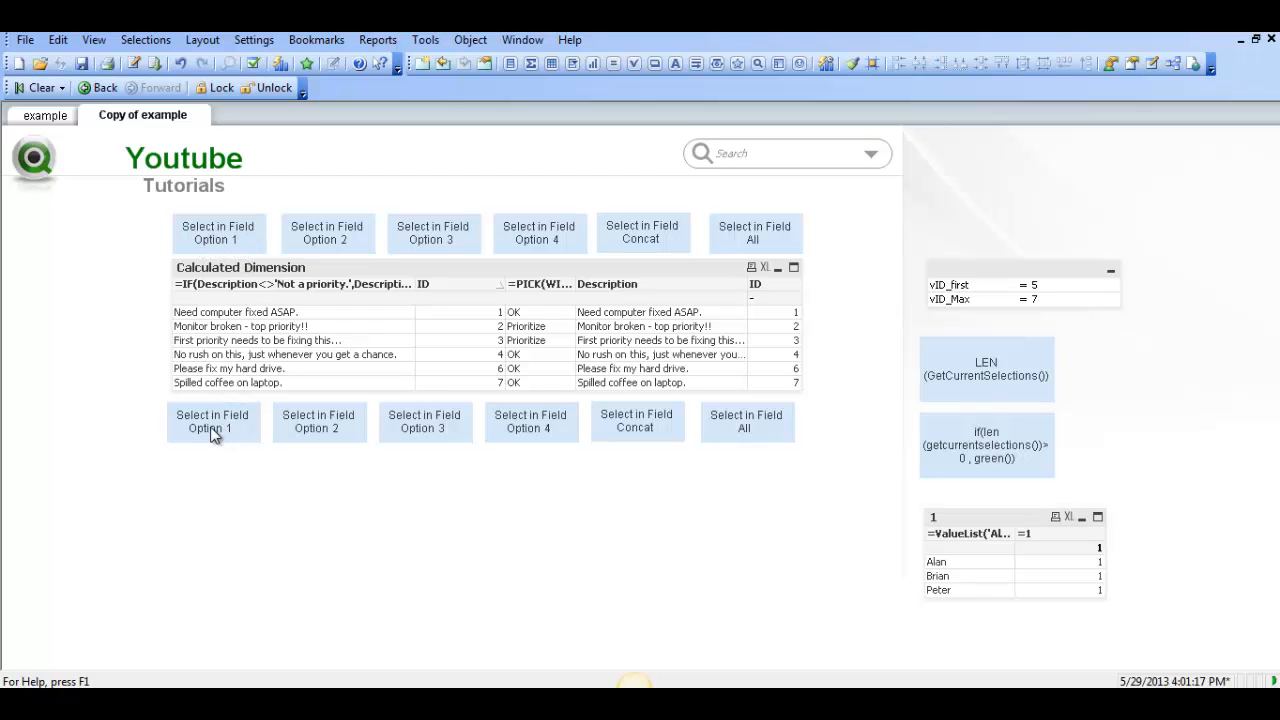
mouse_move(316, 430)
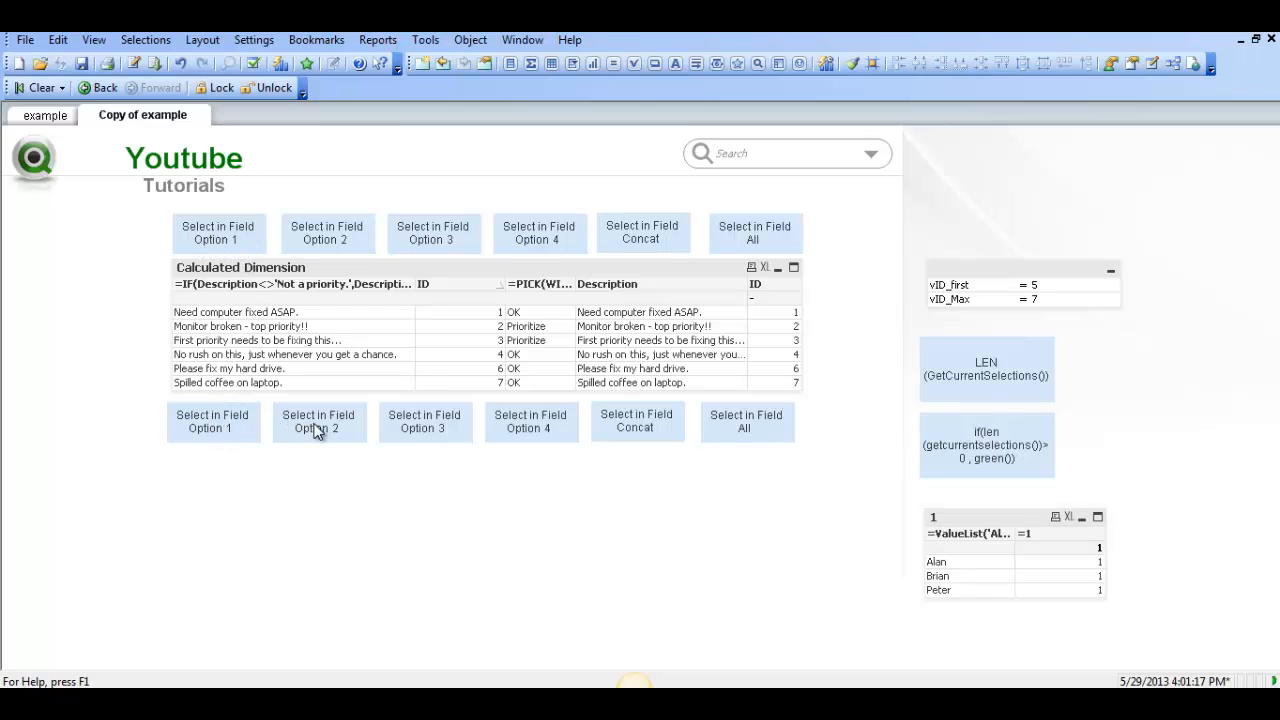
mouse_move(518, 436)
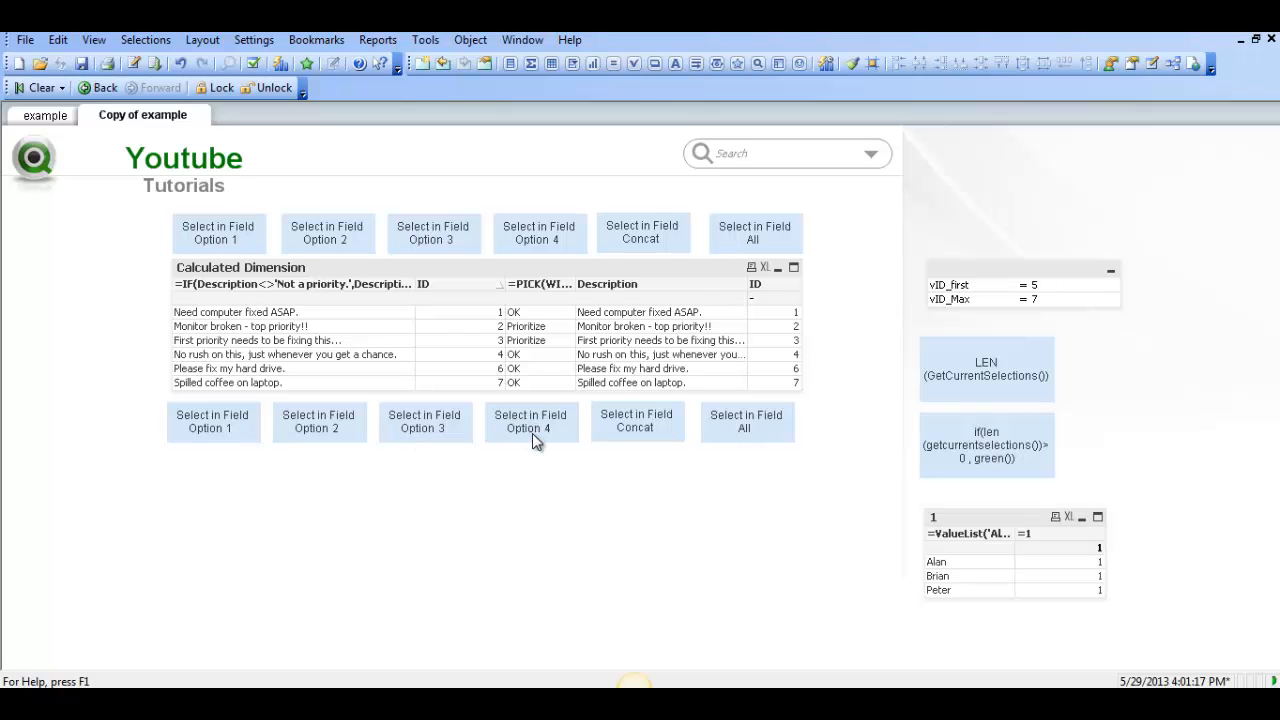
mouse_move(536, 444)
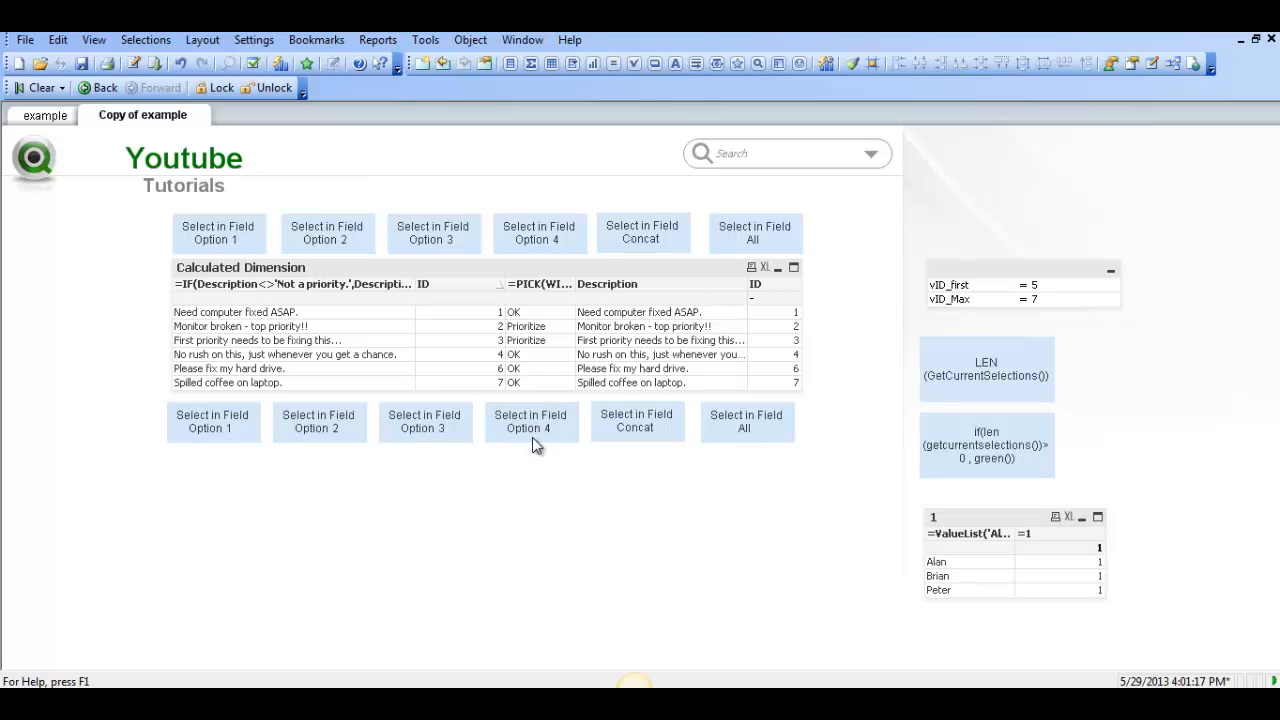
mouse_move(508, 444)
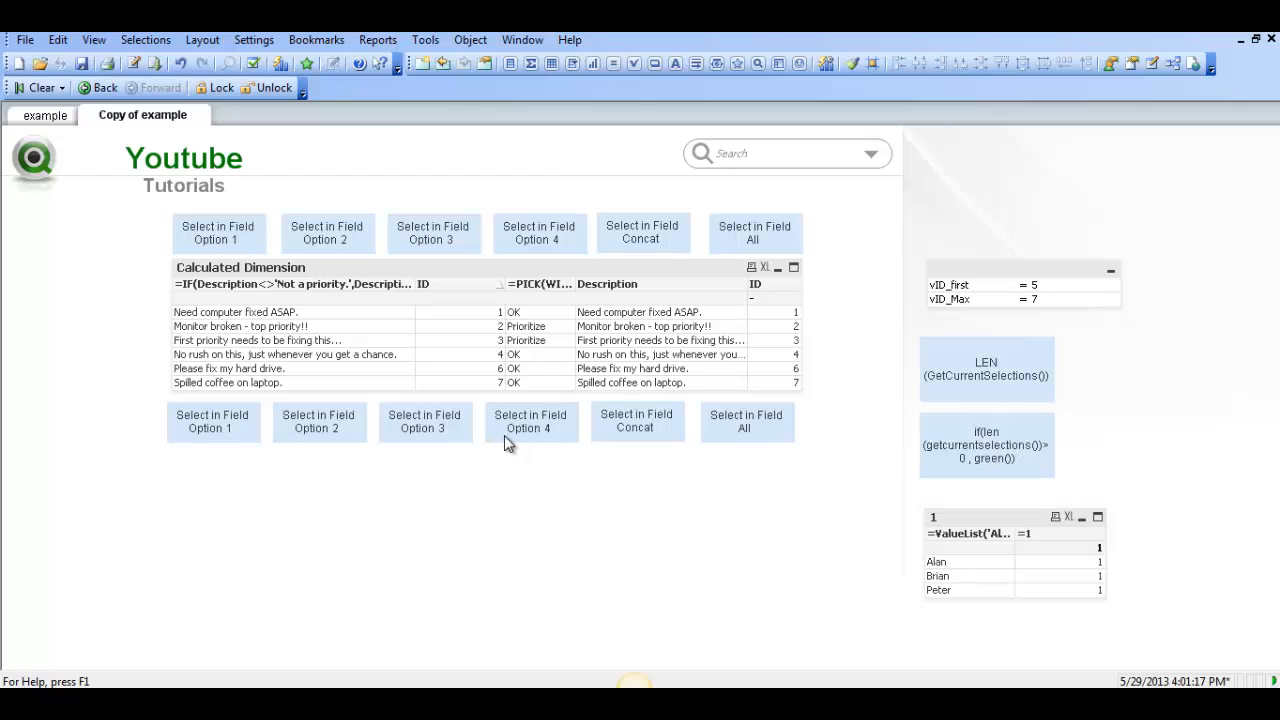
mouse_move(532, 408)
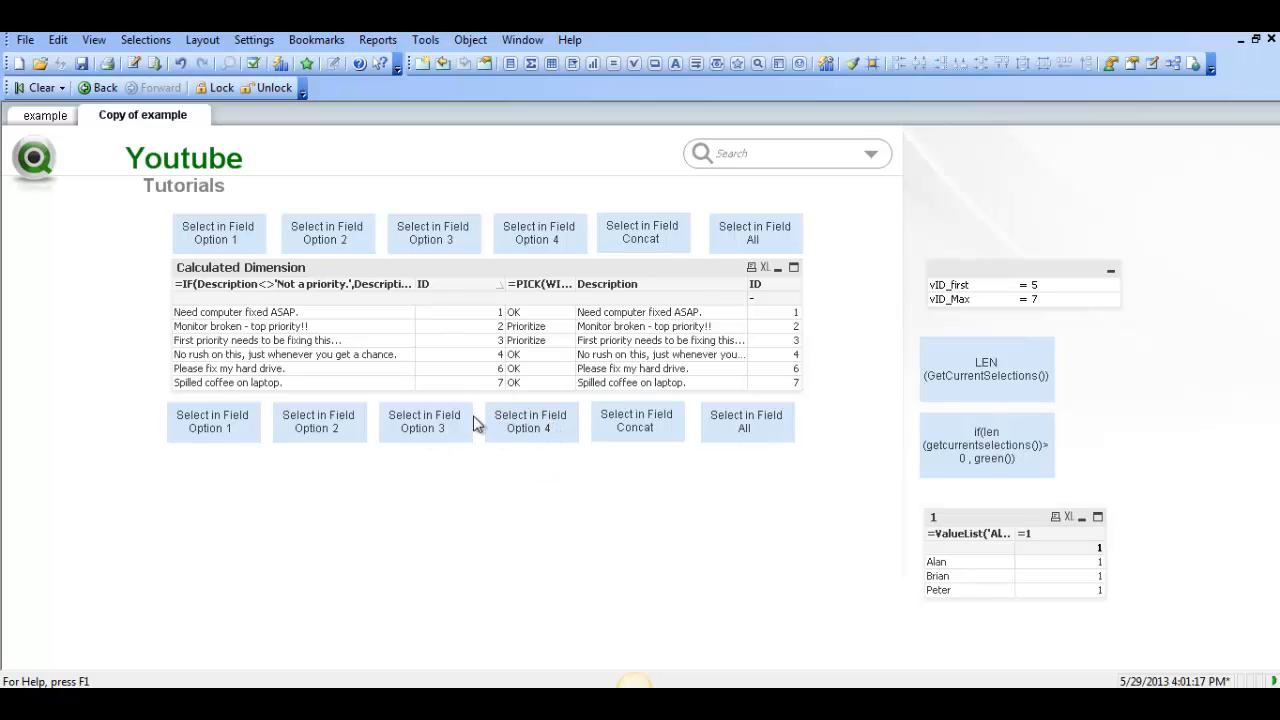
mouse_move(218, 404)
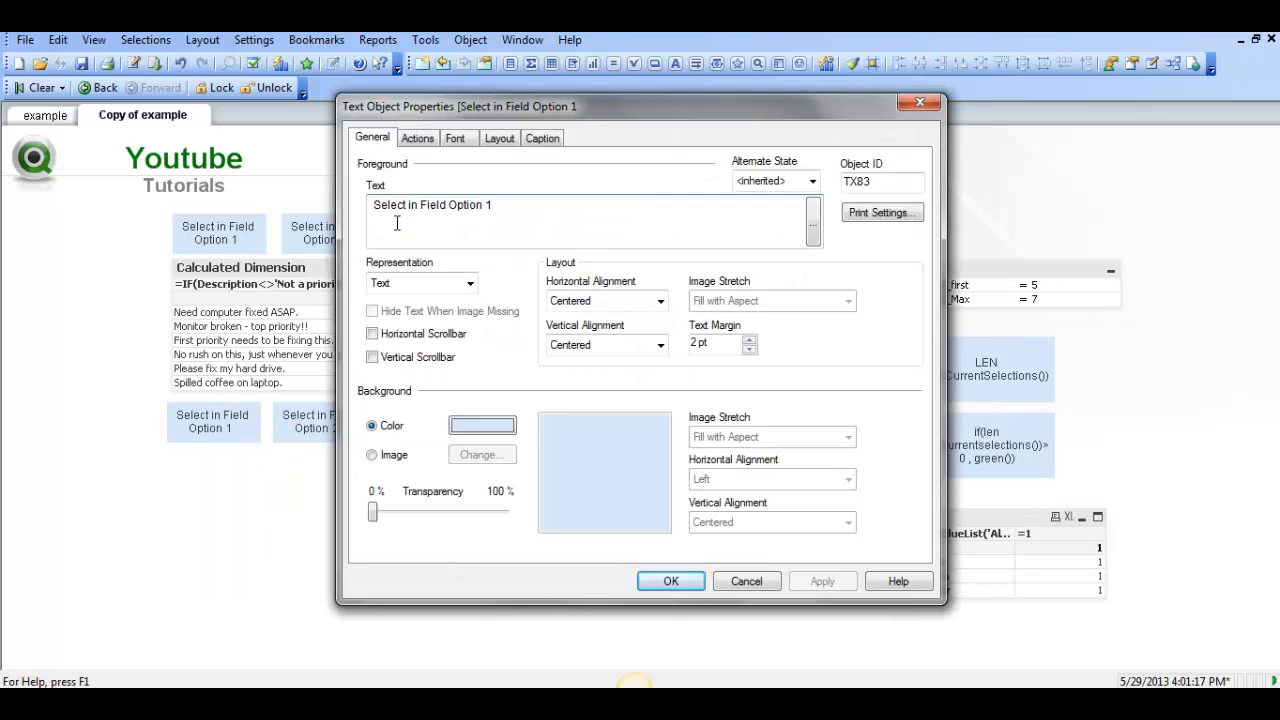
Add a Select in Field action on field ID with search string ='1'
click(416, 138)
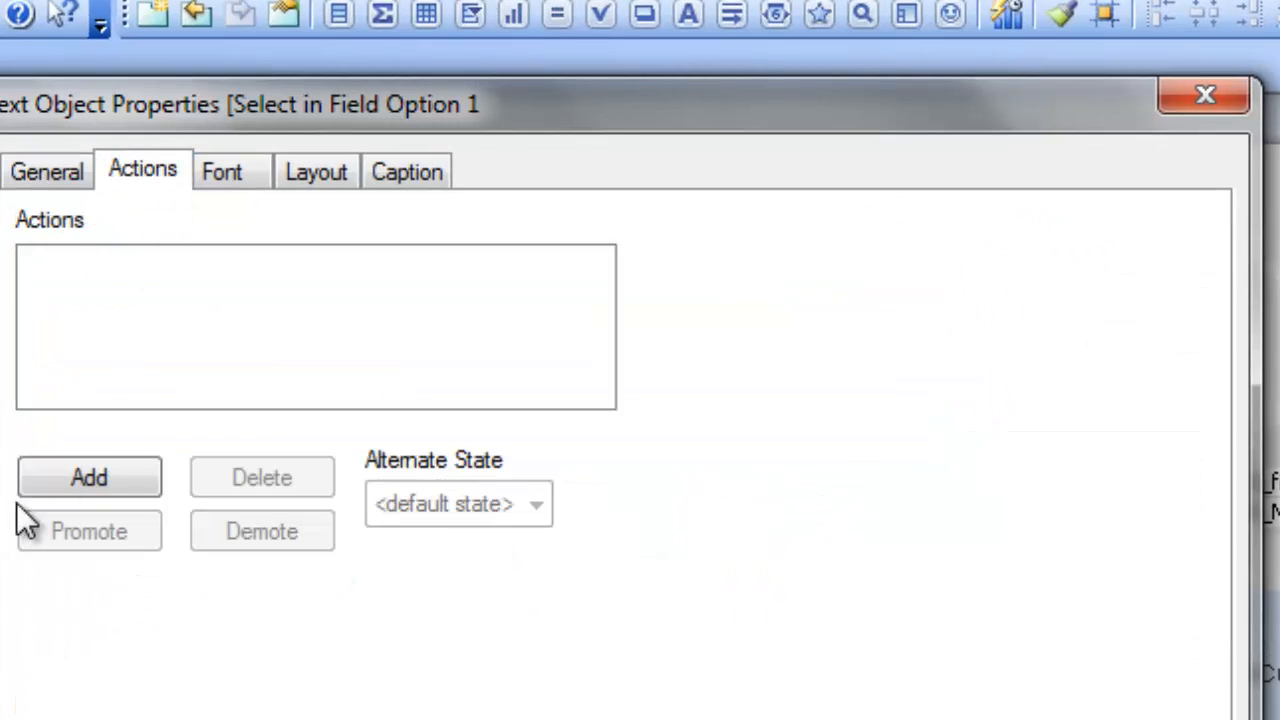
click(88, 476)
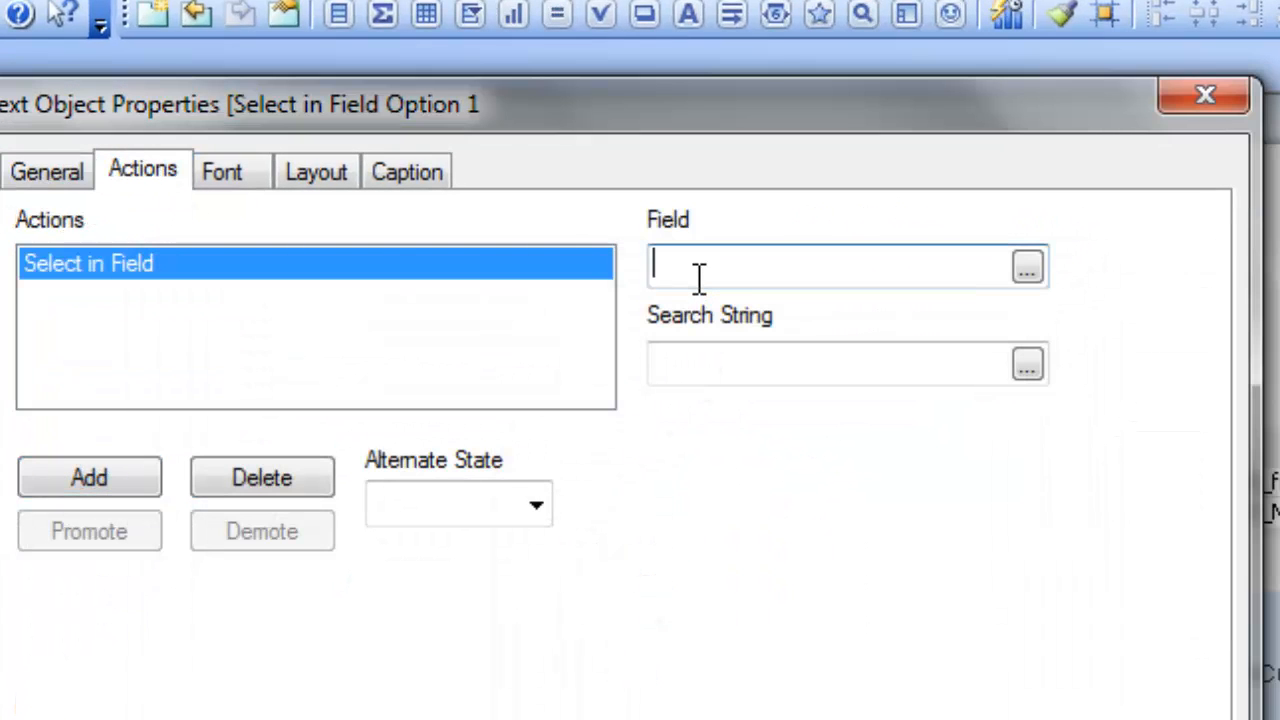
text(ID)
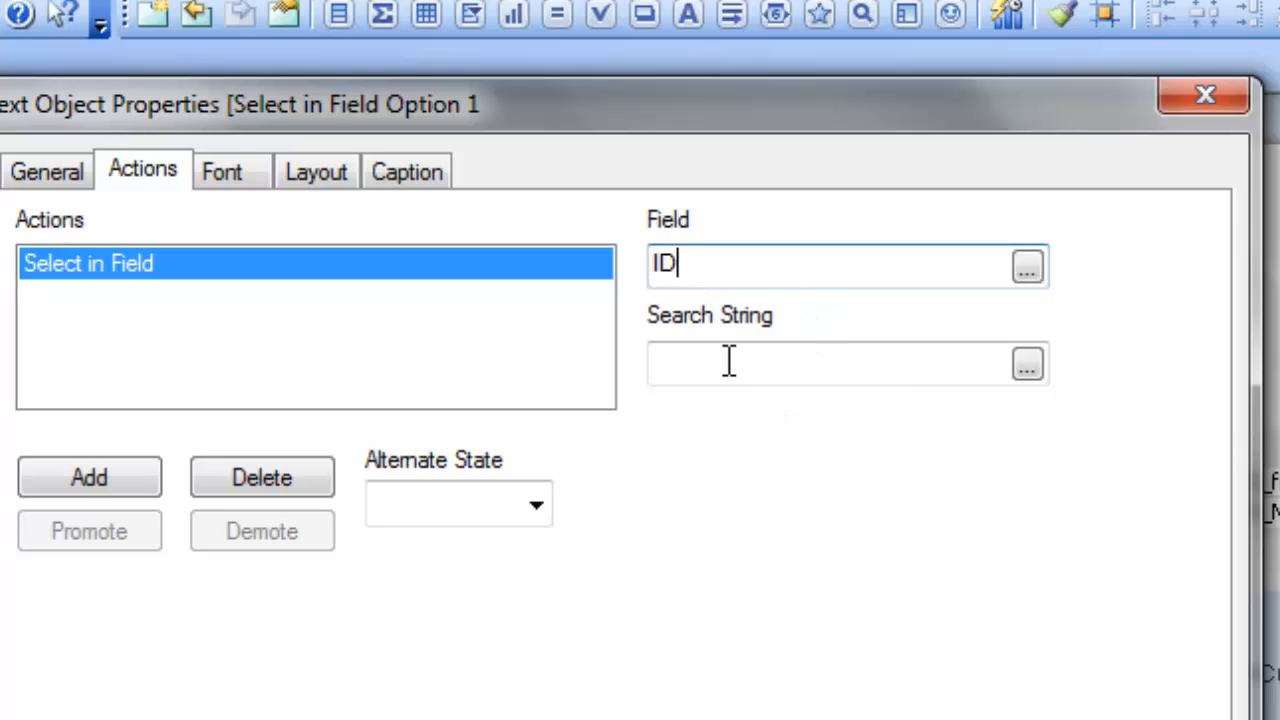
text(='1)
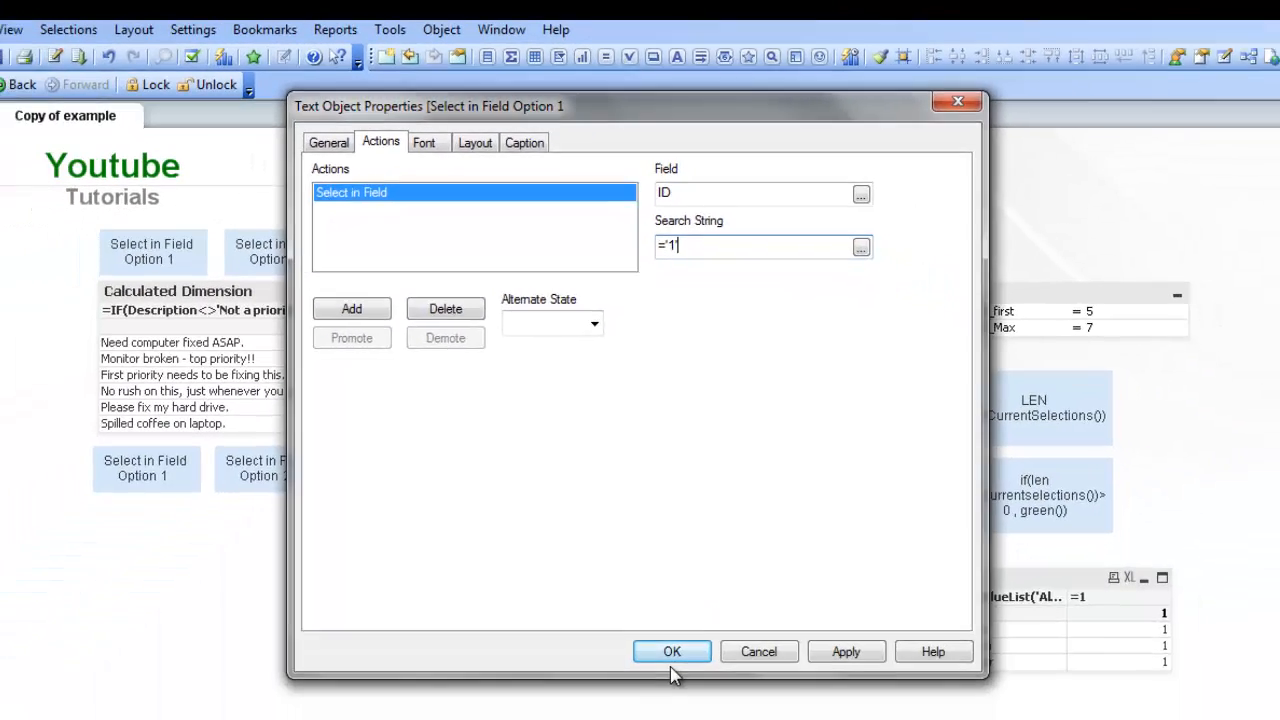
click(672, 652)
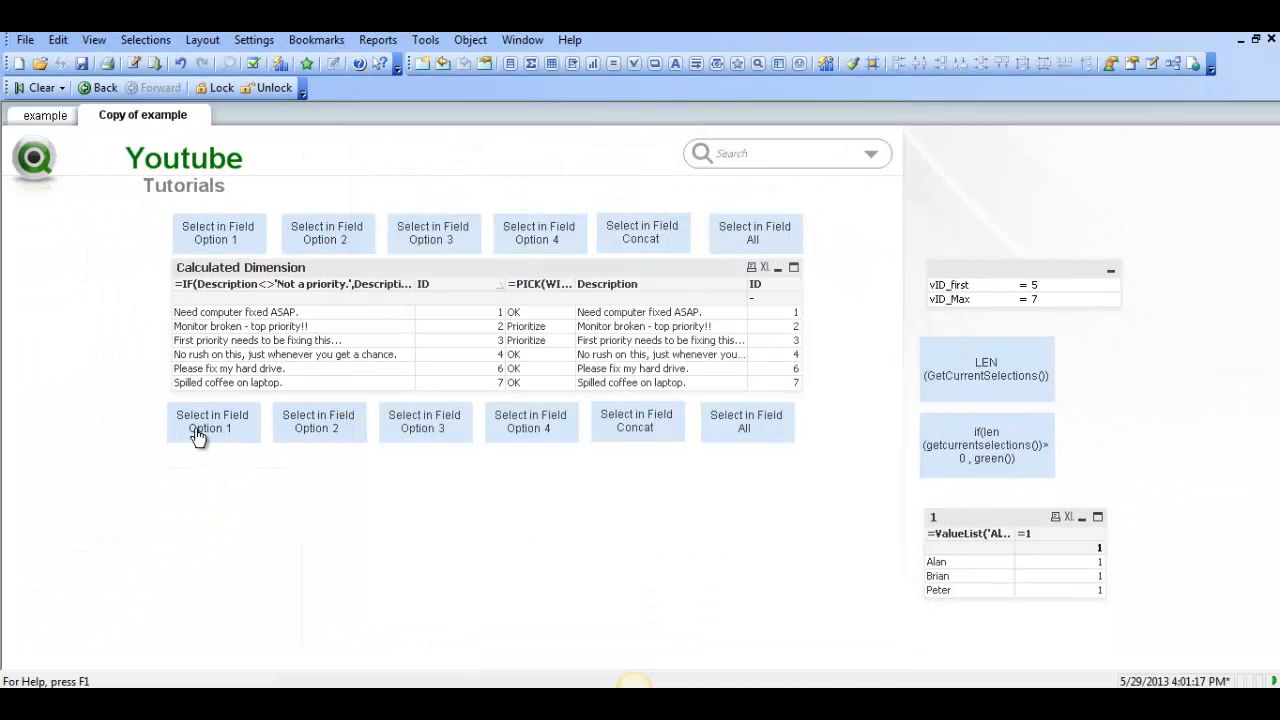
click(212, 420)
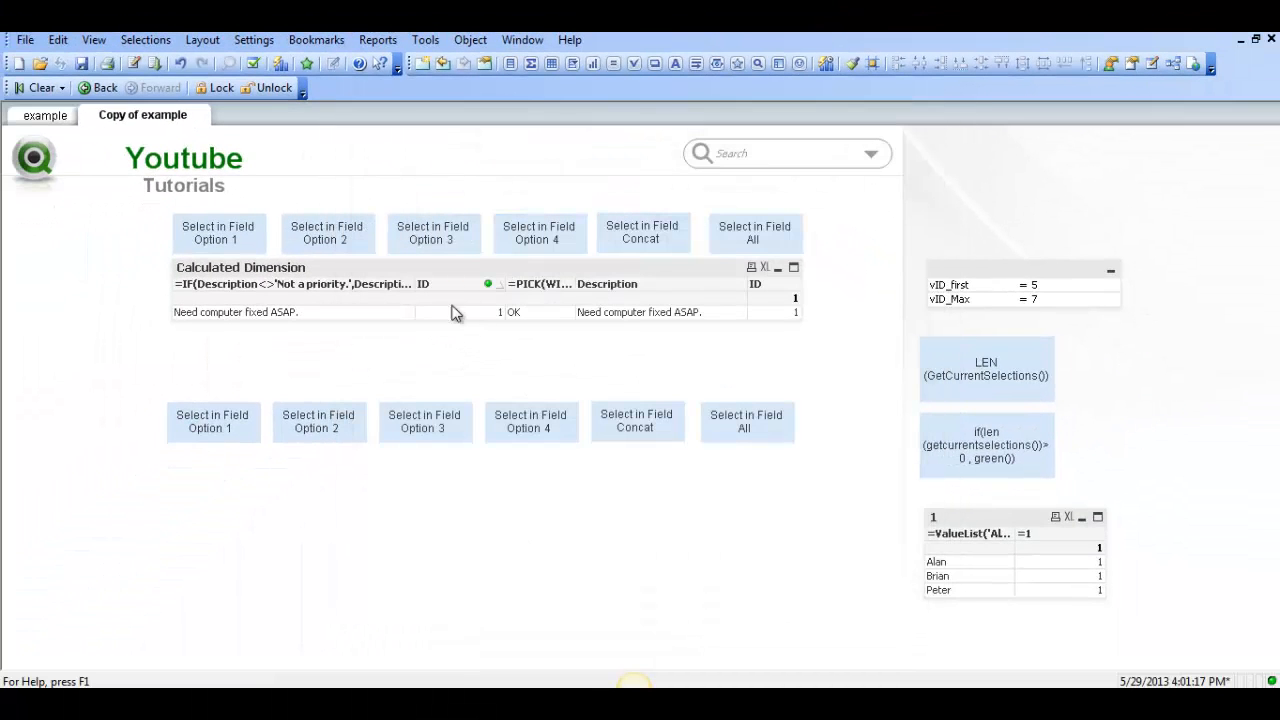
mouse_move(476, 316)
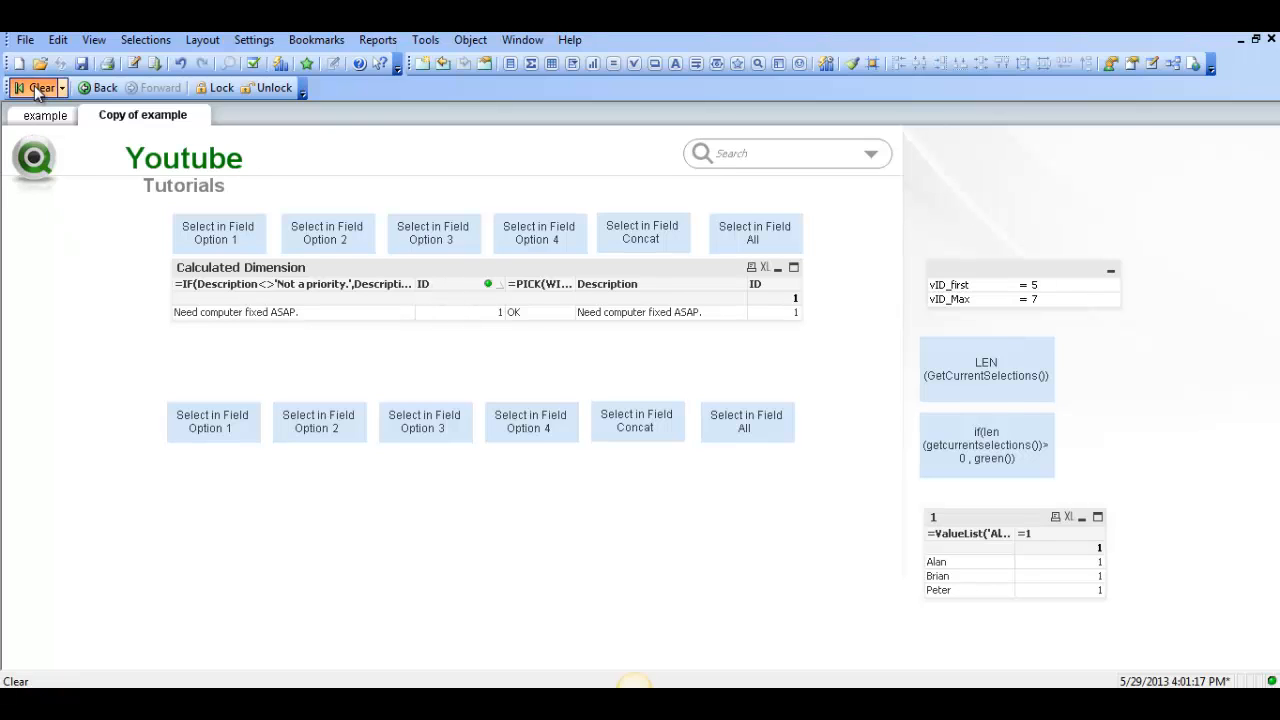
click(38, 88)
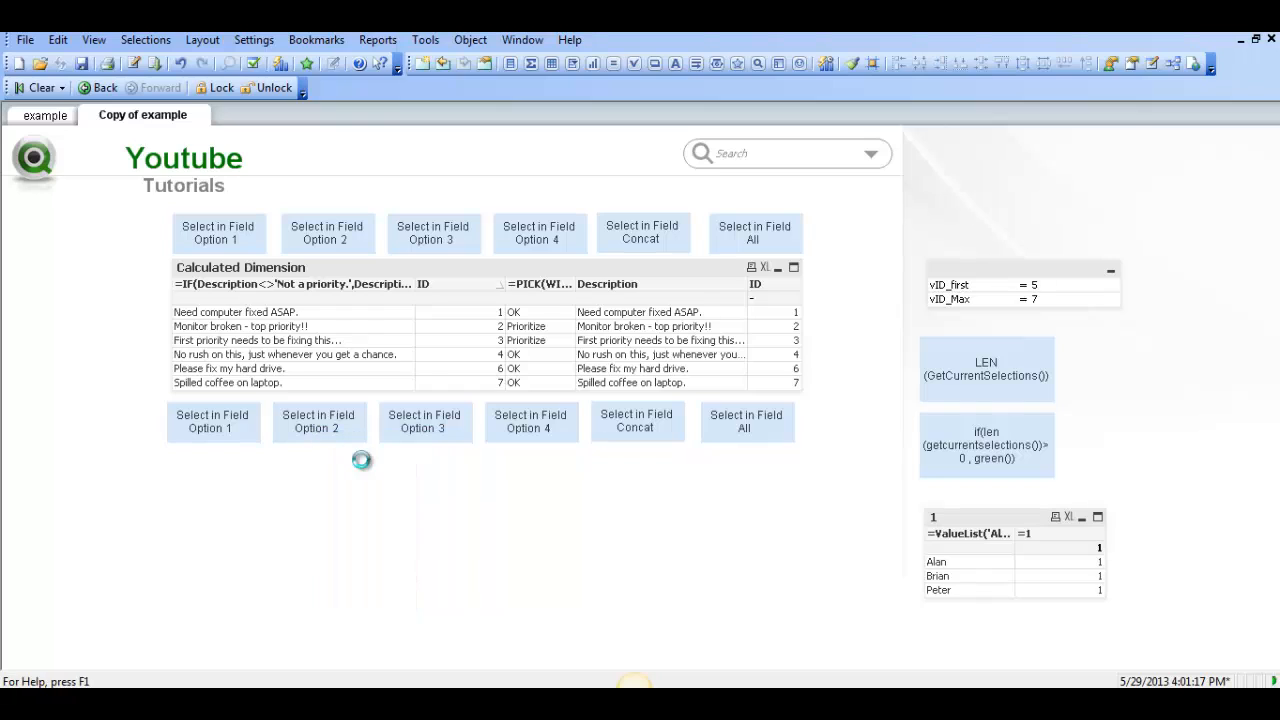
Add a Select in Field action on ID with search string ='1' to Option 2
click(84, 336)
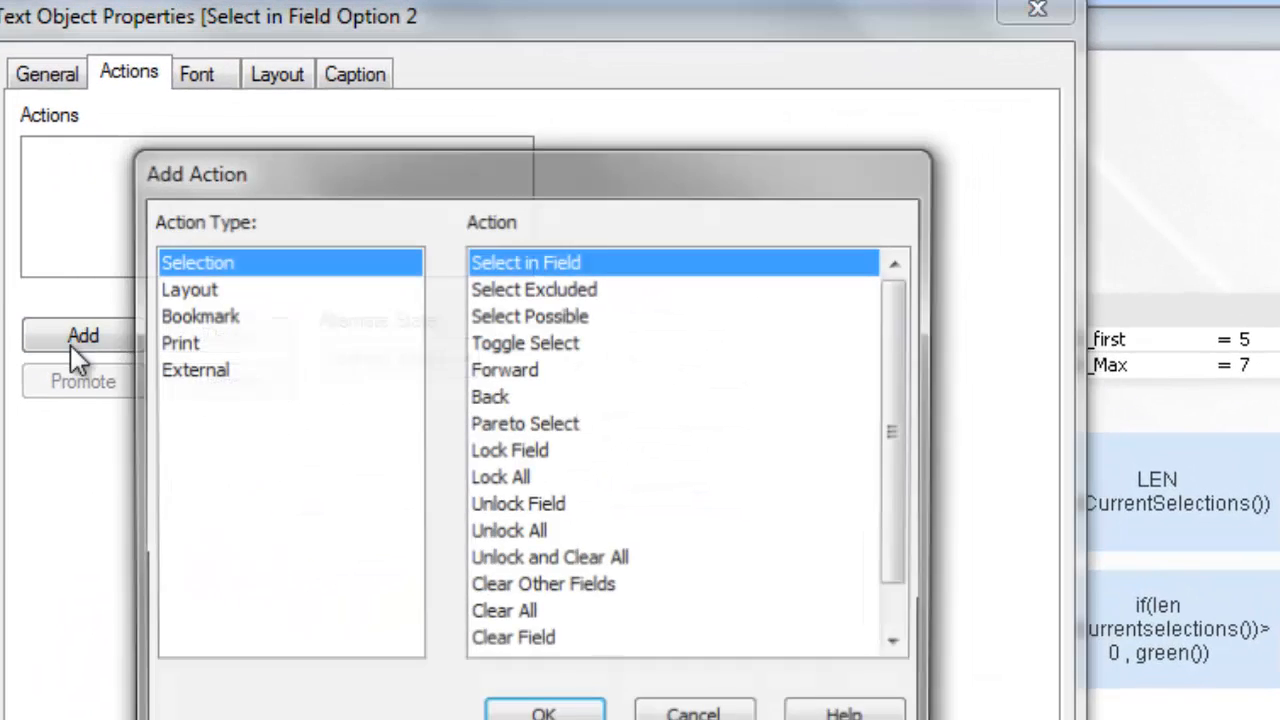
click(544, 712)
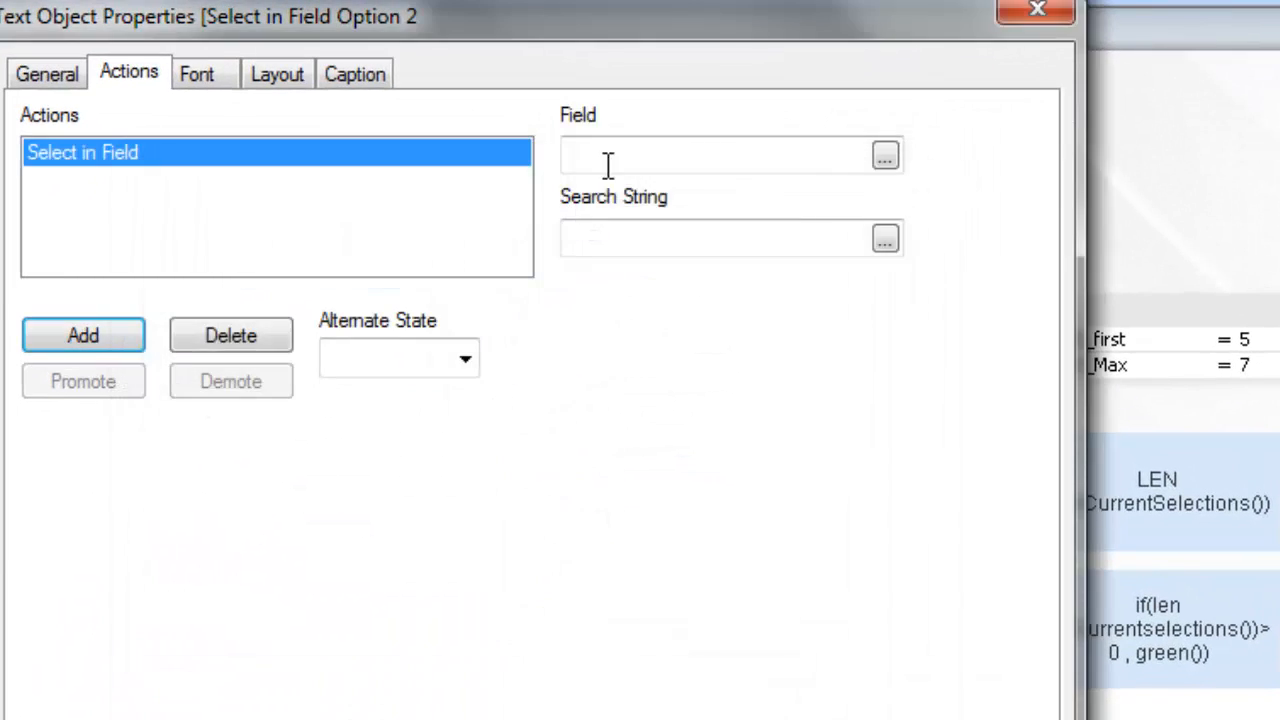
text(ID)
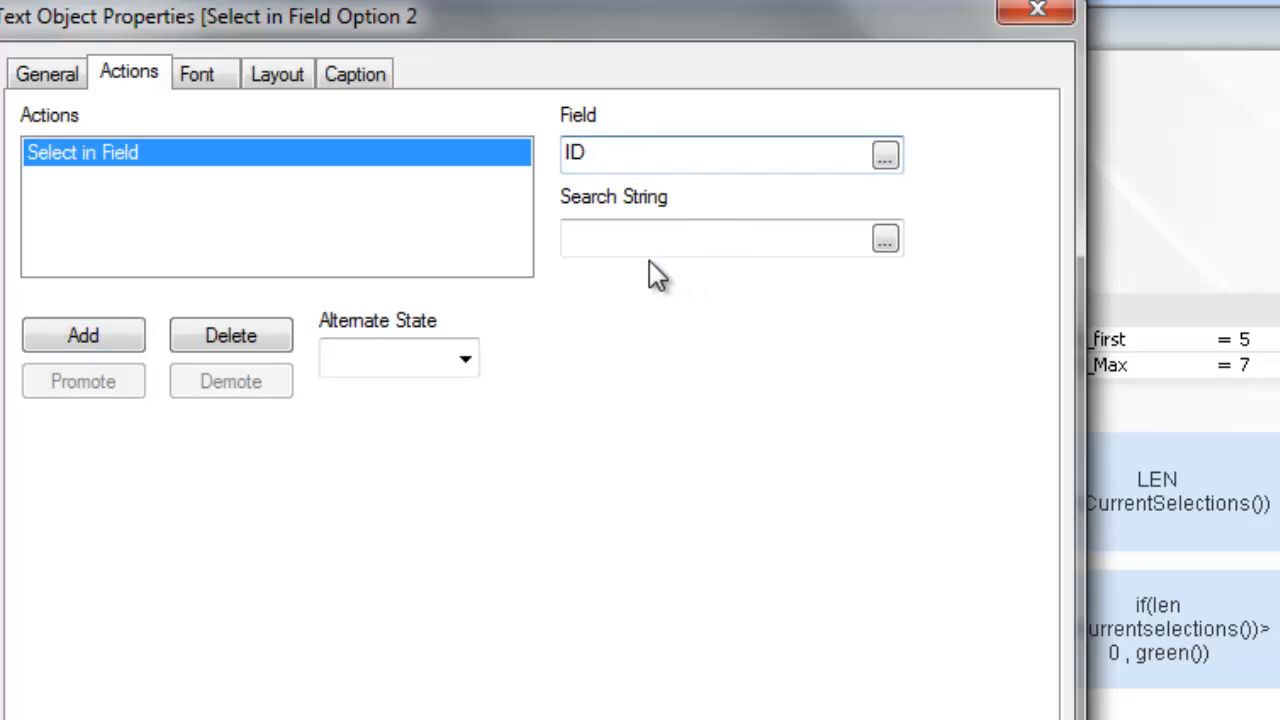
text(=)
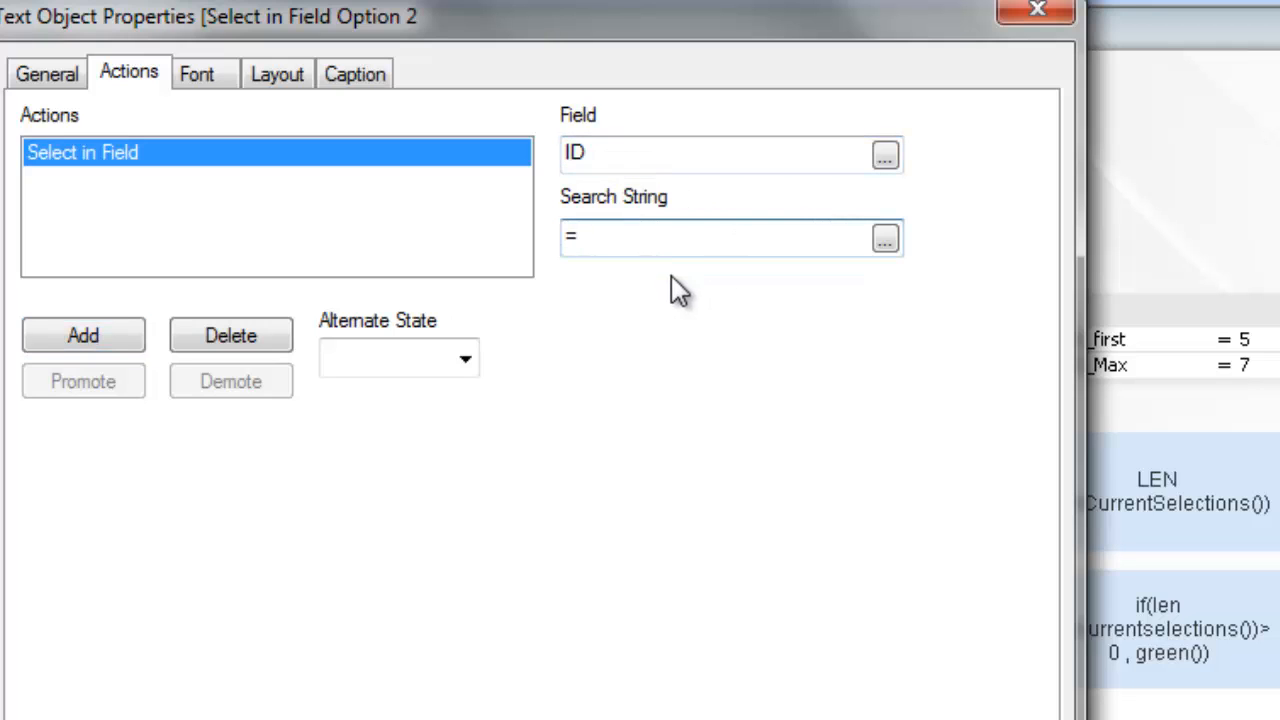
text('1')
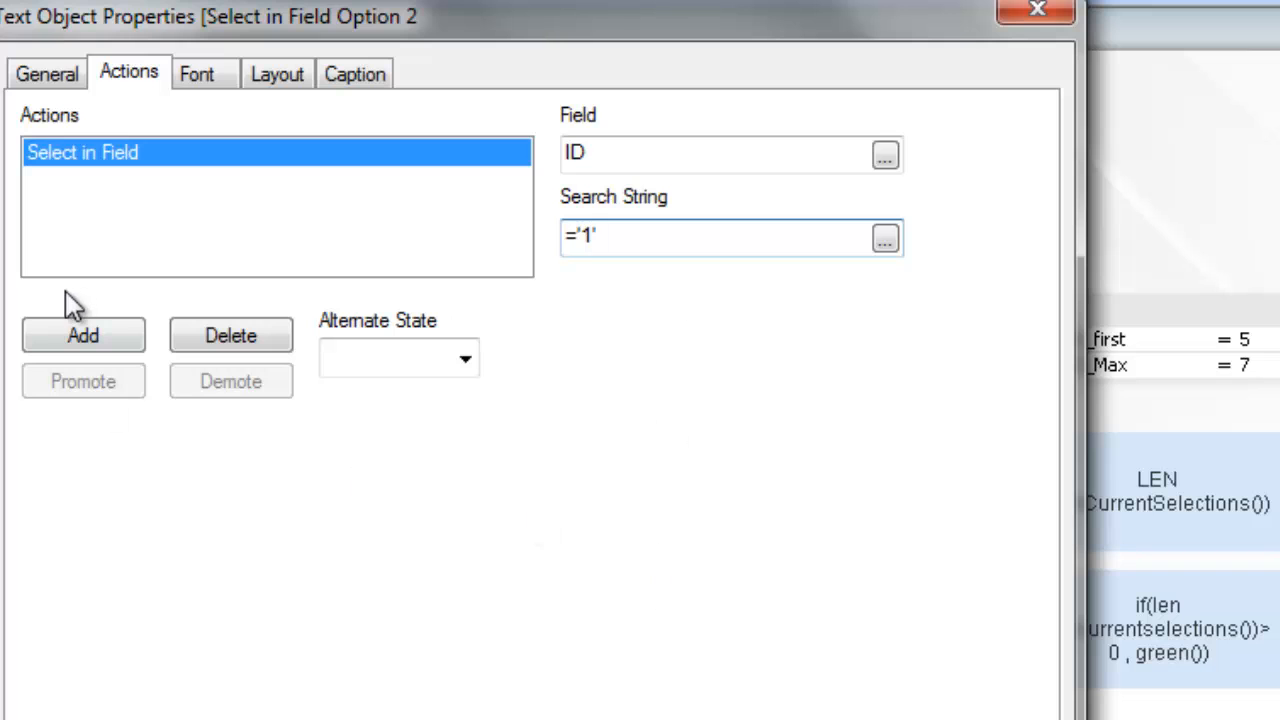
Add a second Toggle Select action on field ID with its search string begun with =
click(84, 336)
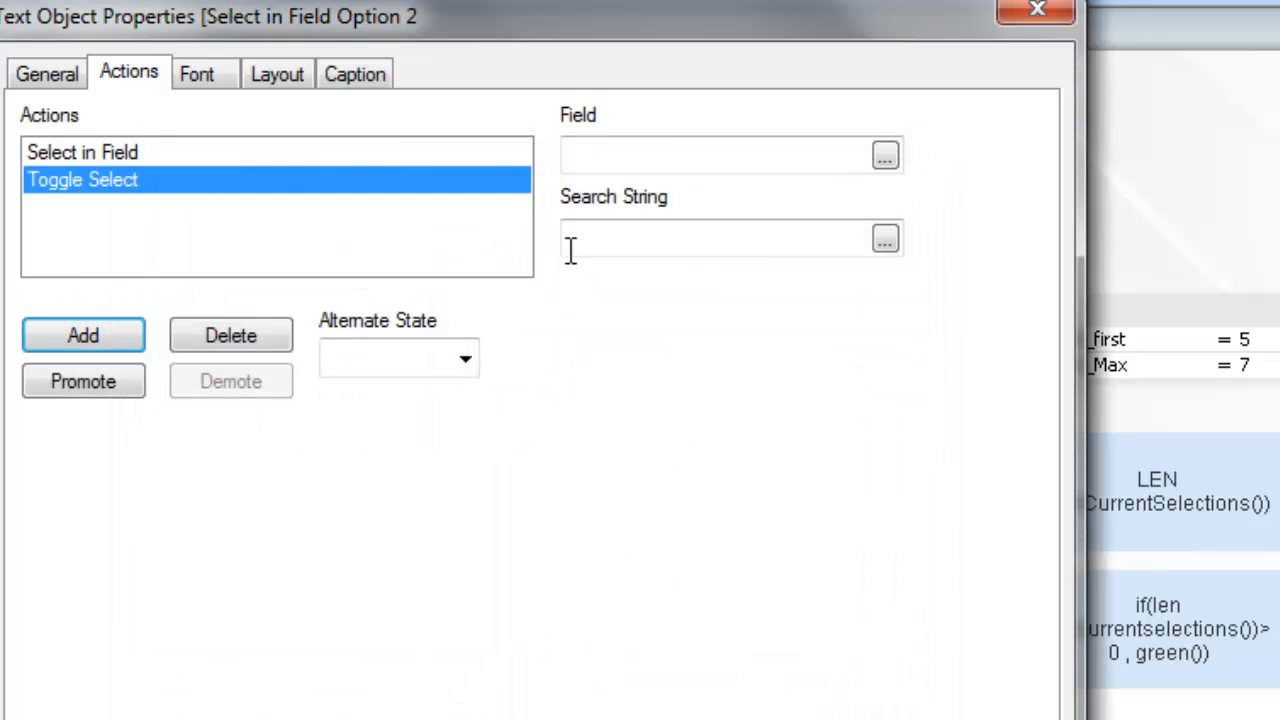
text(ID)
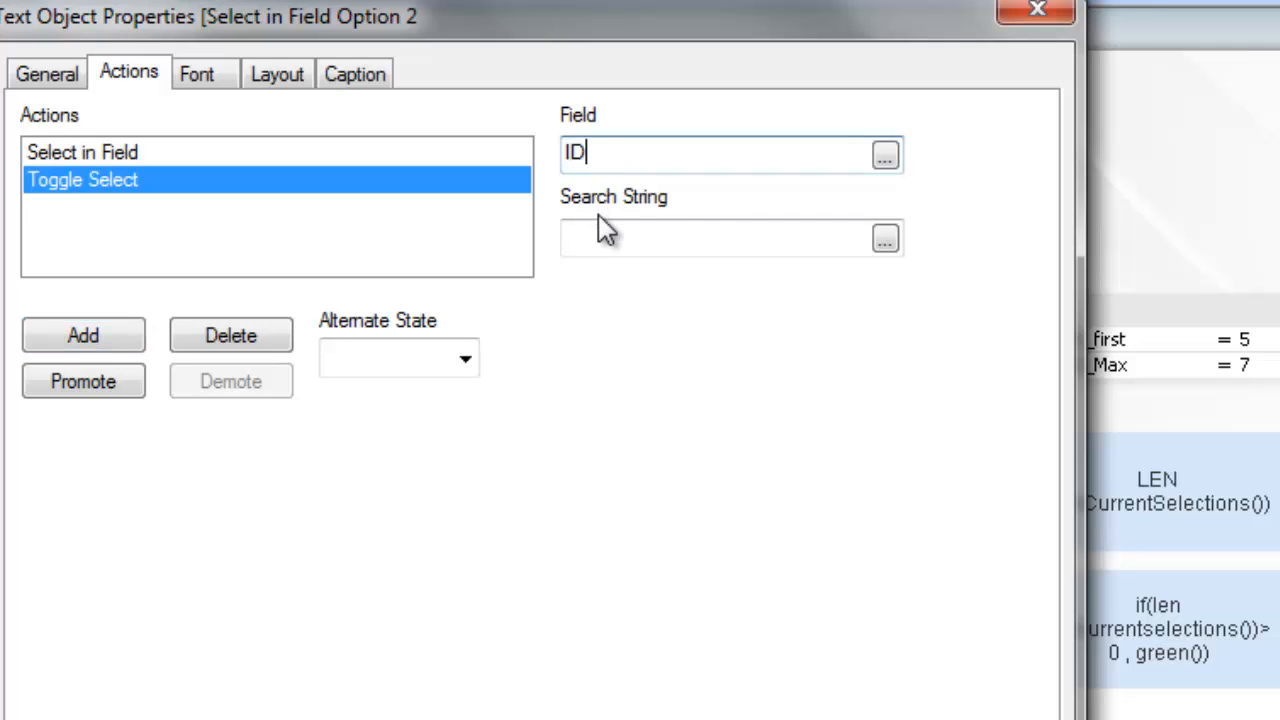
click(716, 238)
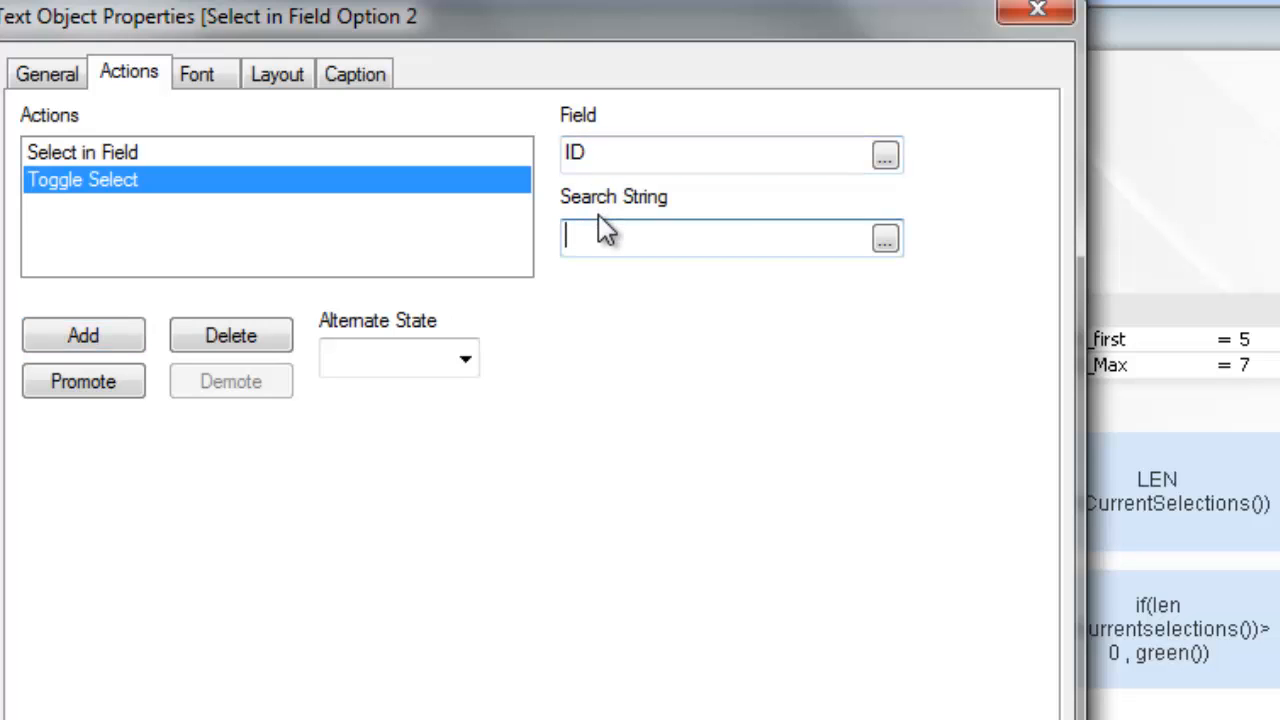
text(=)
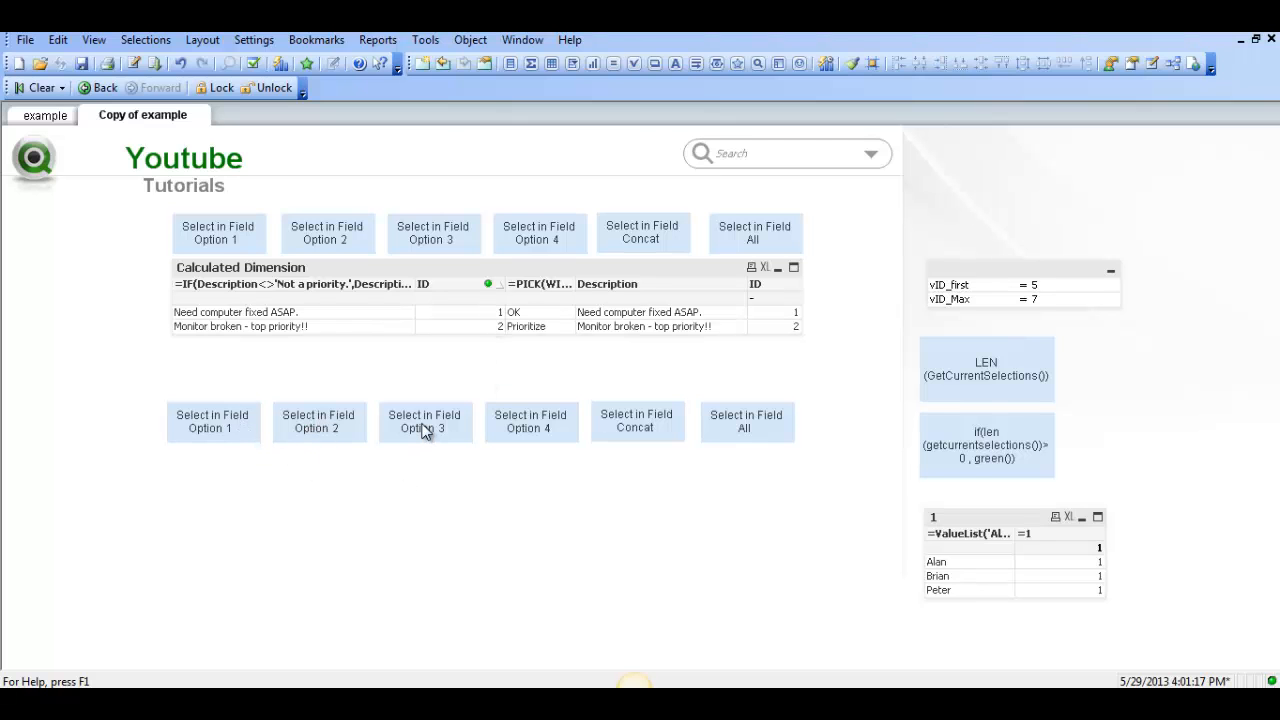
Give the Option 3 button a Select in Field action on field ID
double_click(424, 420)
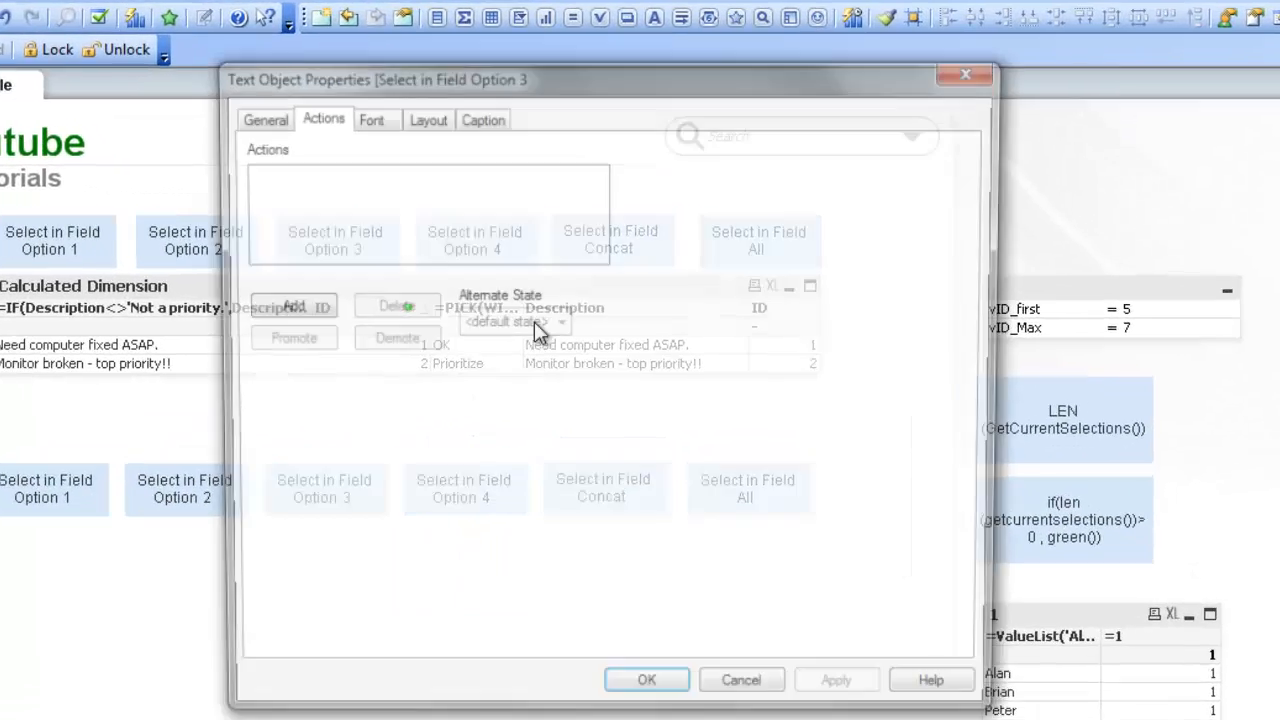
click(292, 306)
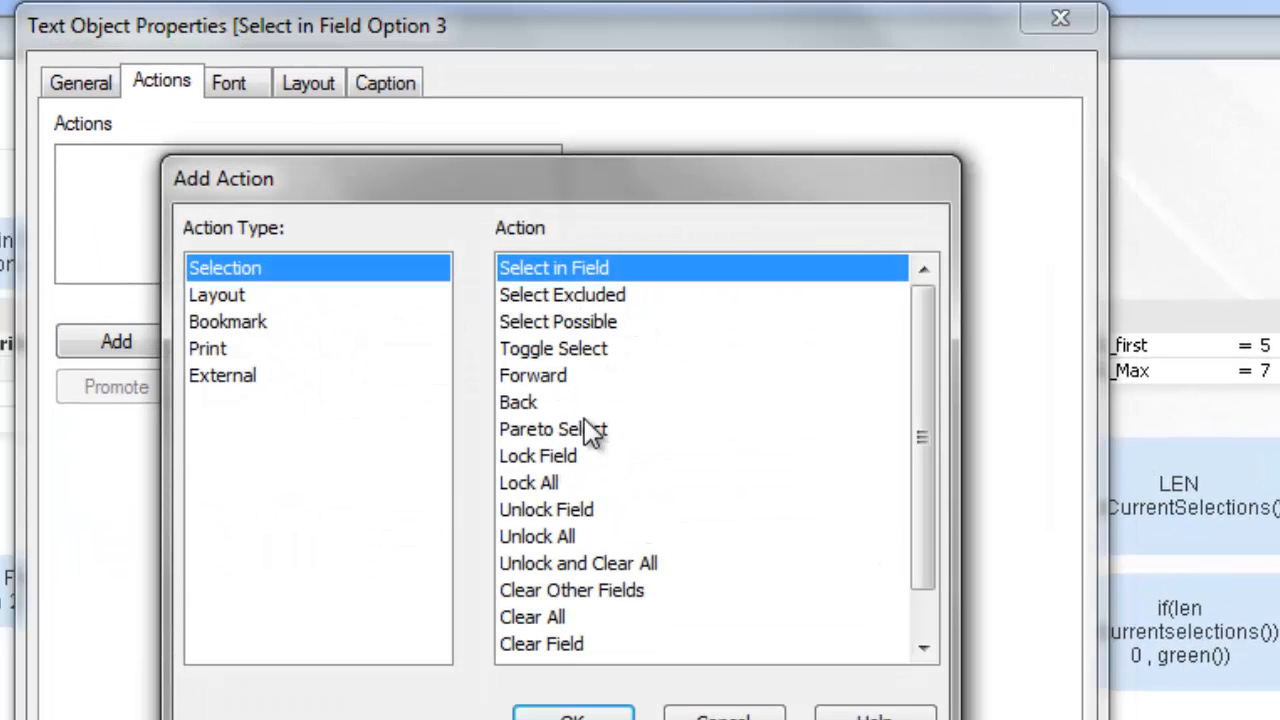
click(572, 716)
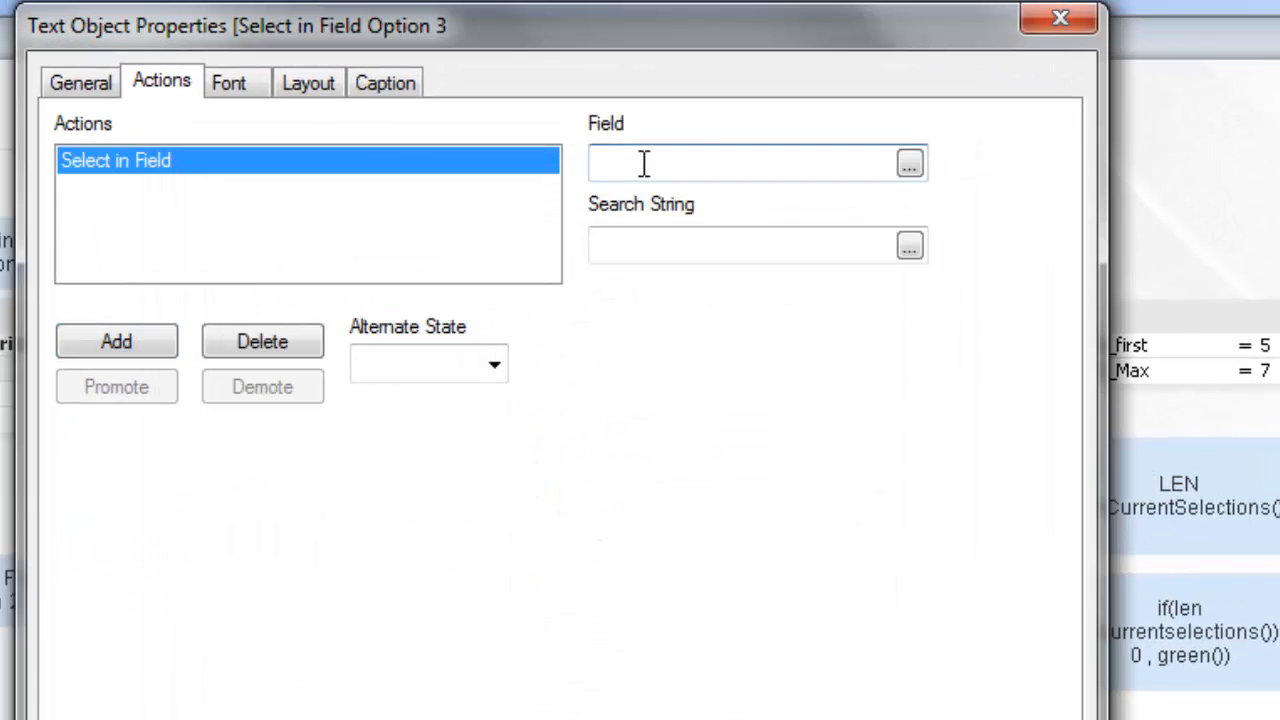
text(ID)
text("1")
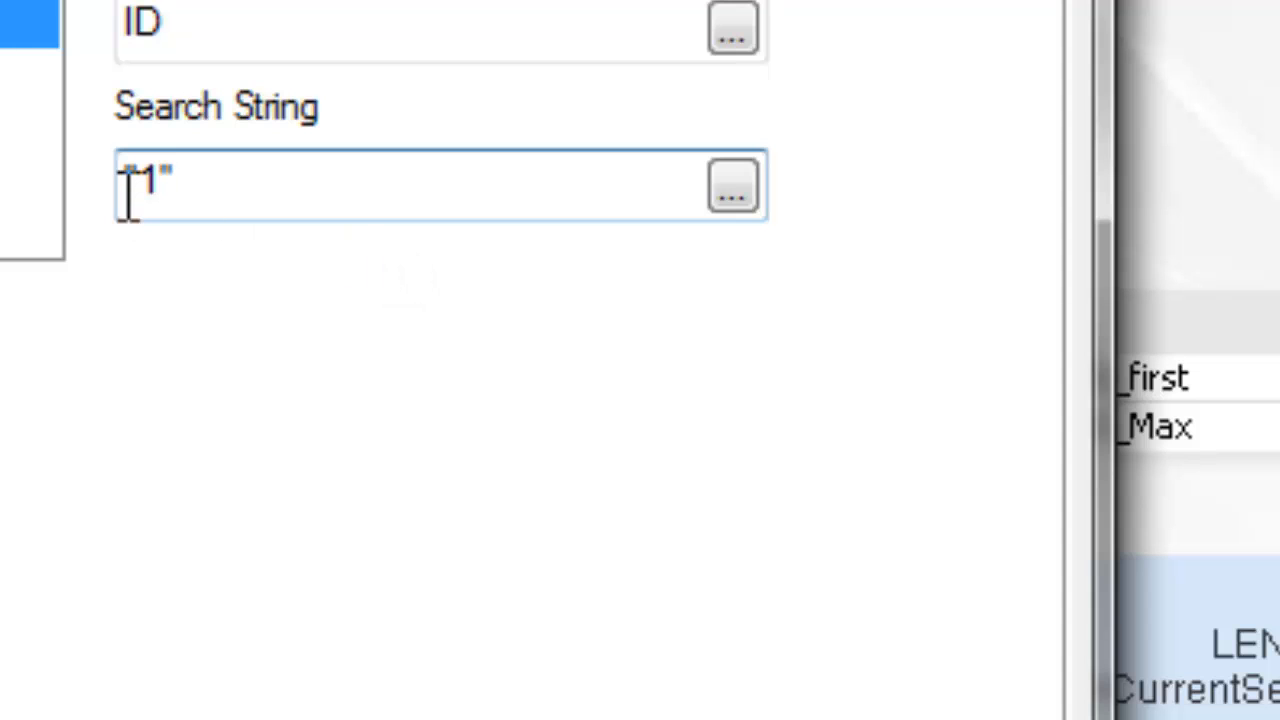
mouse_move(320, 370)
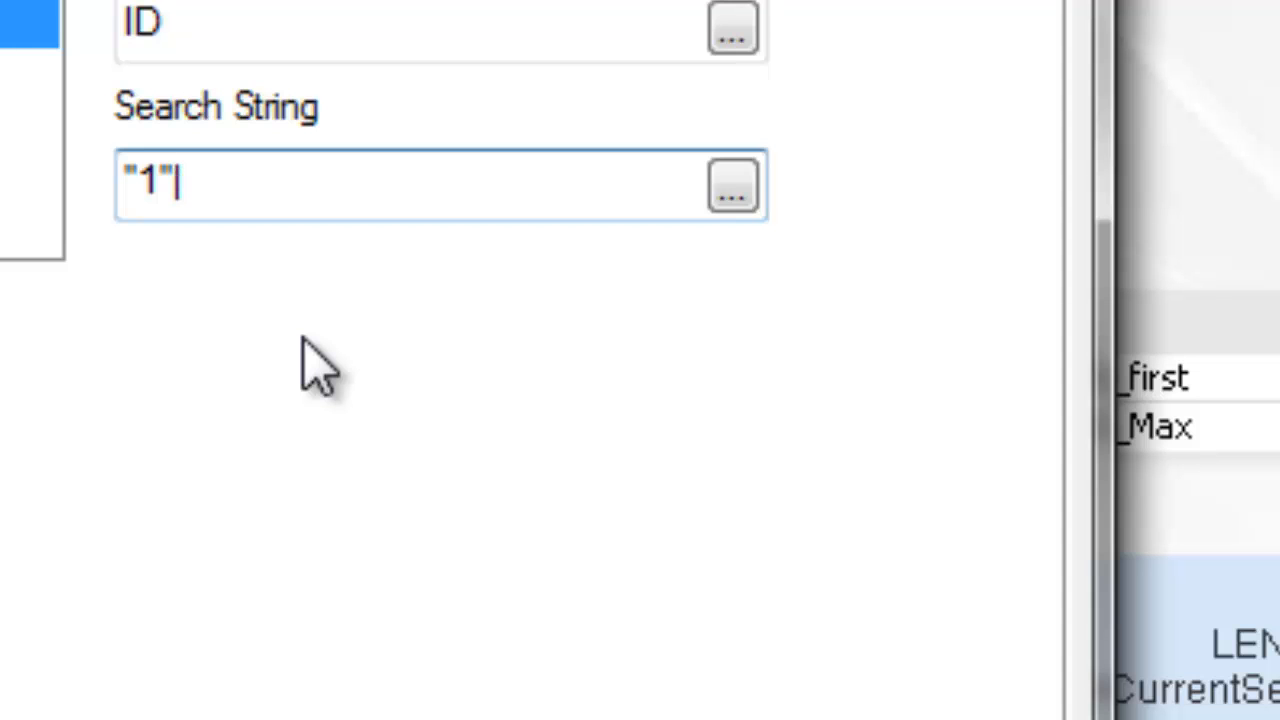
mouse_move(300, 210)
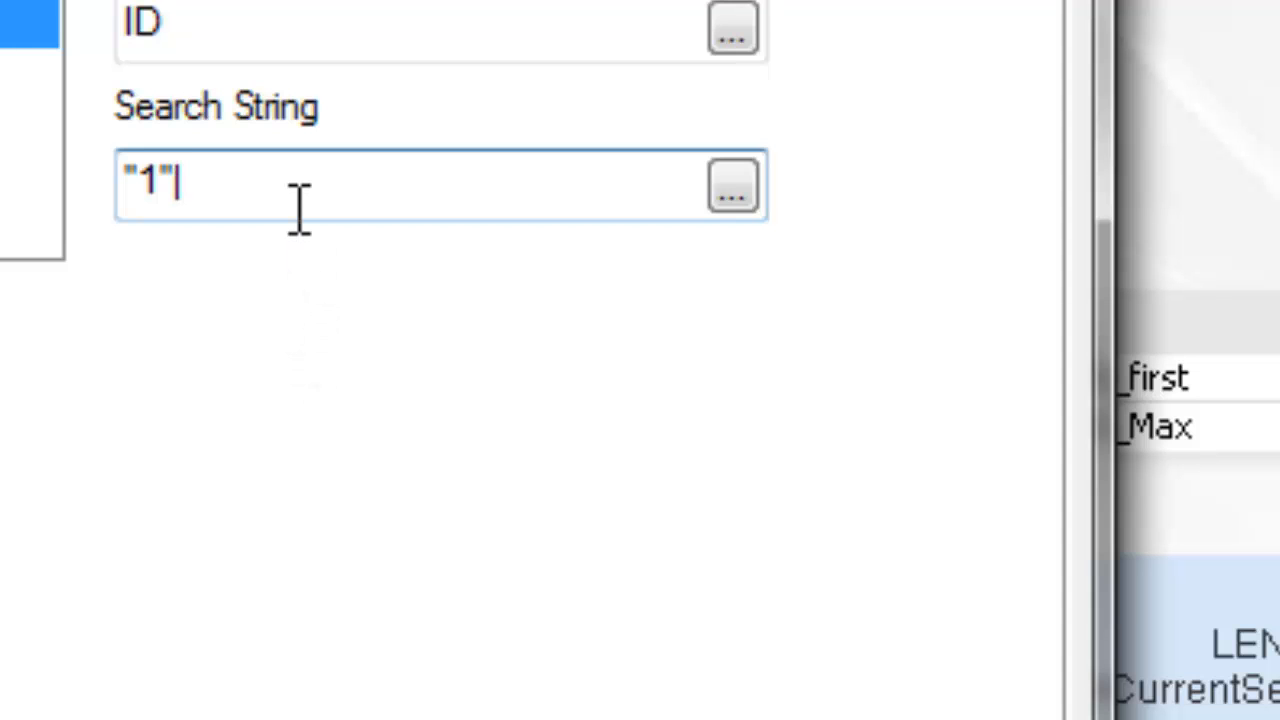
mouse_move(300, 344)
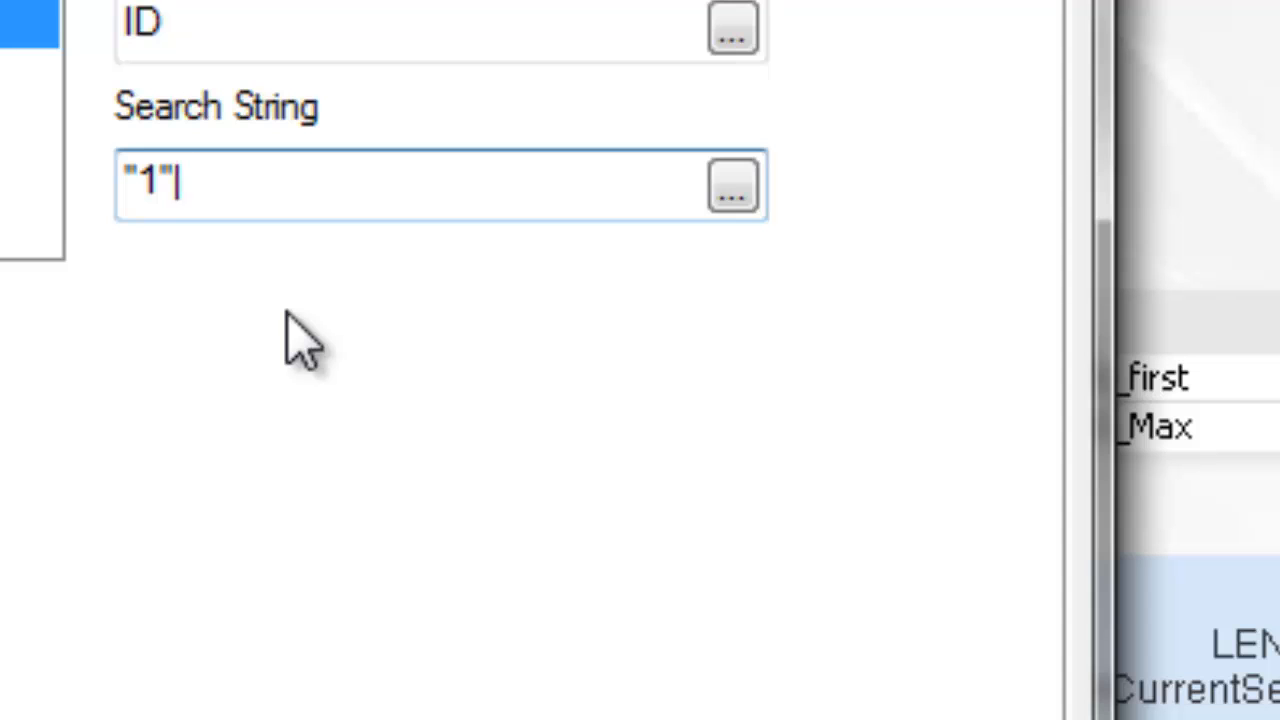
Enter the search string ("1"|"2"|"3") for the action
text("")
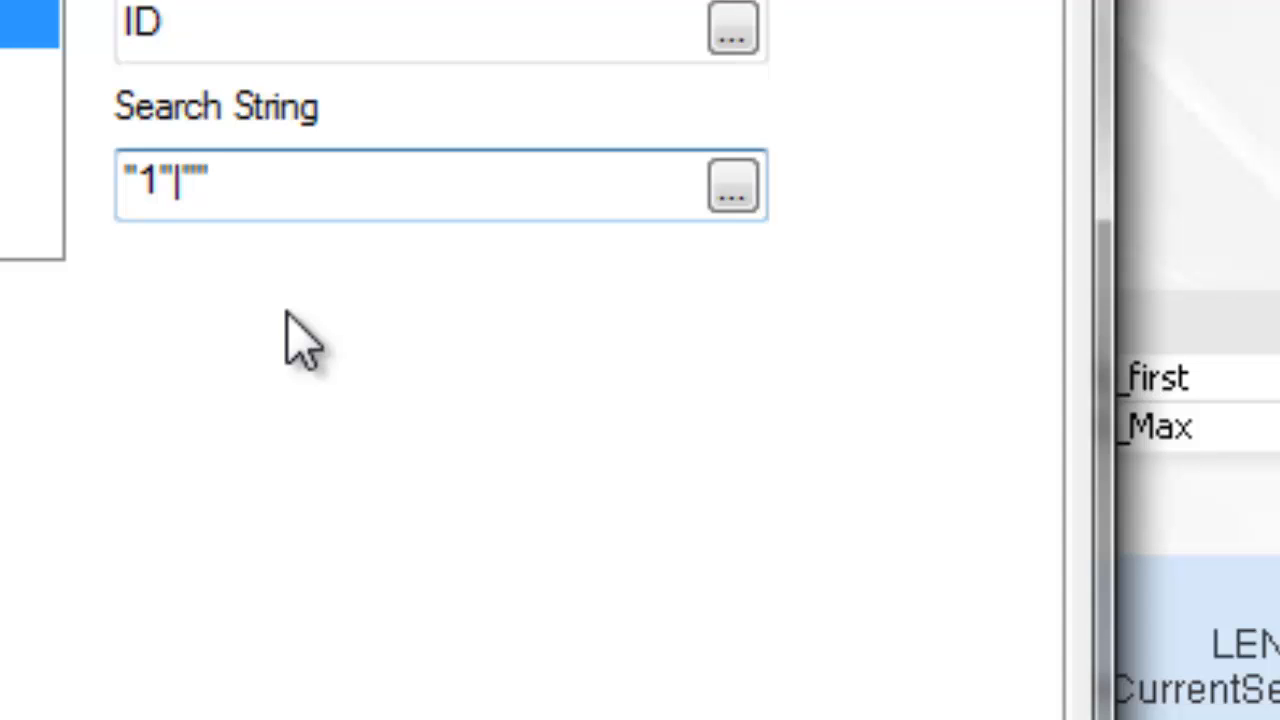
mouse_move(1000, 420)
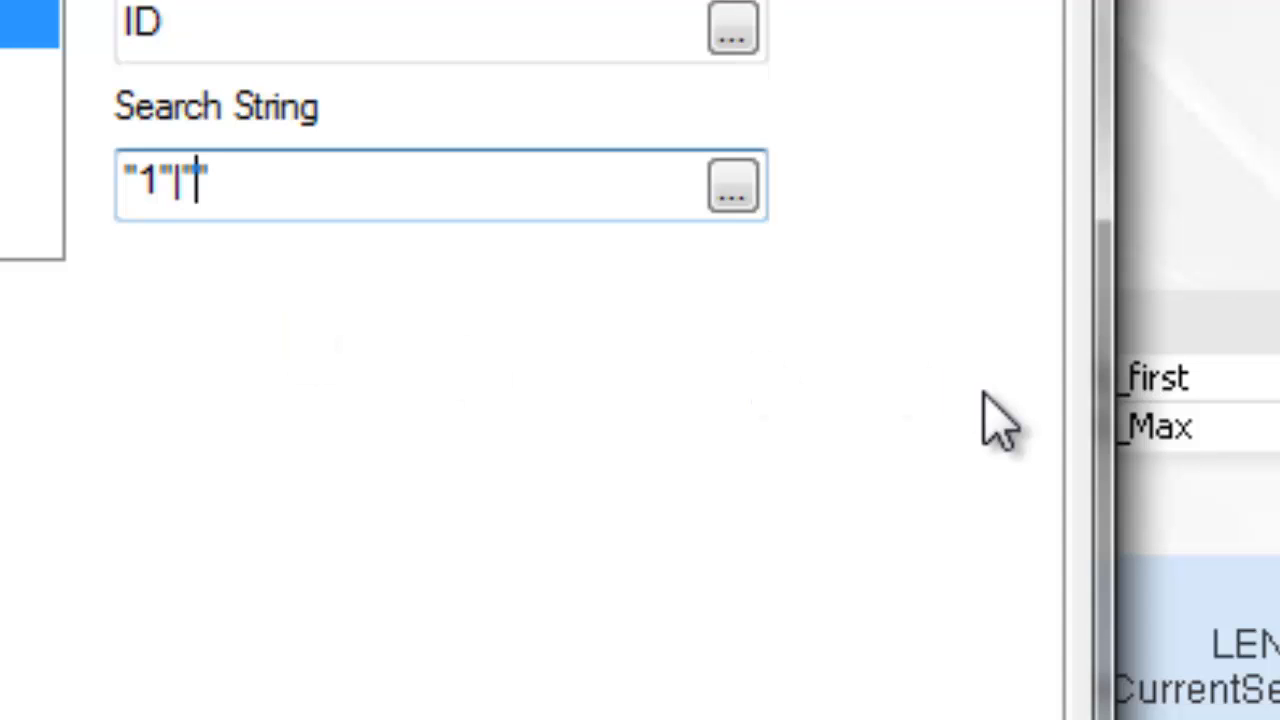
text(2)
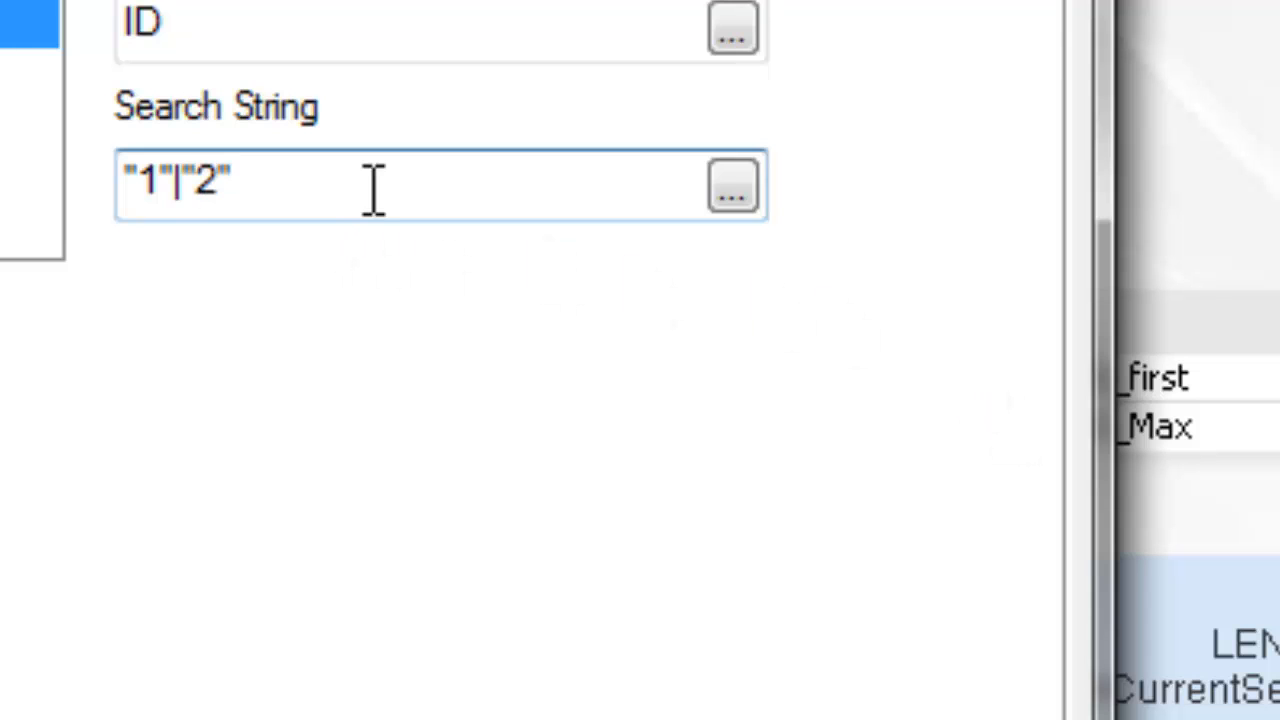
text(|)
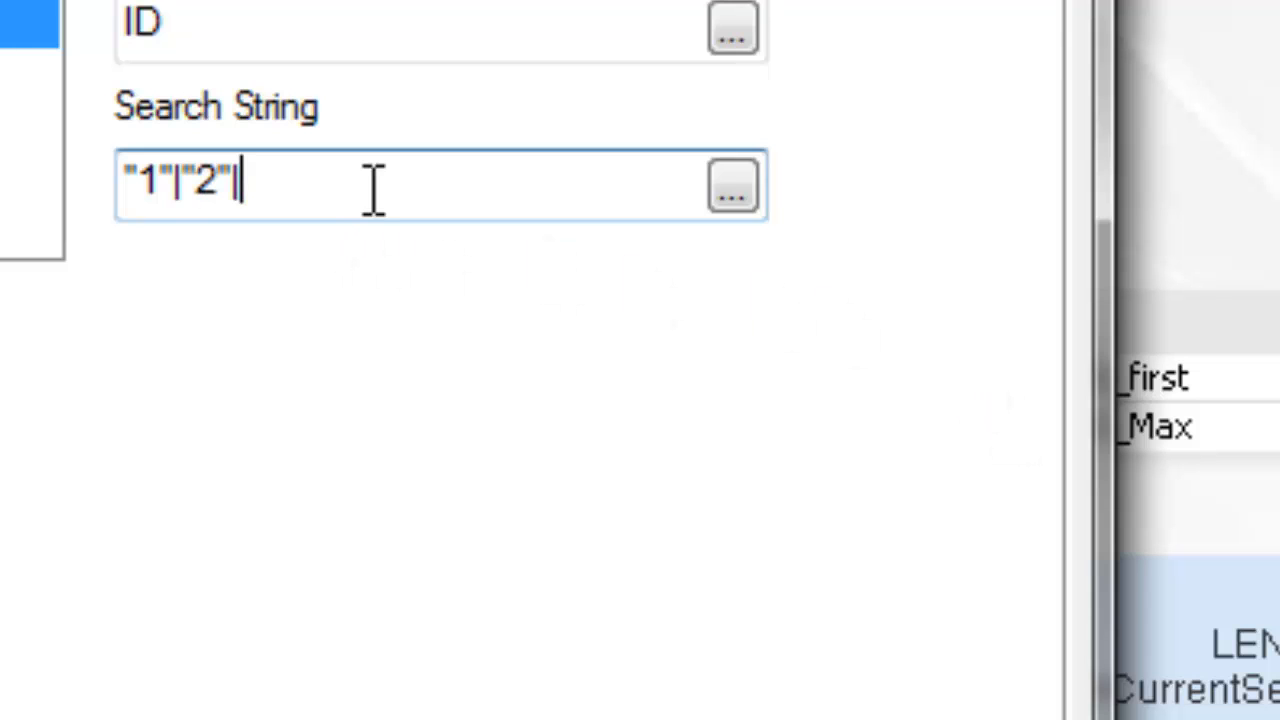
text("")
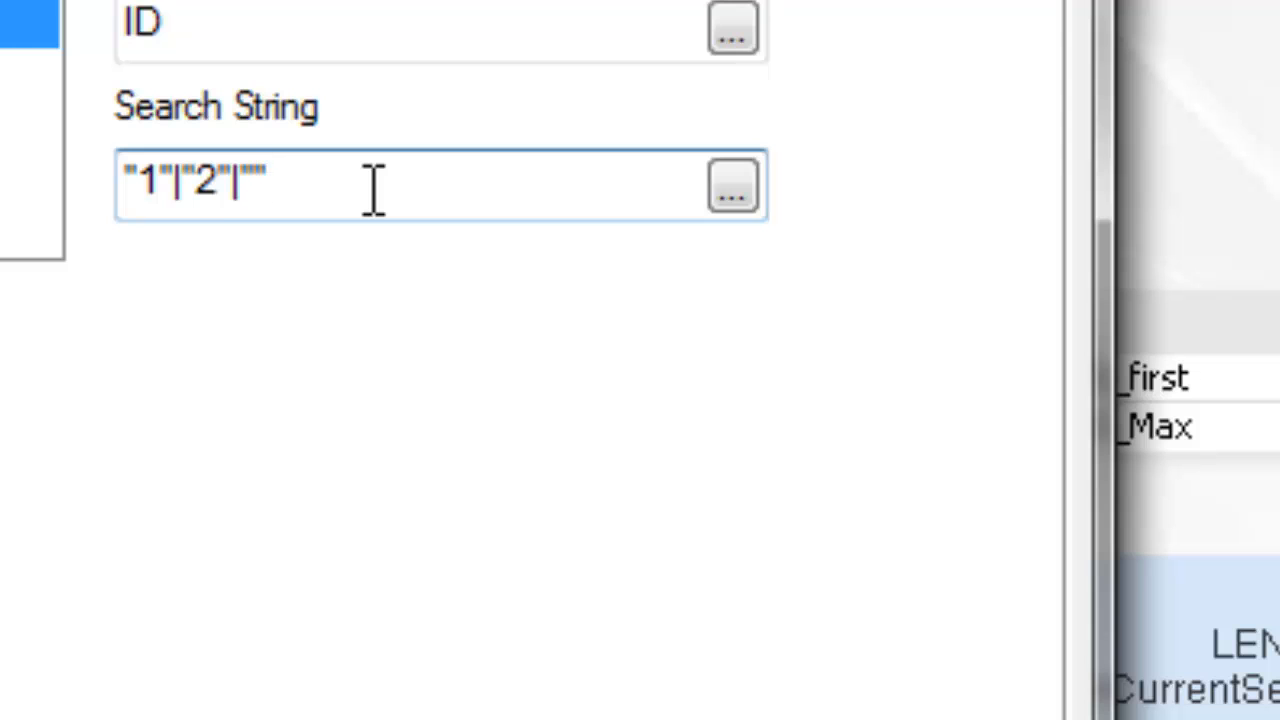
text(3)
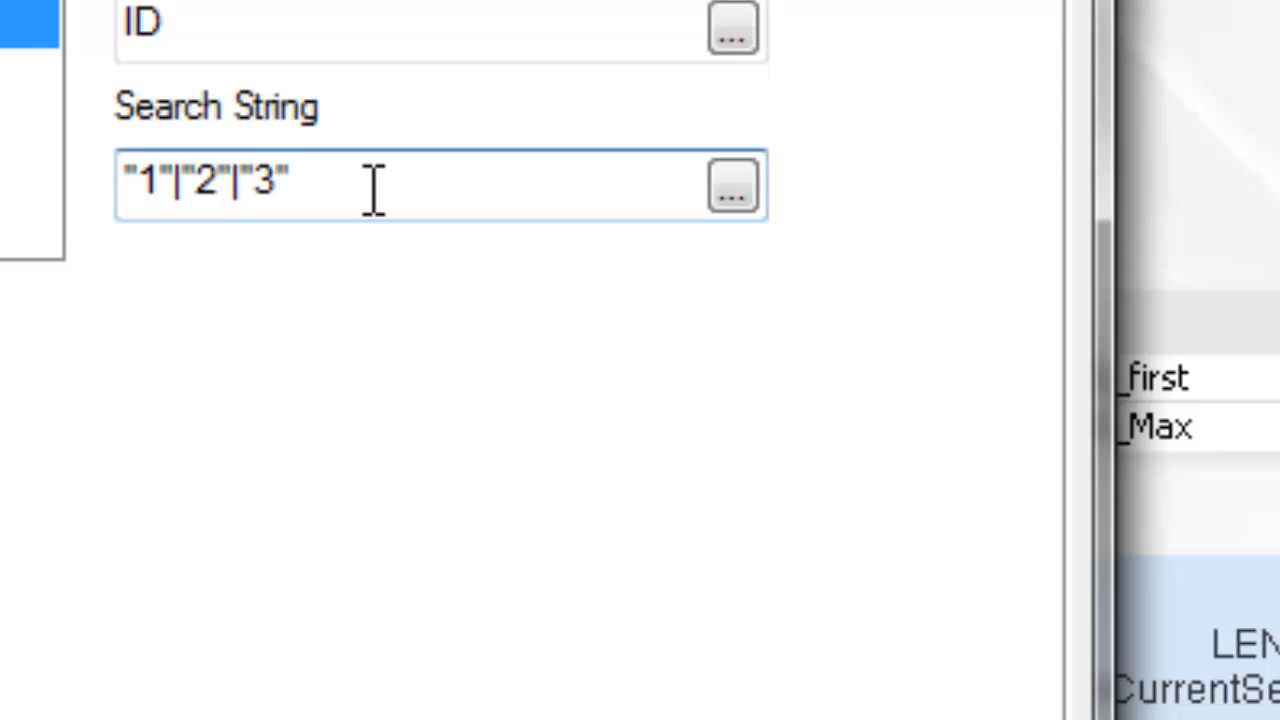
text())
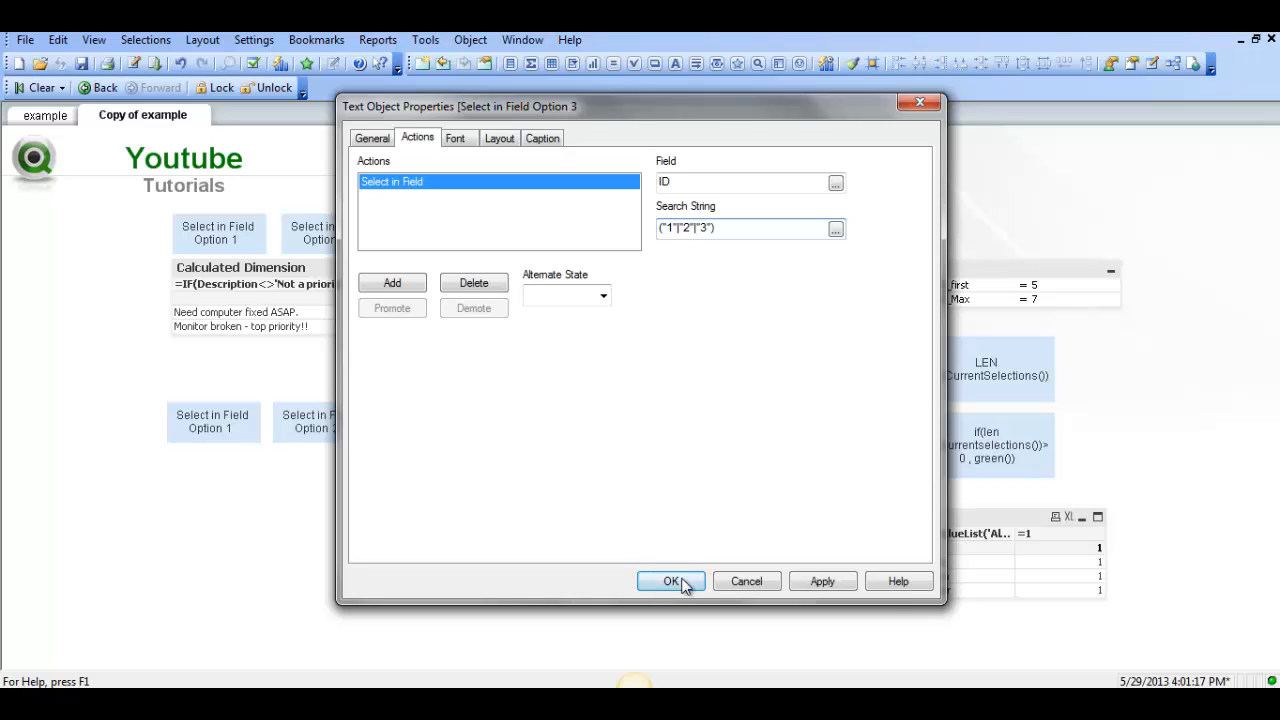
Confirm the properties and test the Option 3 button, filtering the table to IDs 1–3
click(670, 580)
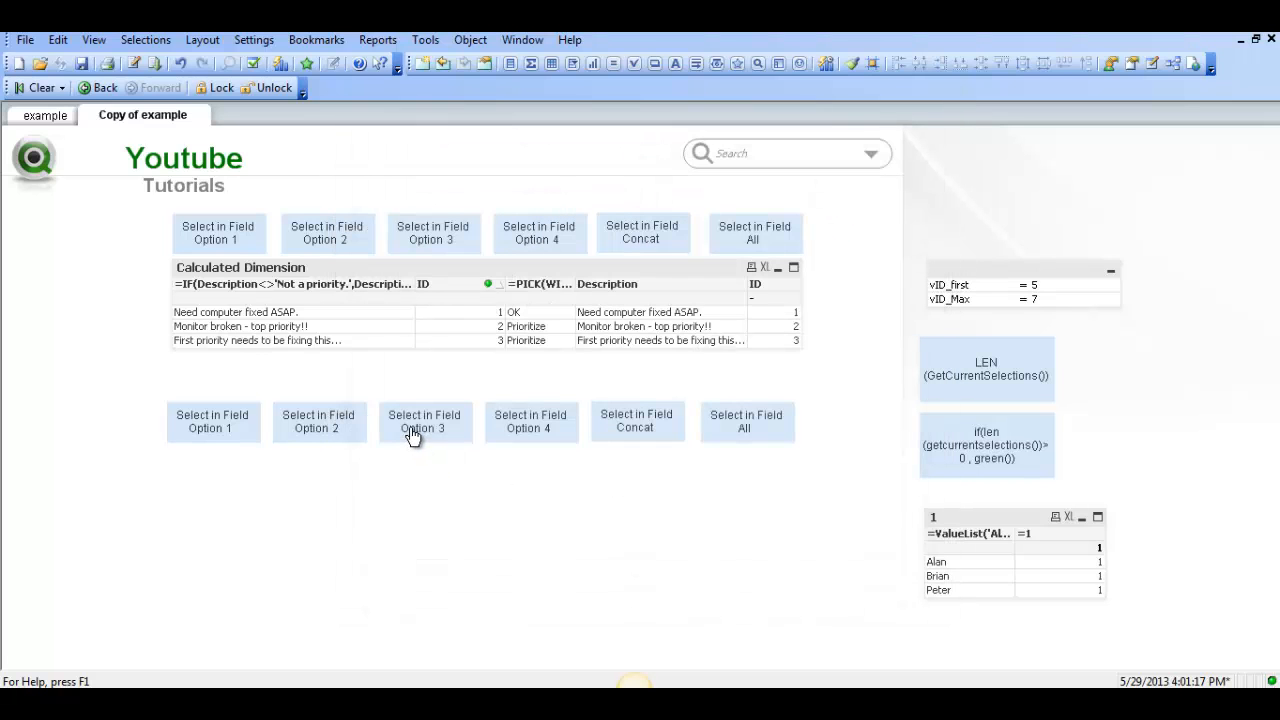
mouse_move(398, 402)
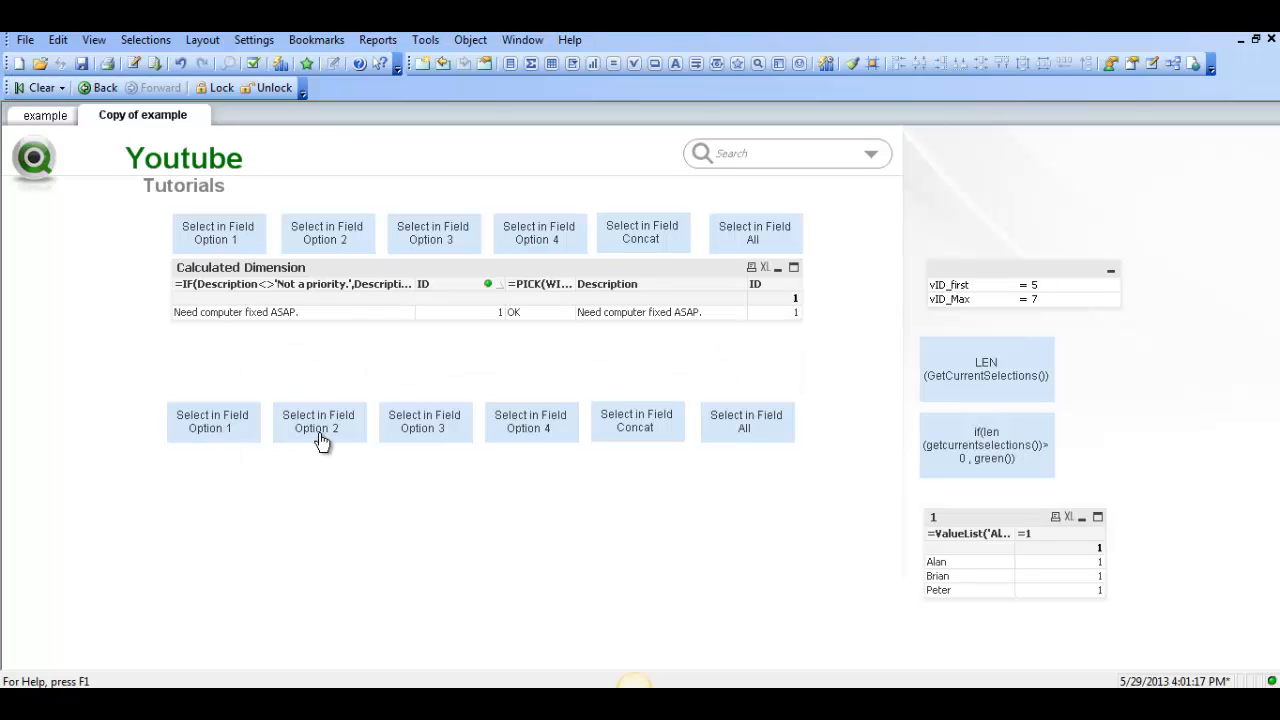
click(424, 420)
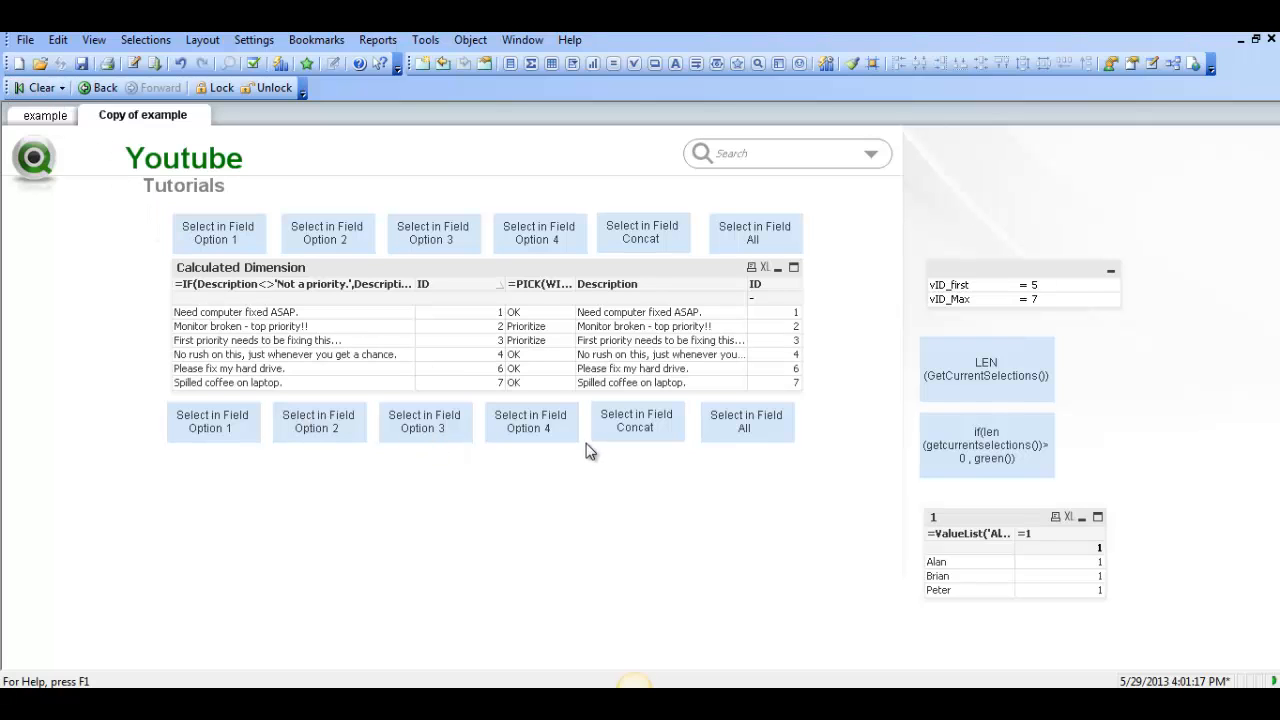
Give the Option 4 button a Select in Field action on ID with ("1"|"2"|"3")
double_click(530, 420)
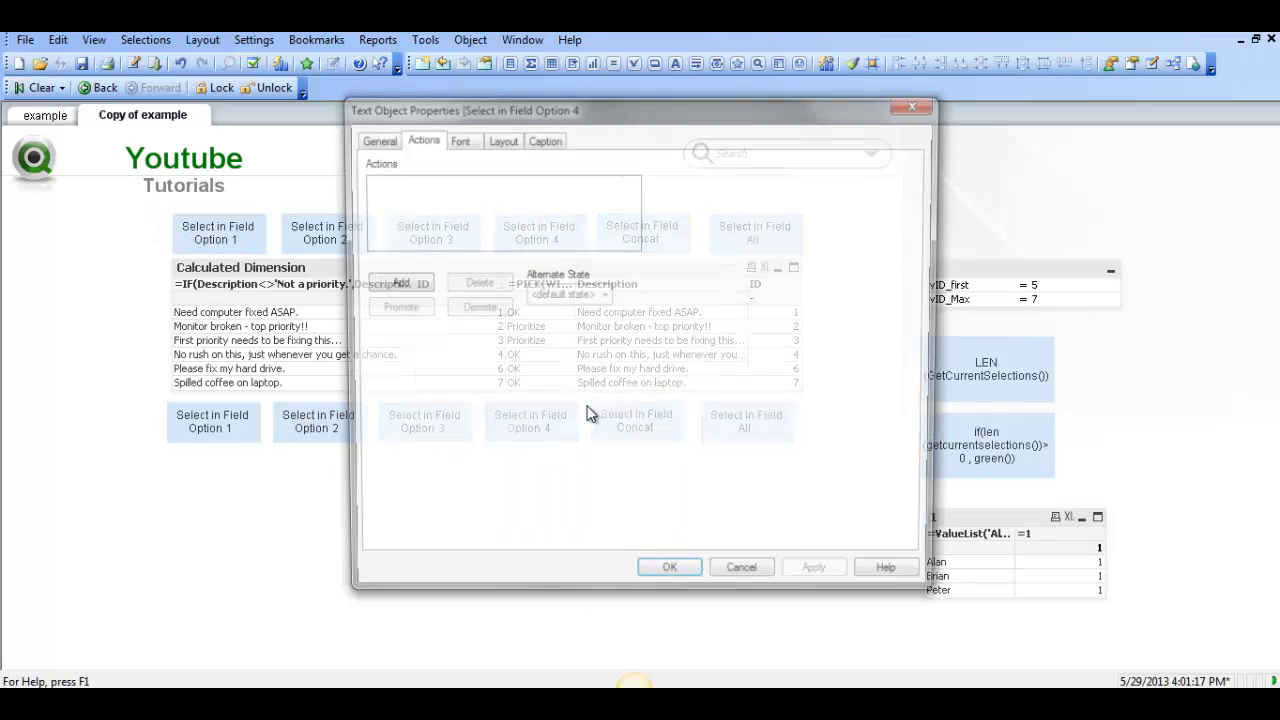
click(400, 282)
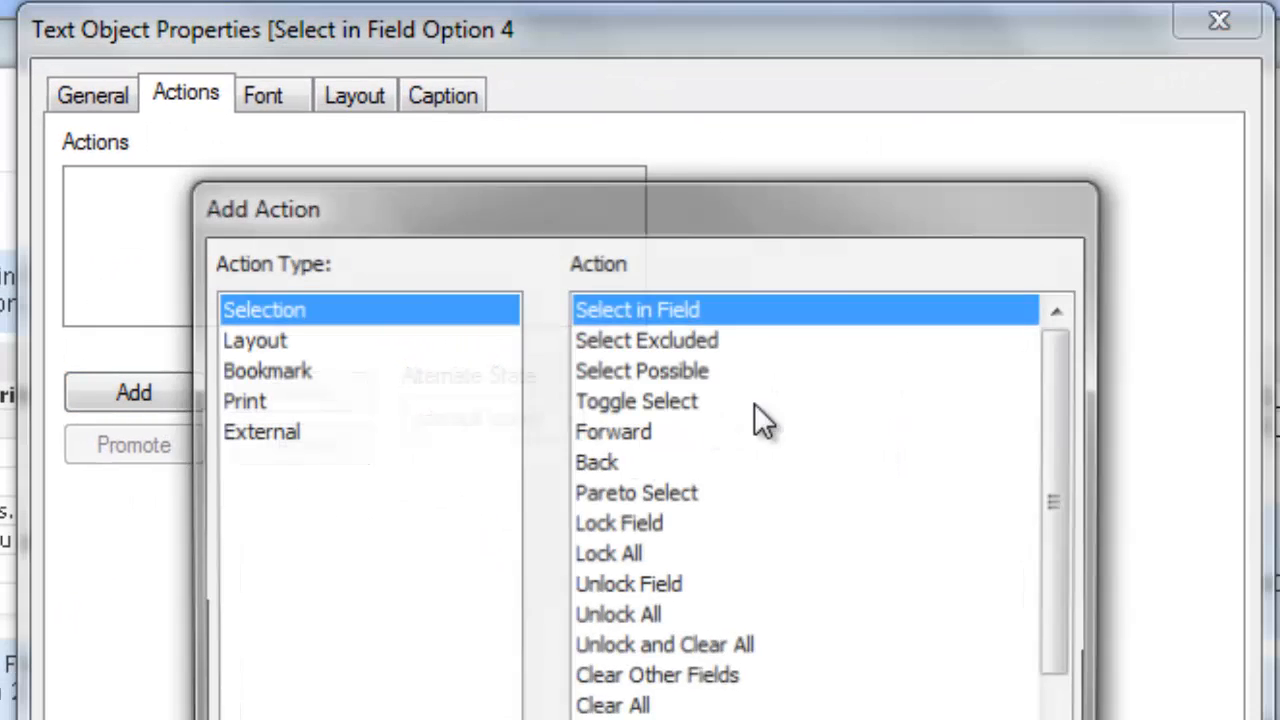
click(132, 392)
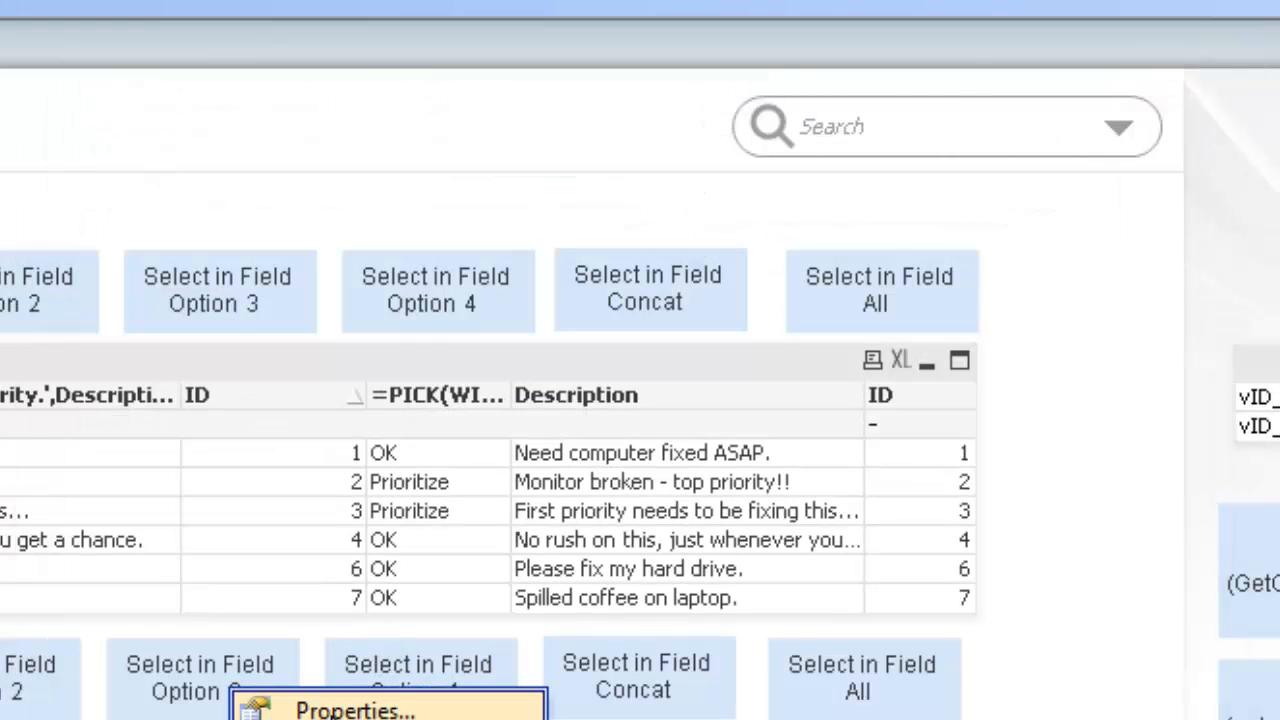
click(352, 708)
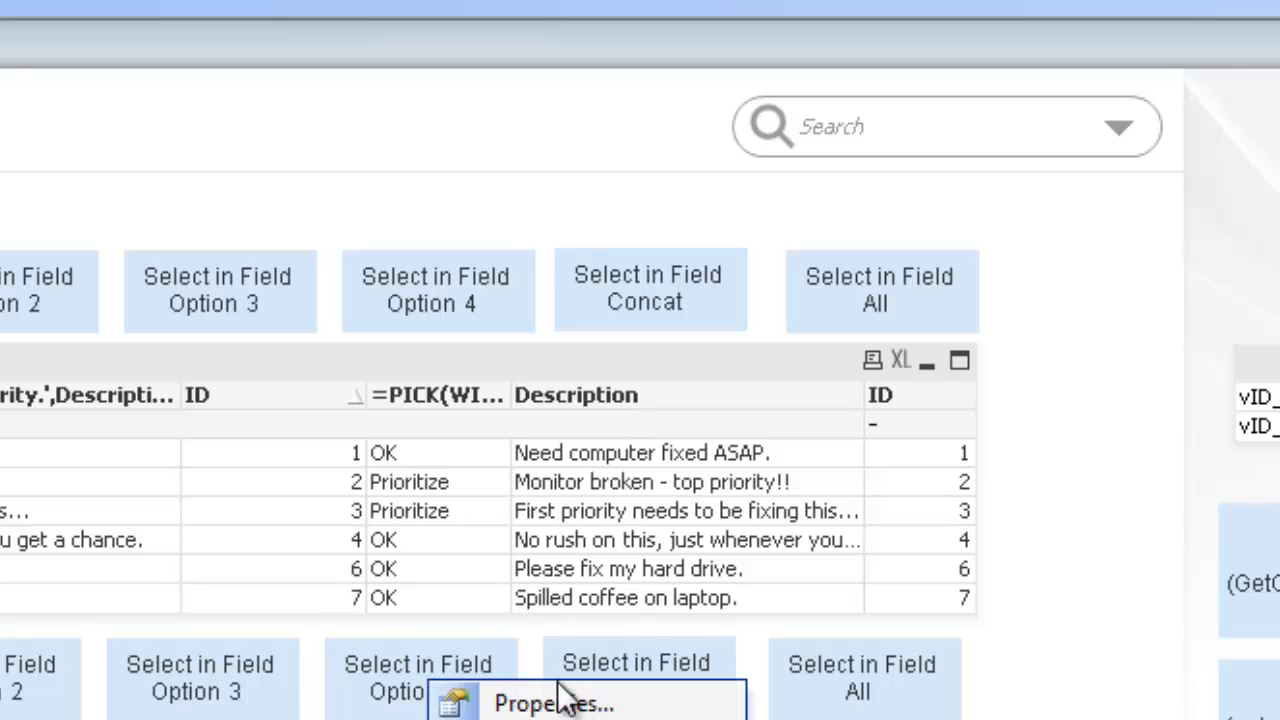
click(552, 704)
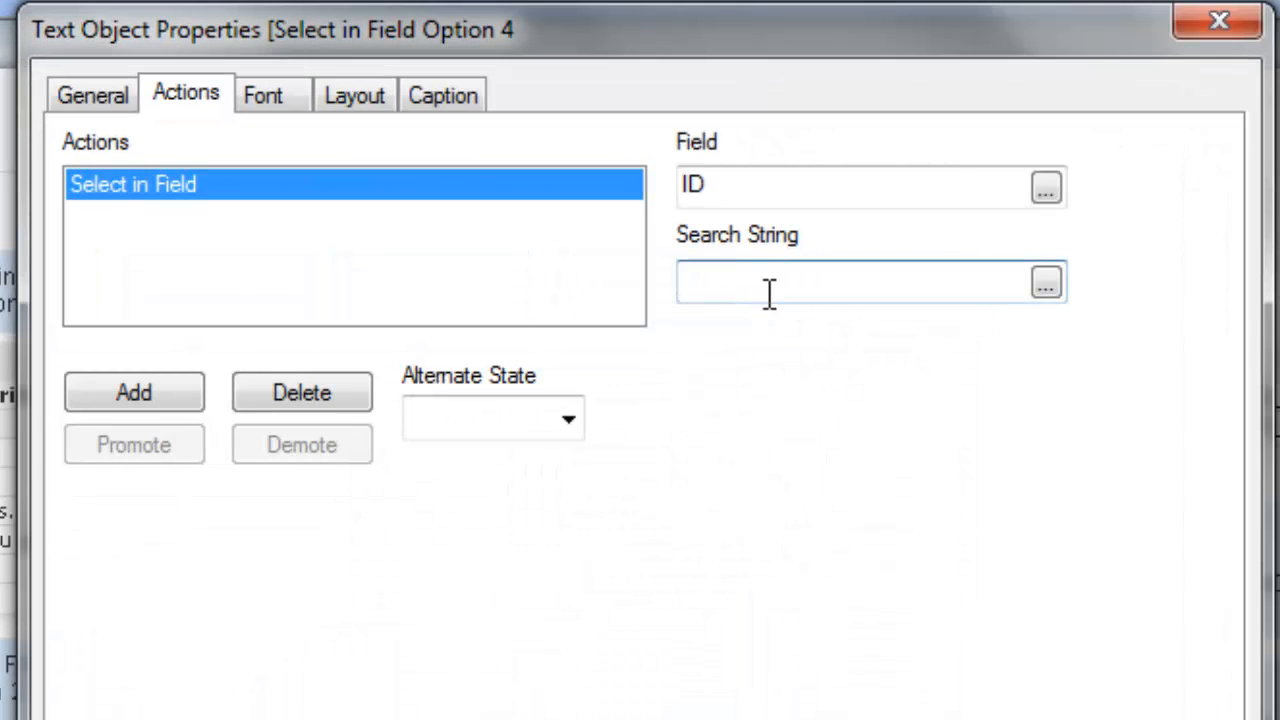
text(("1"|"2"|"3"))
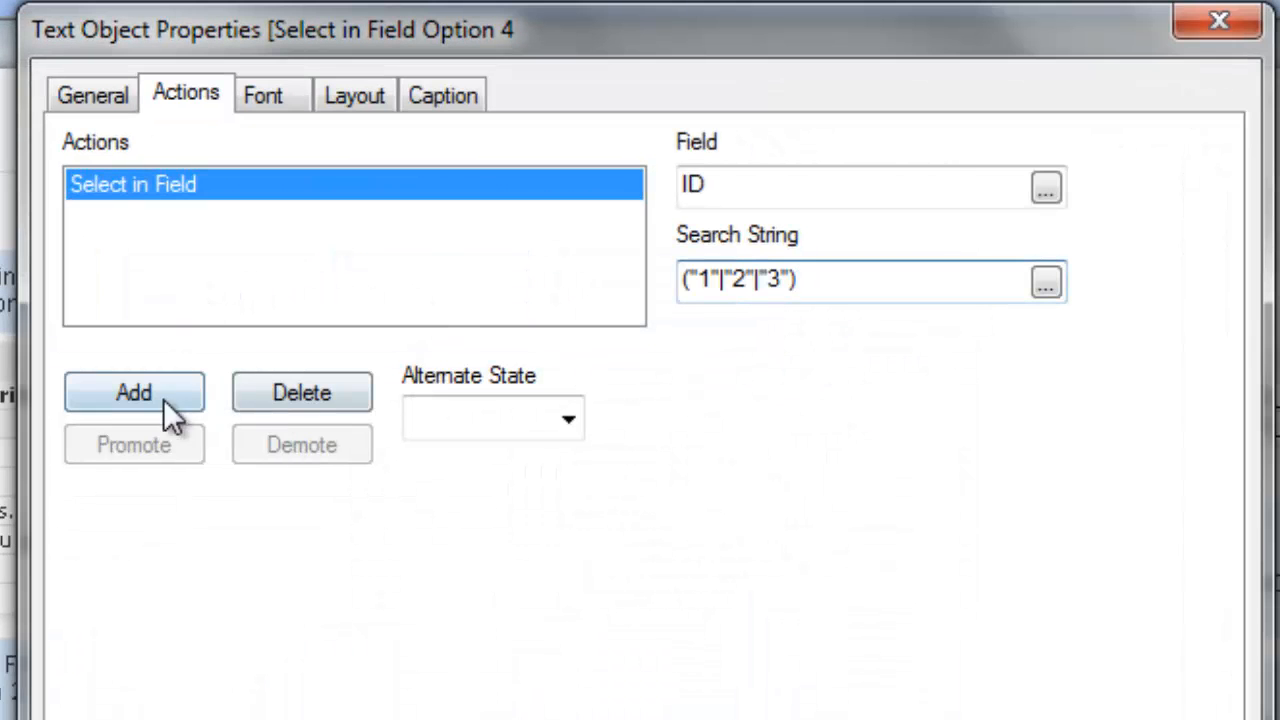
Add a Select Excluded action on ID and confirm both actions
click(134, 392)
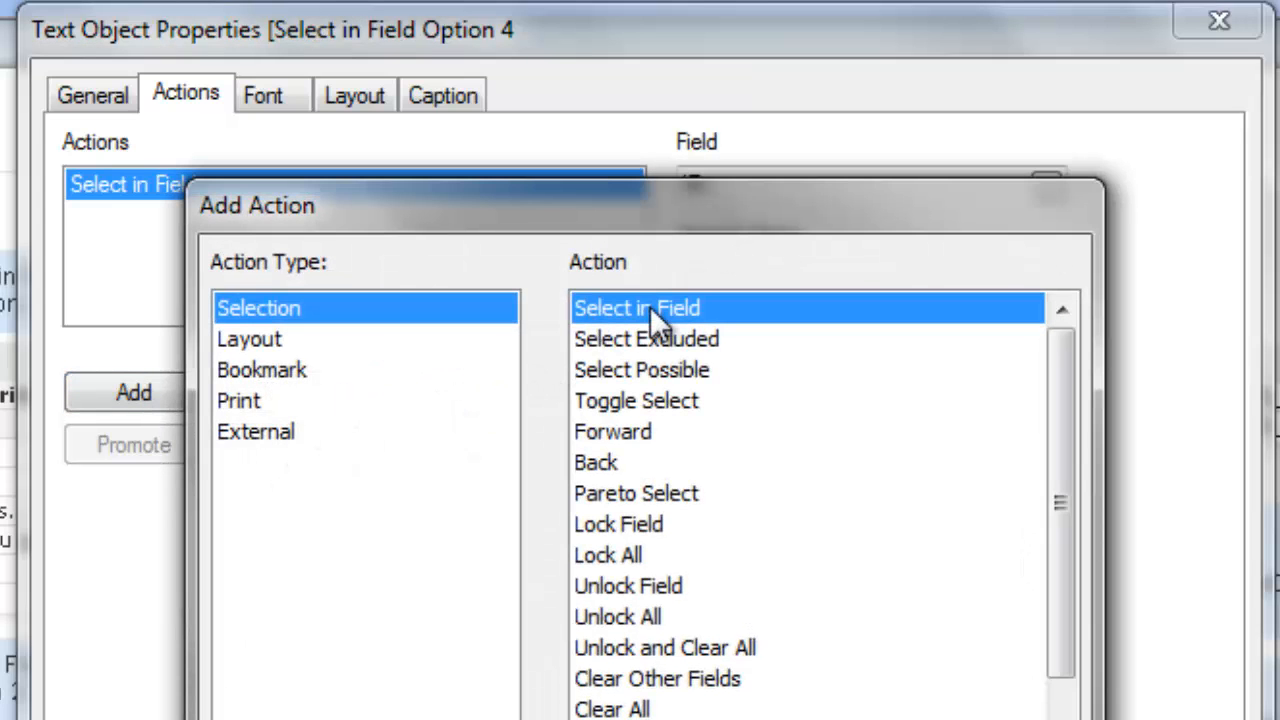
click(646, 340)
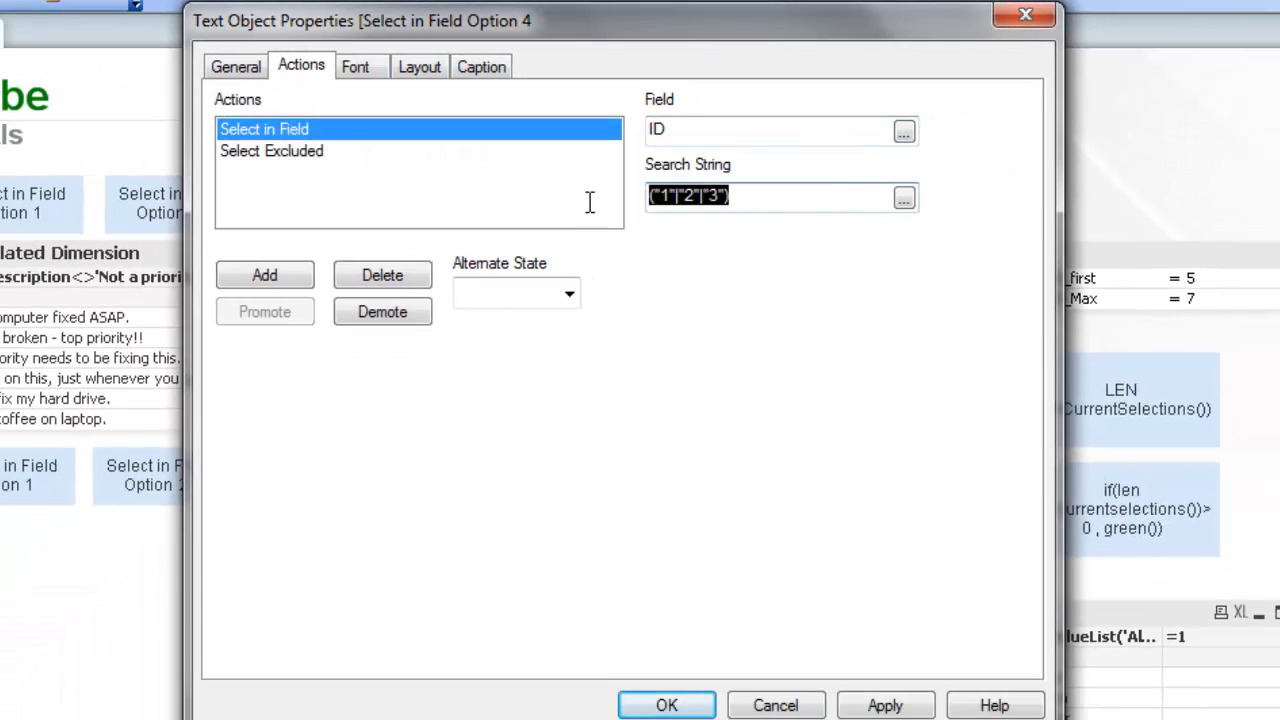
click(272, 150)
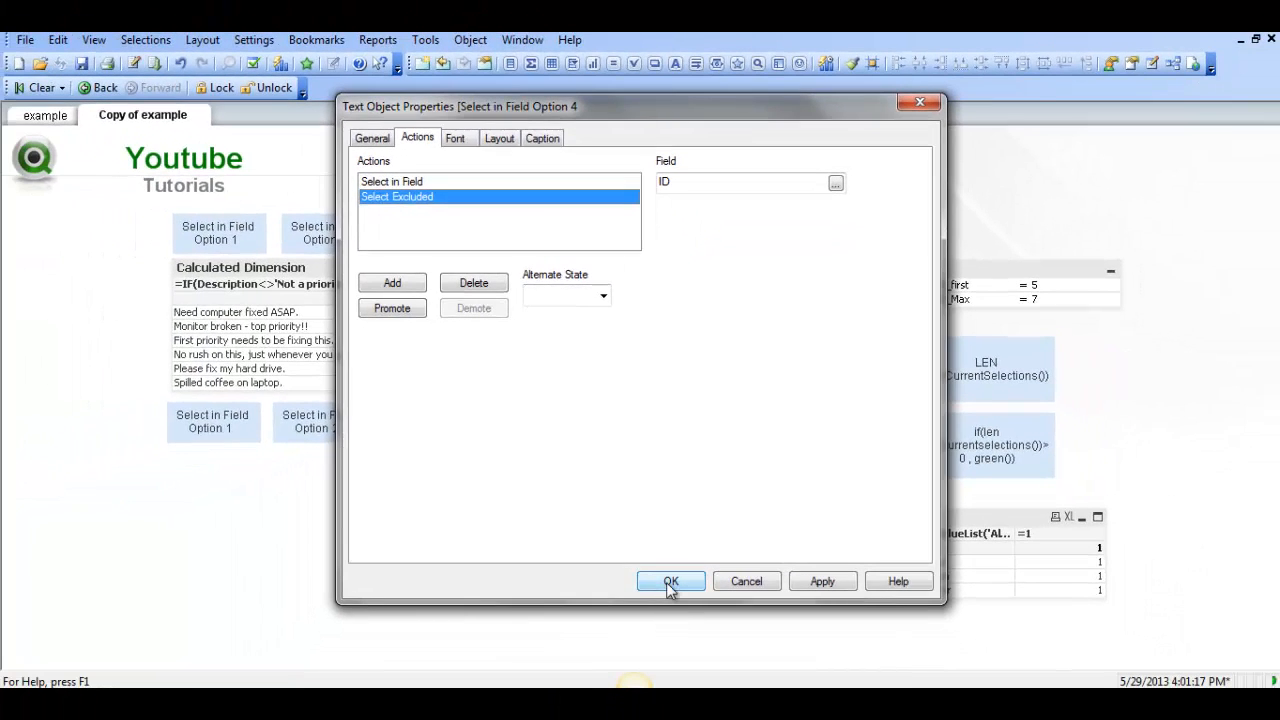
click(670, 580)
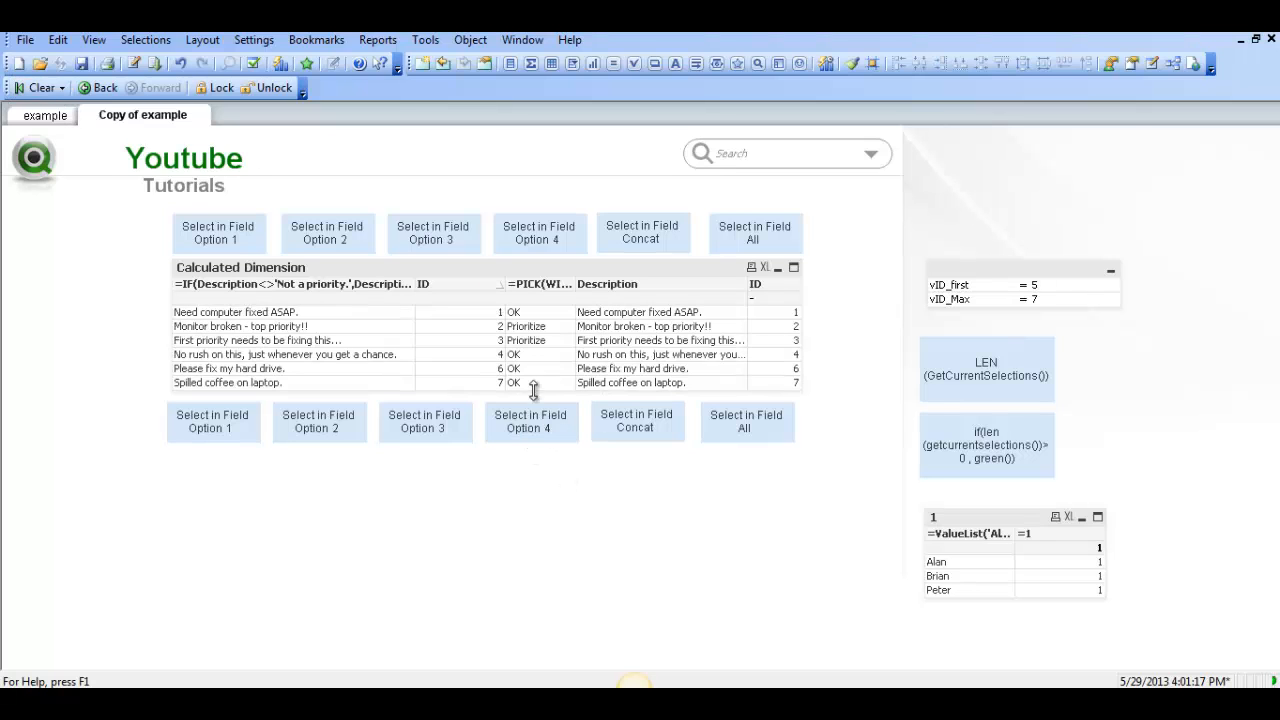
mouse_move(548, 428)
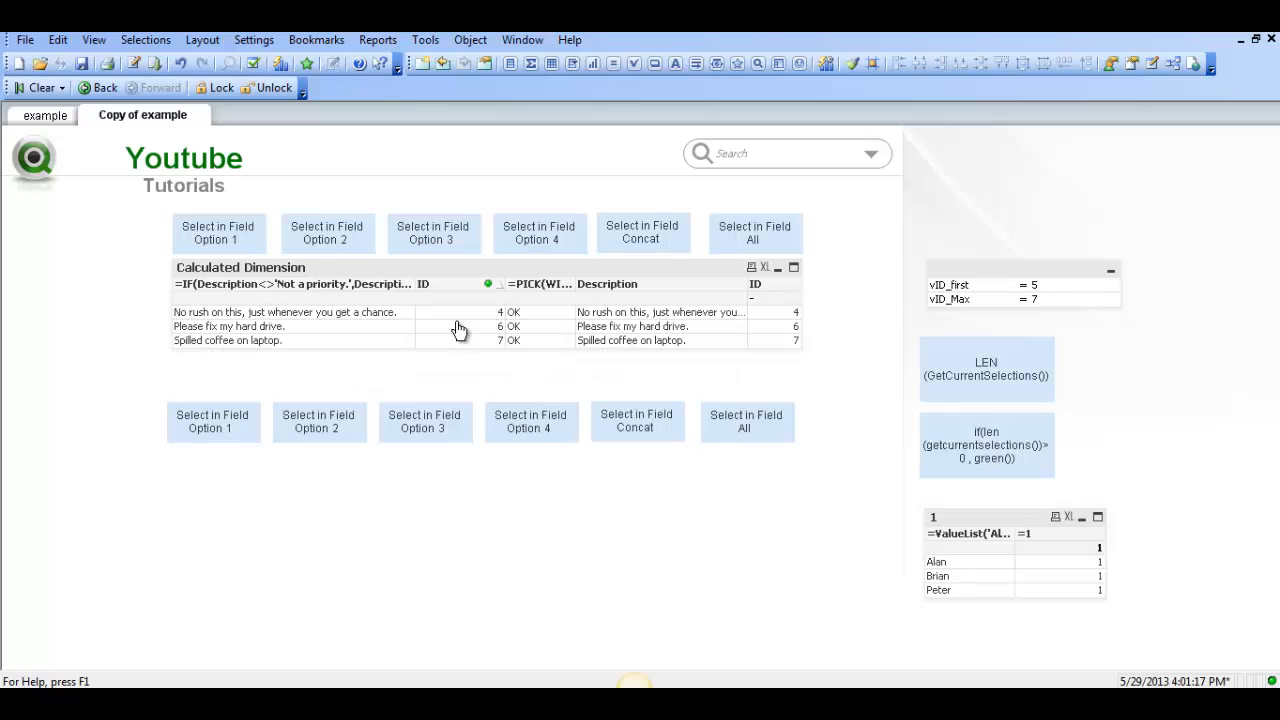
mouse_move(474, 392)
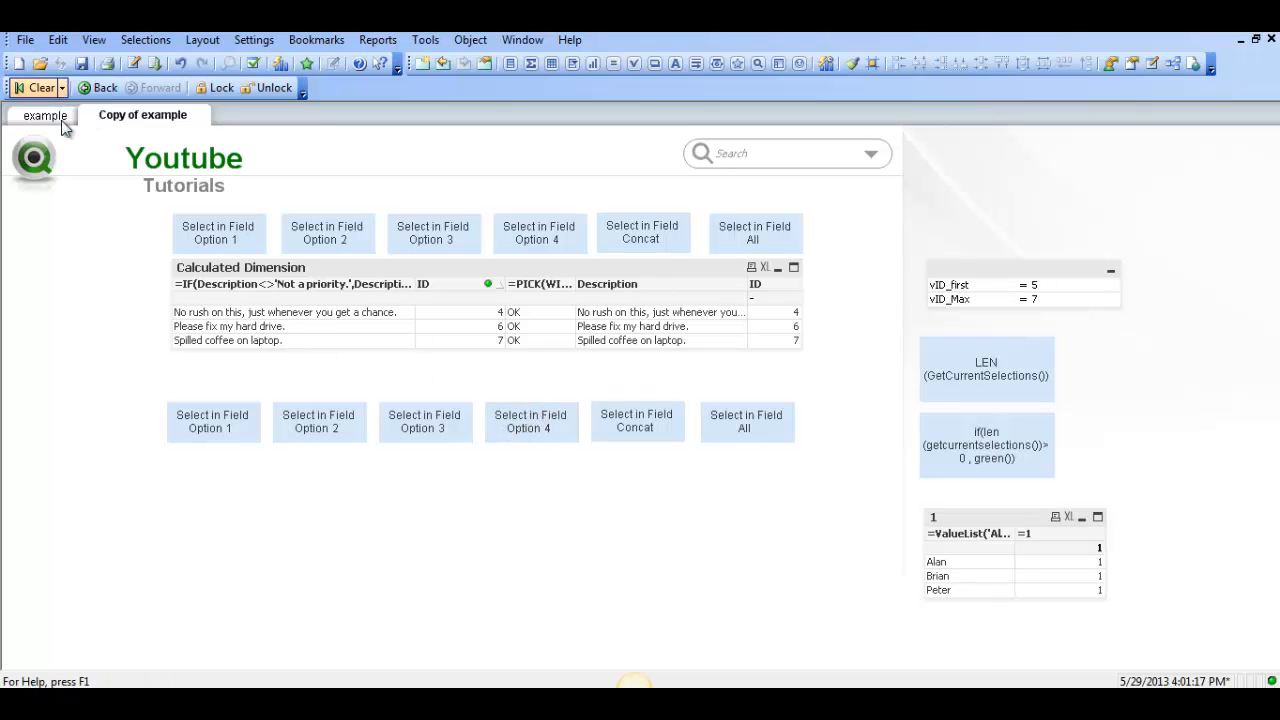
Give the Concat button a Select in Field action on field ID
right_click(636, 420)
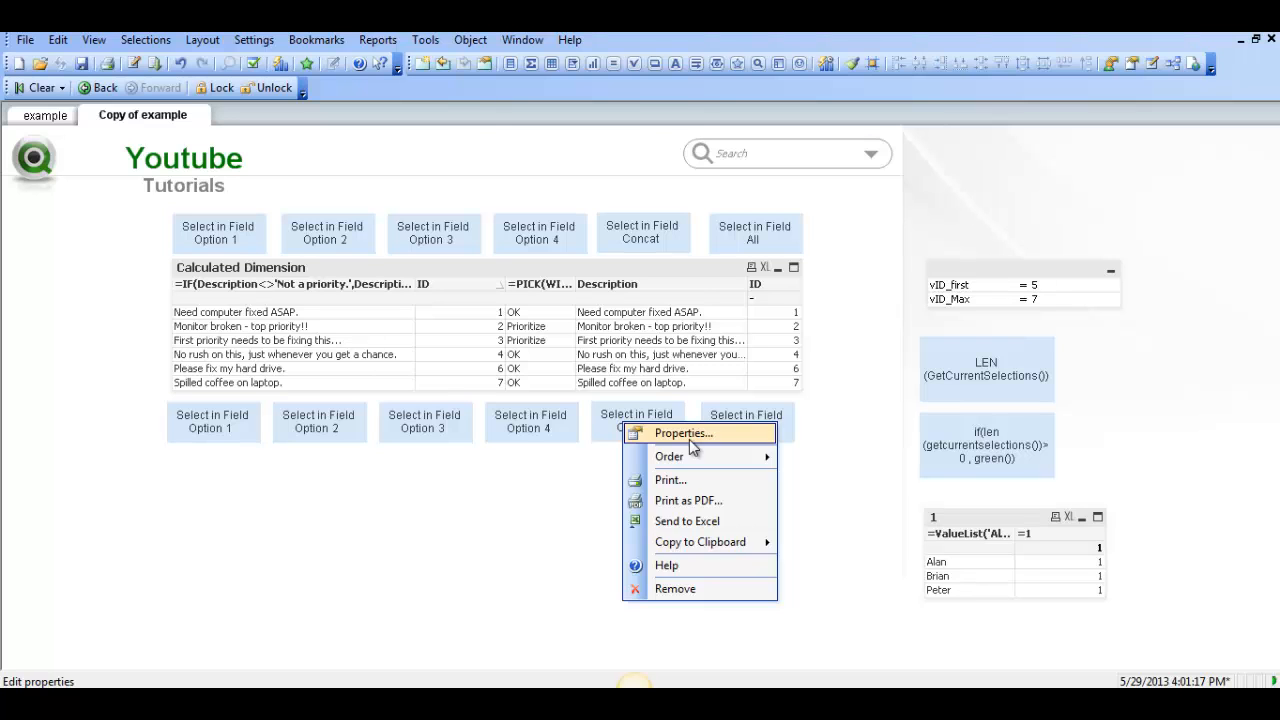
click(684, 432)
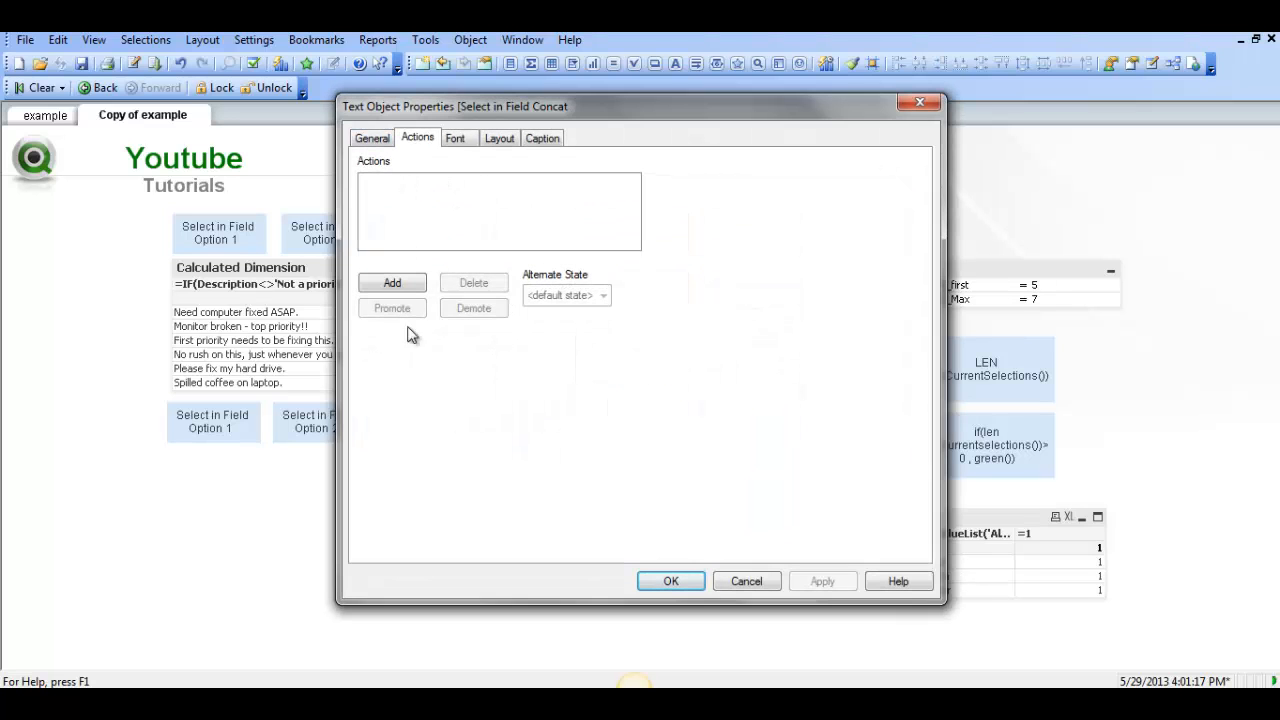
click(392, 282)
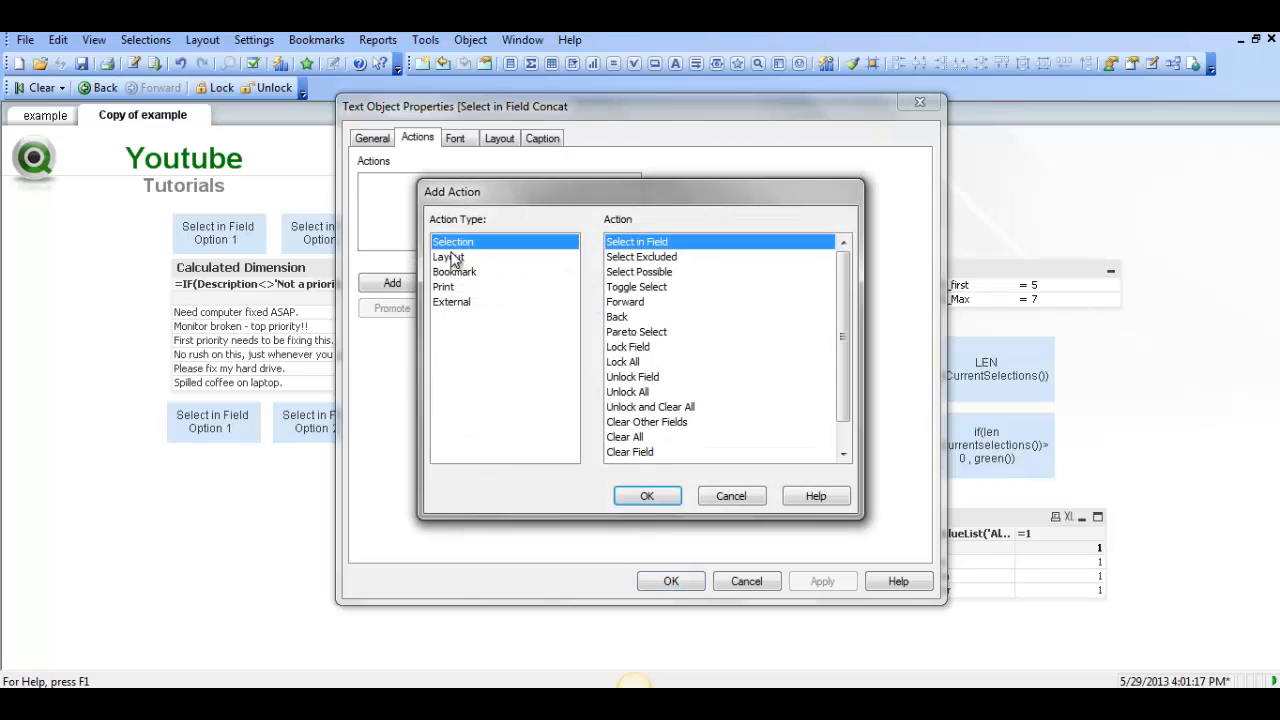
click(648, 496)
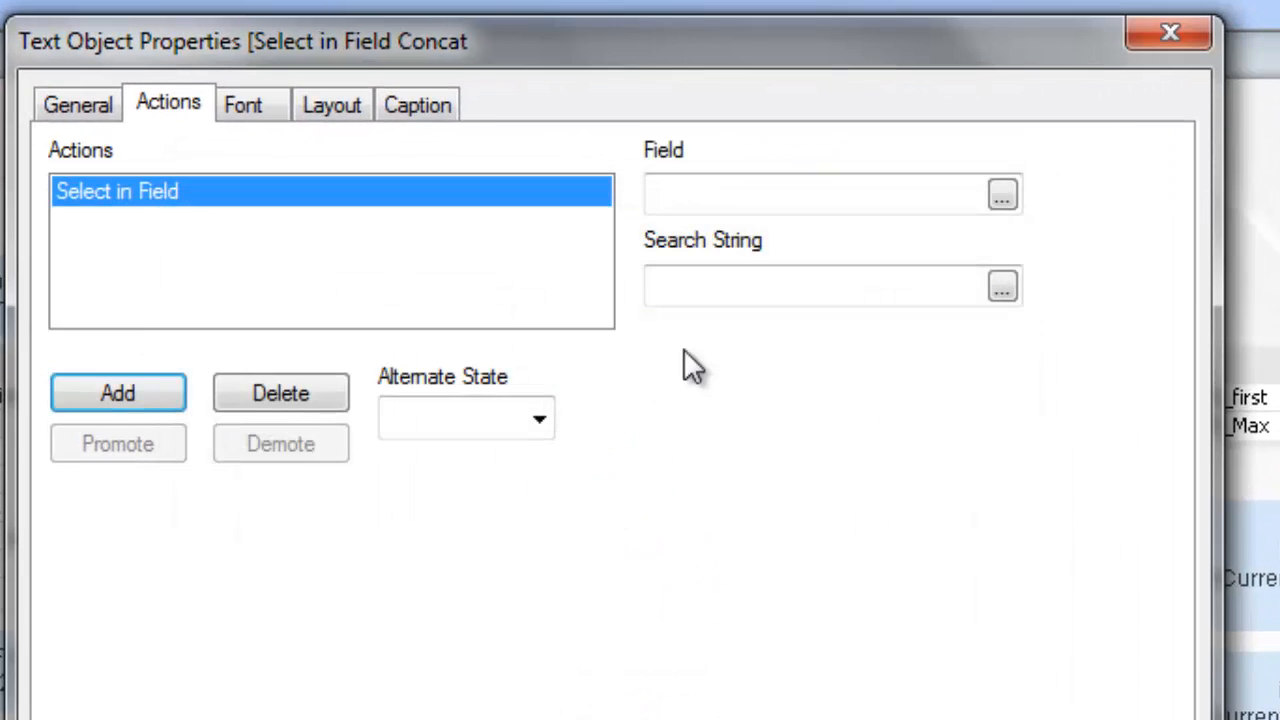
text(ID)
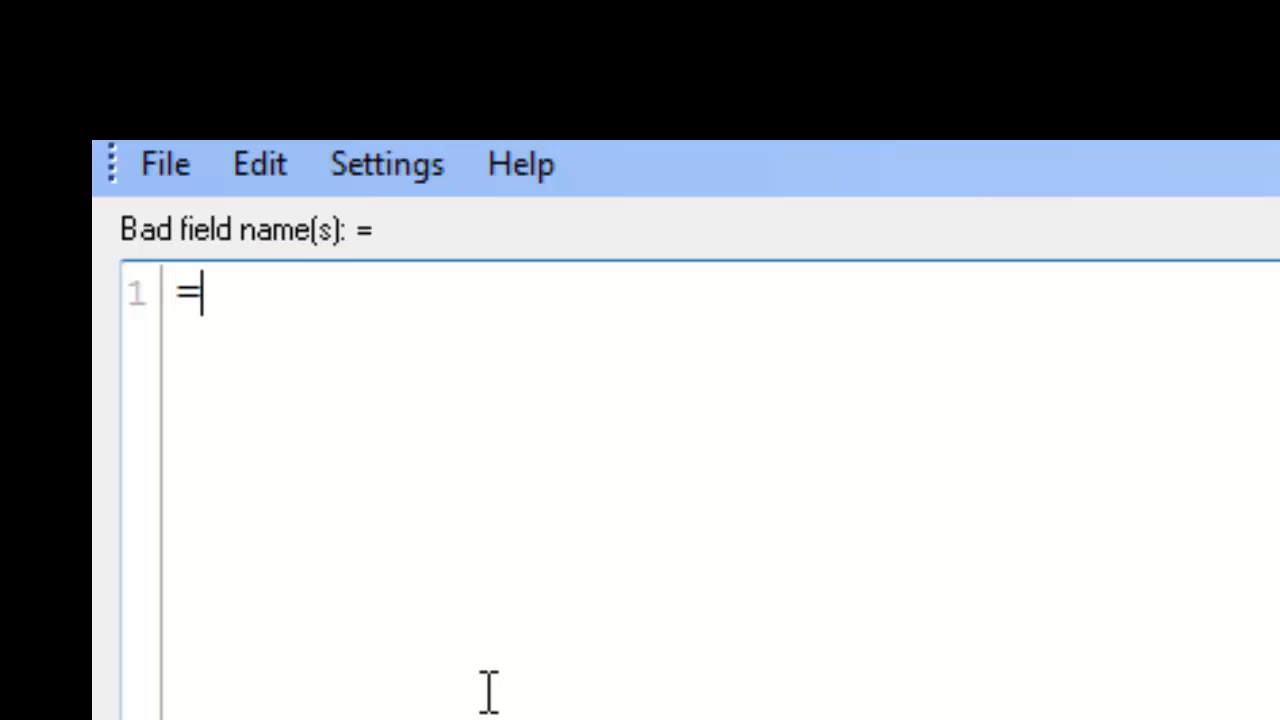
Enter CONCAT({<ID-={1,2}>} as the start of the set expression excluding IDs 1 and 2
text(CONCAT)
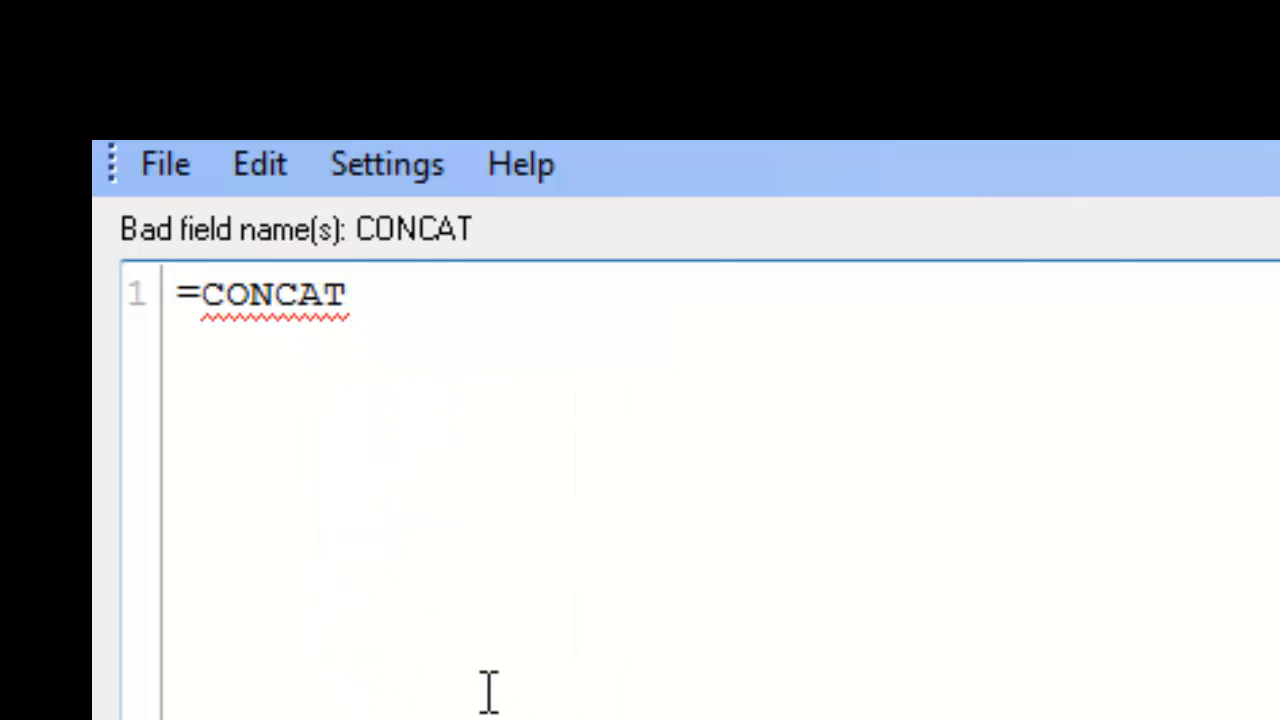
text(()
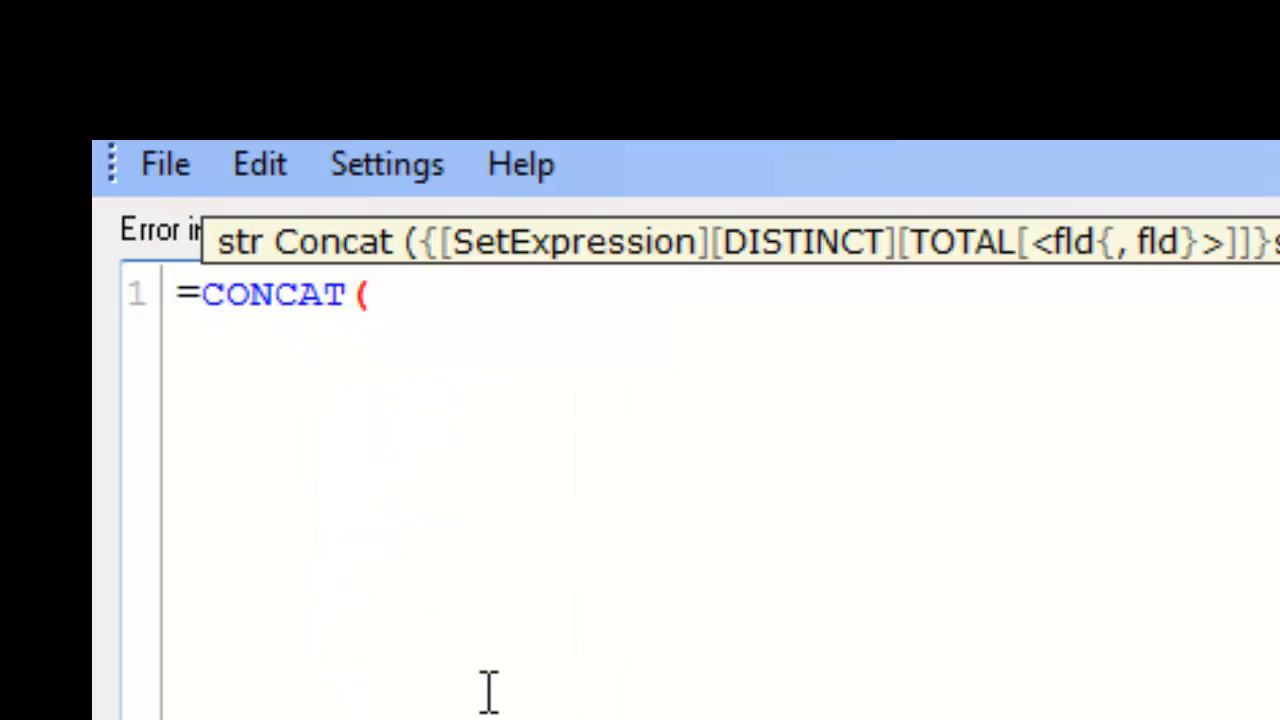
text({<>})
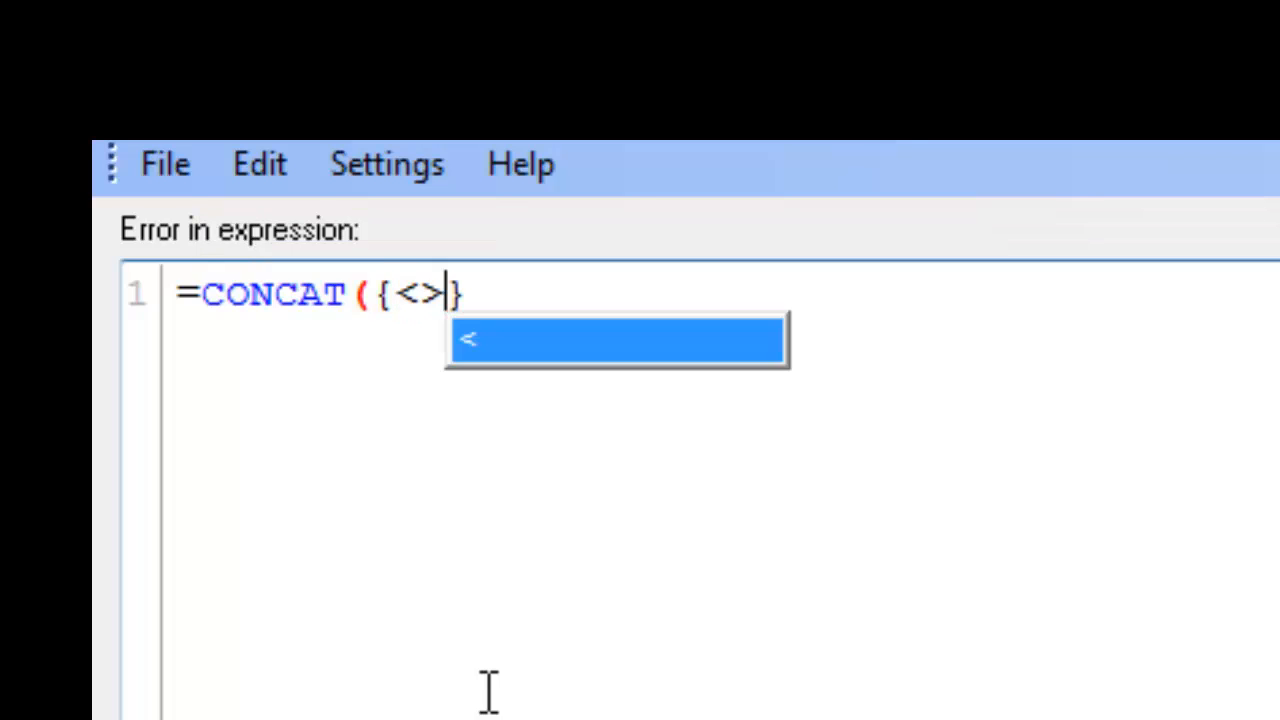
text(ID)
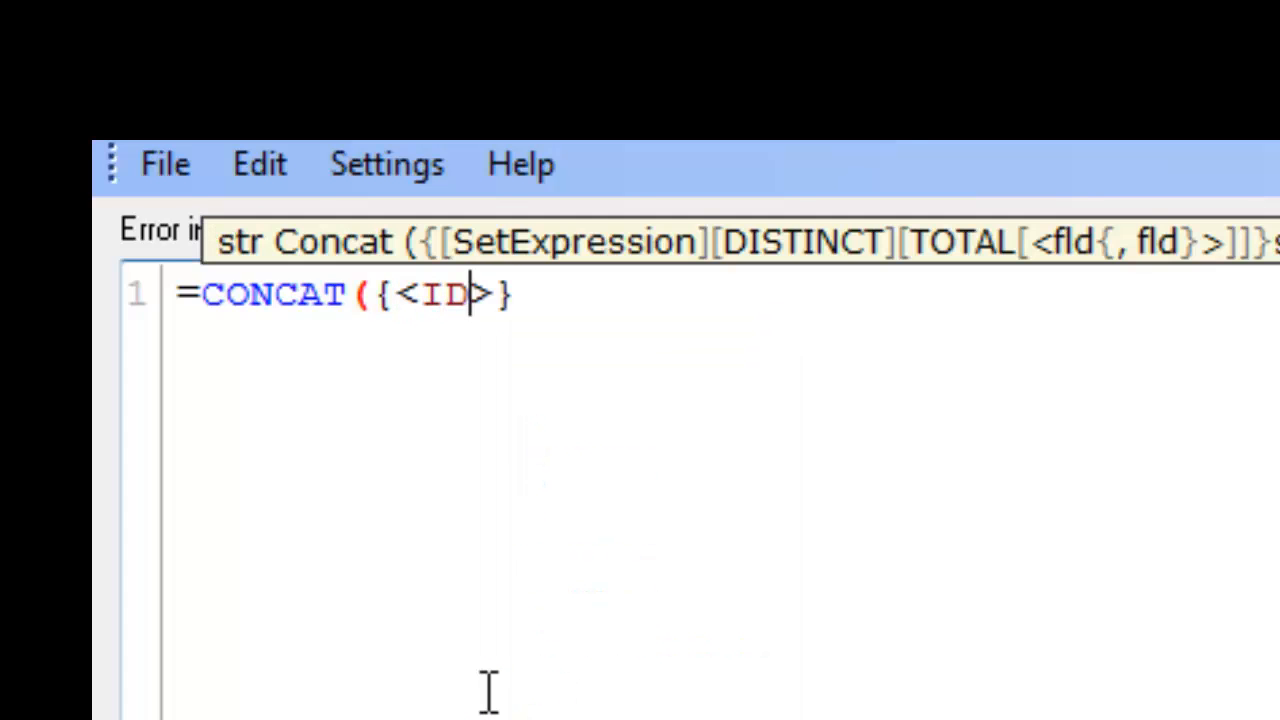
text(-=)
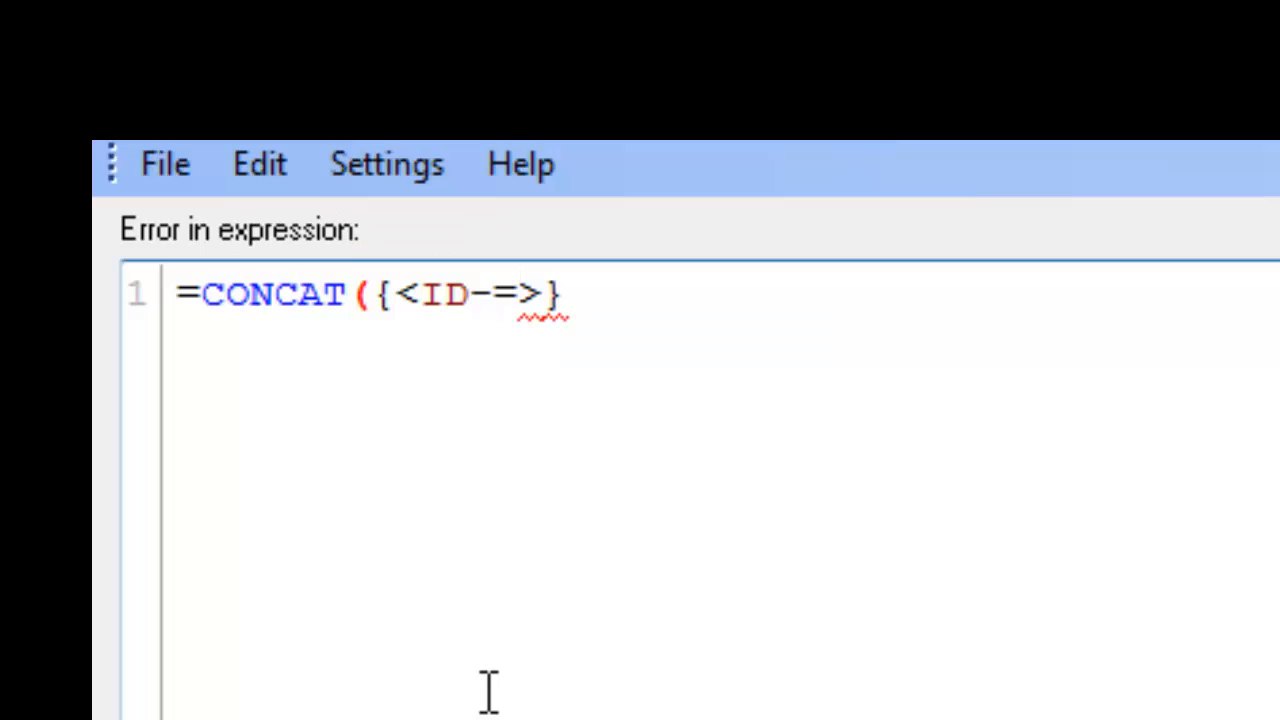
text({})
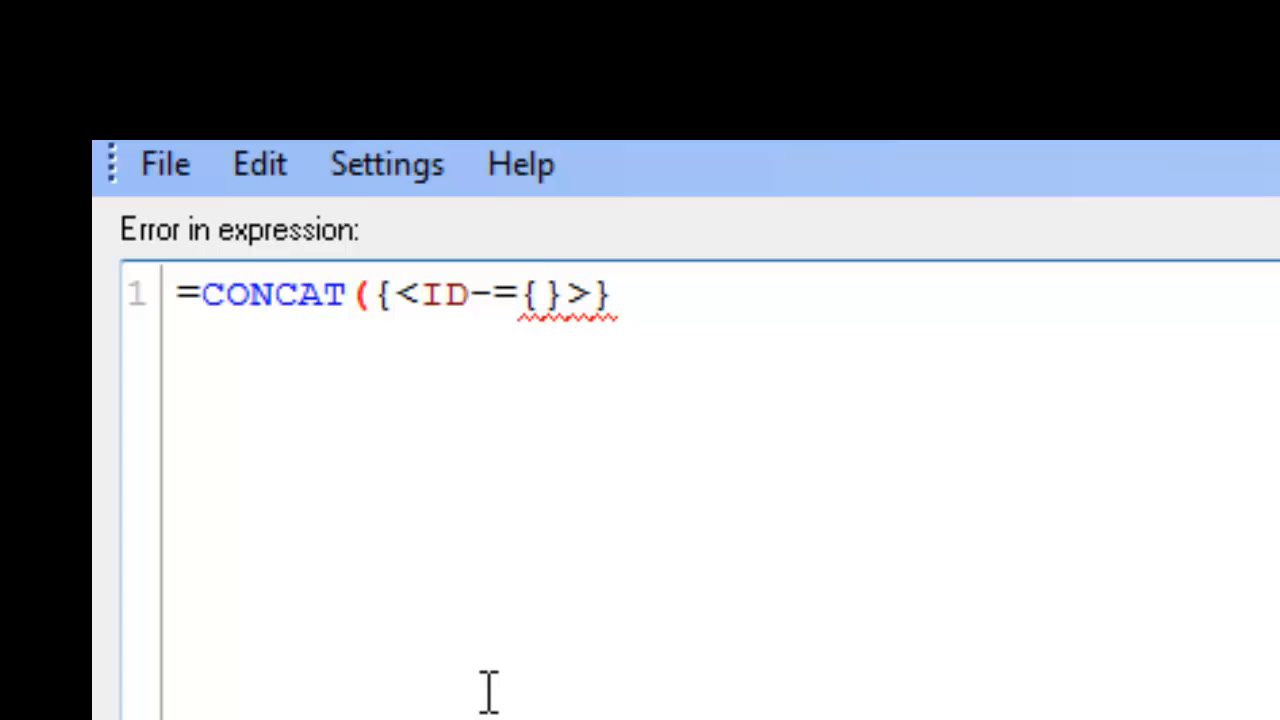
text(1,2)
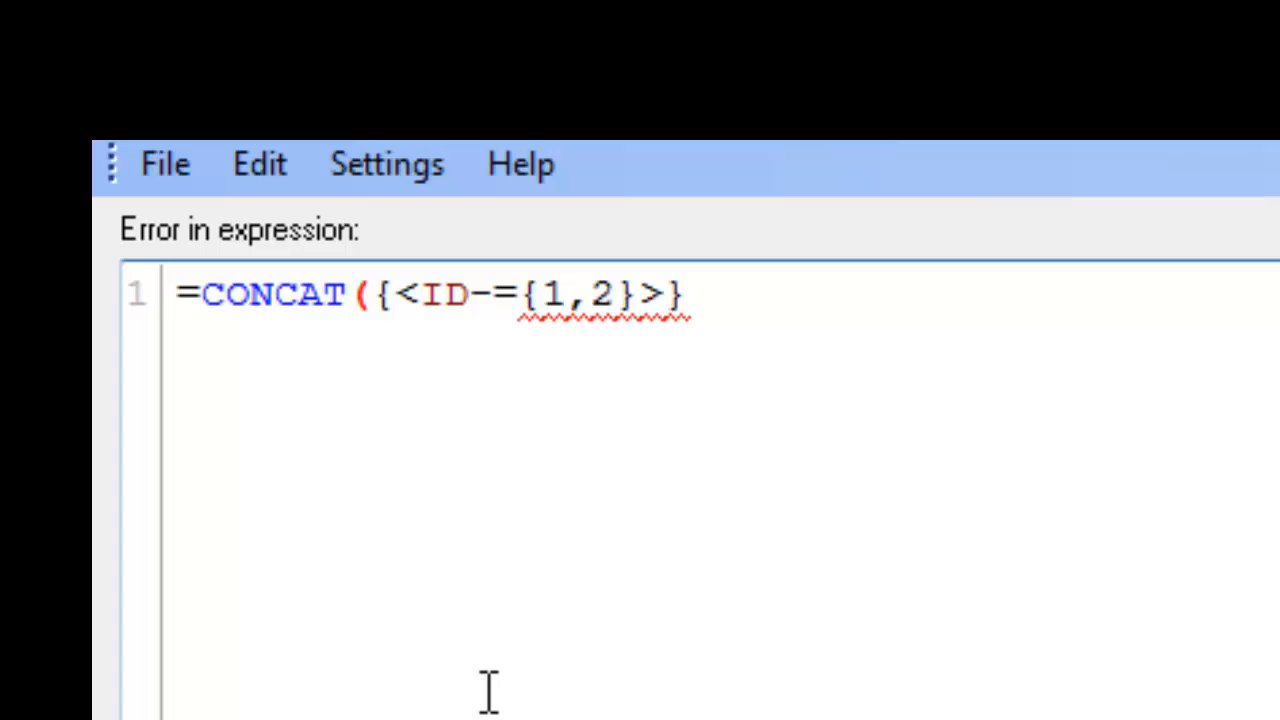
mouse_move(530, 344)
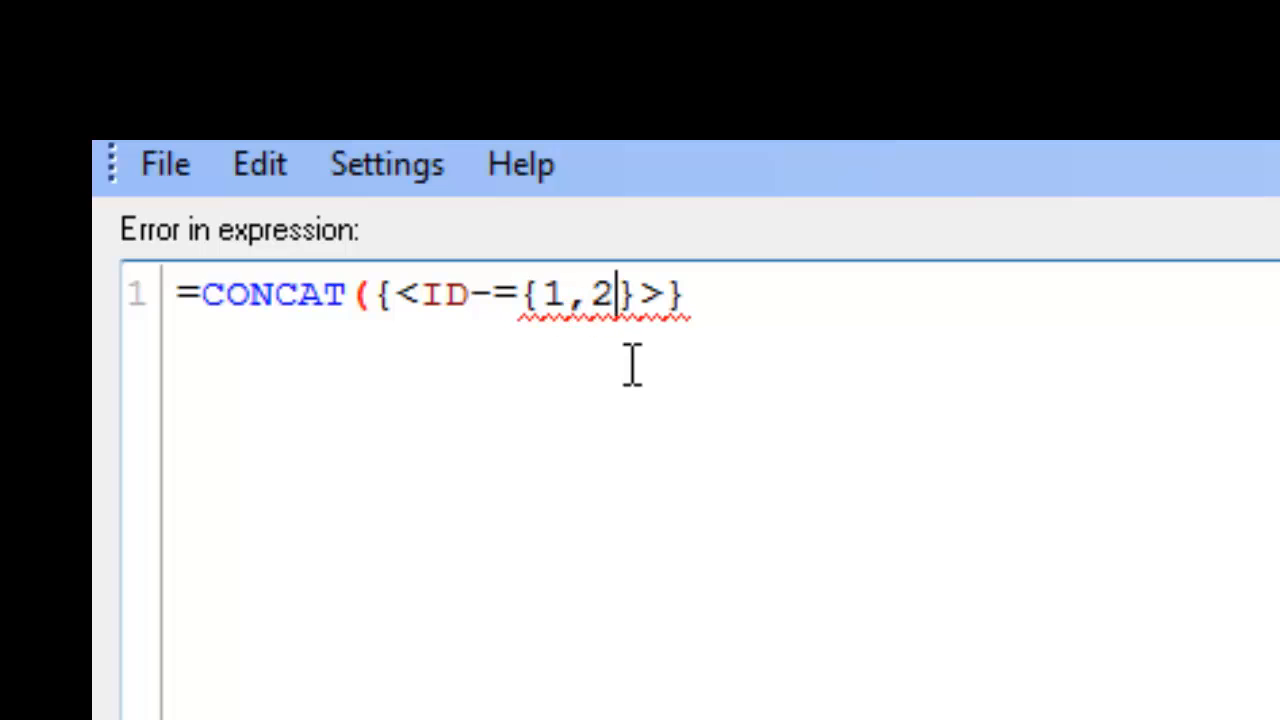
mouse_move(684, 320)
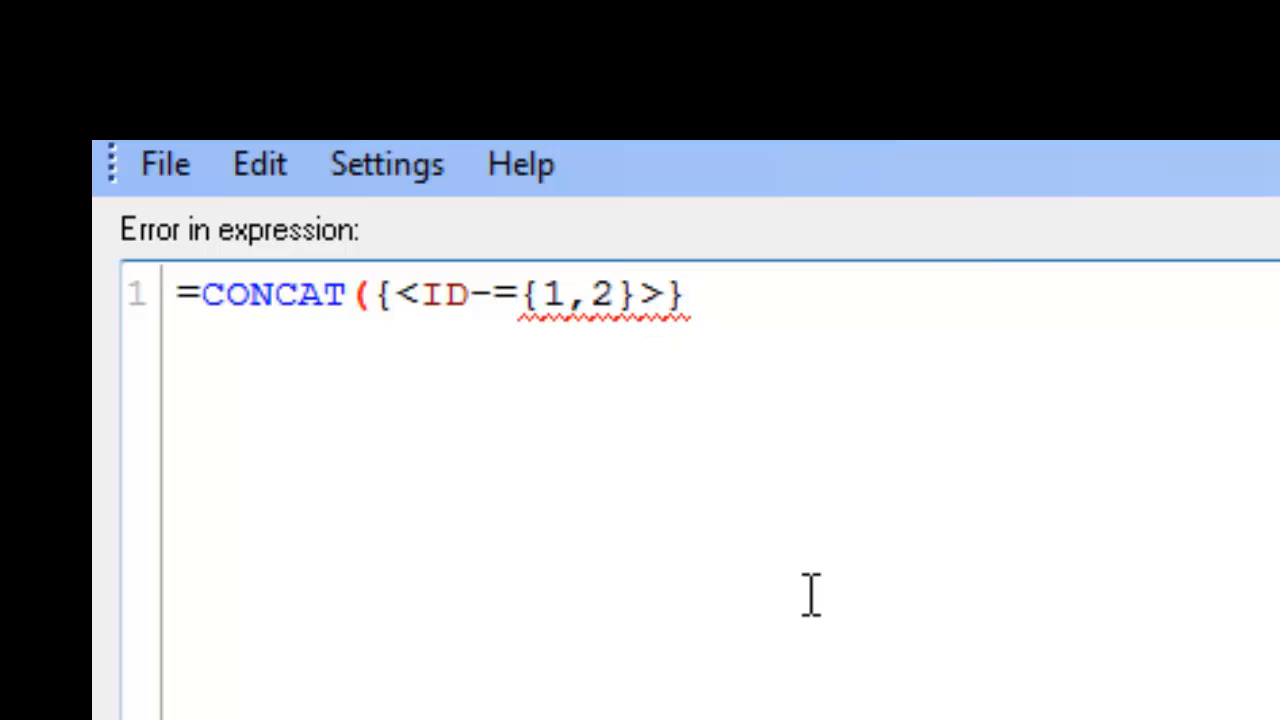
Complete the search string ='('&CONCAT(... DISTINCT ID, '|')&')' joining IDs with pipes
text(DISTINCT)
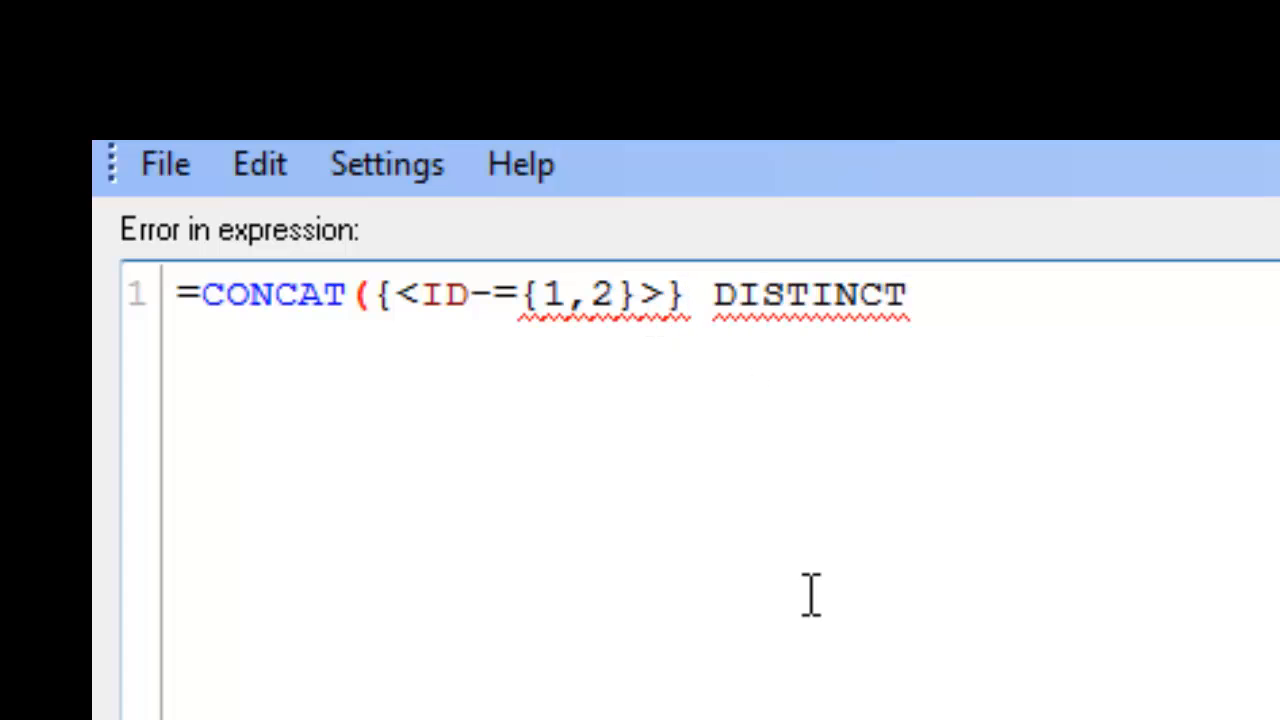
text(ID)
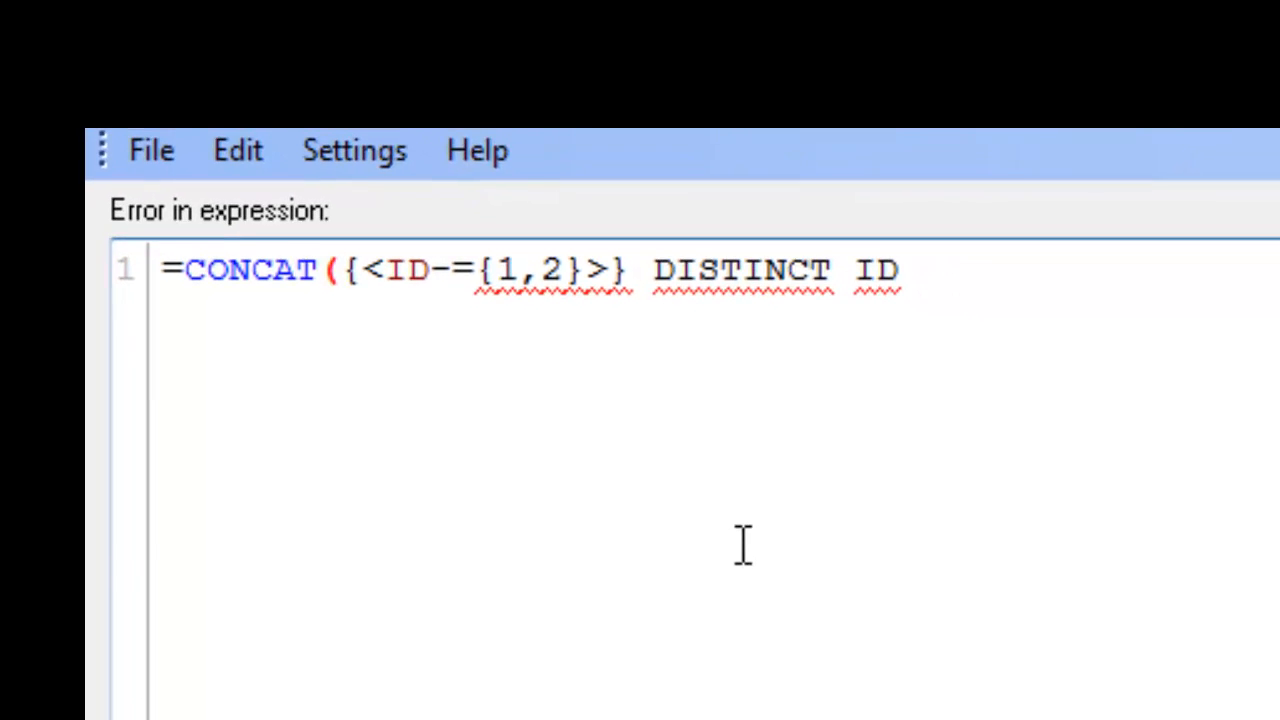
text(,)
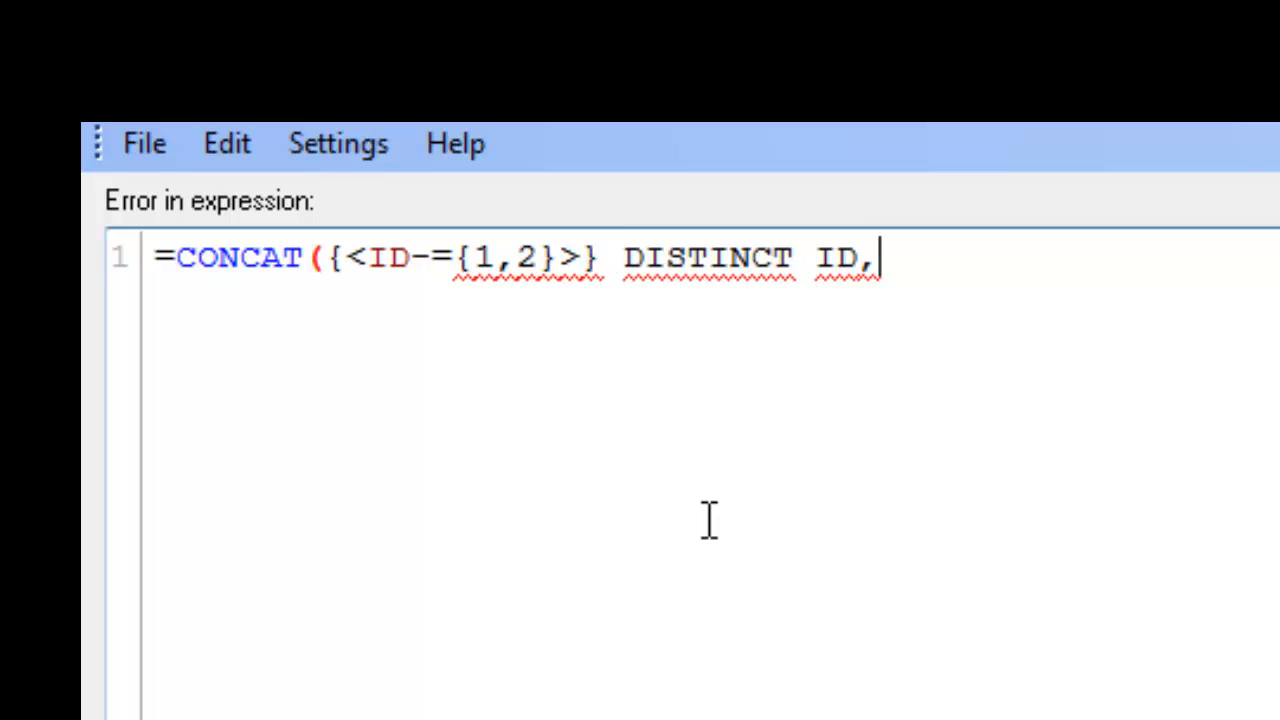
text('|)
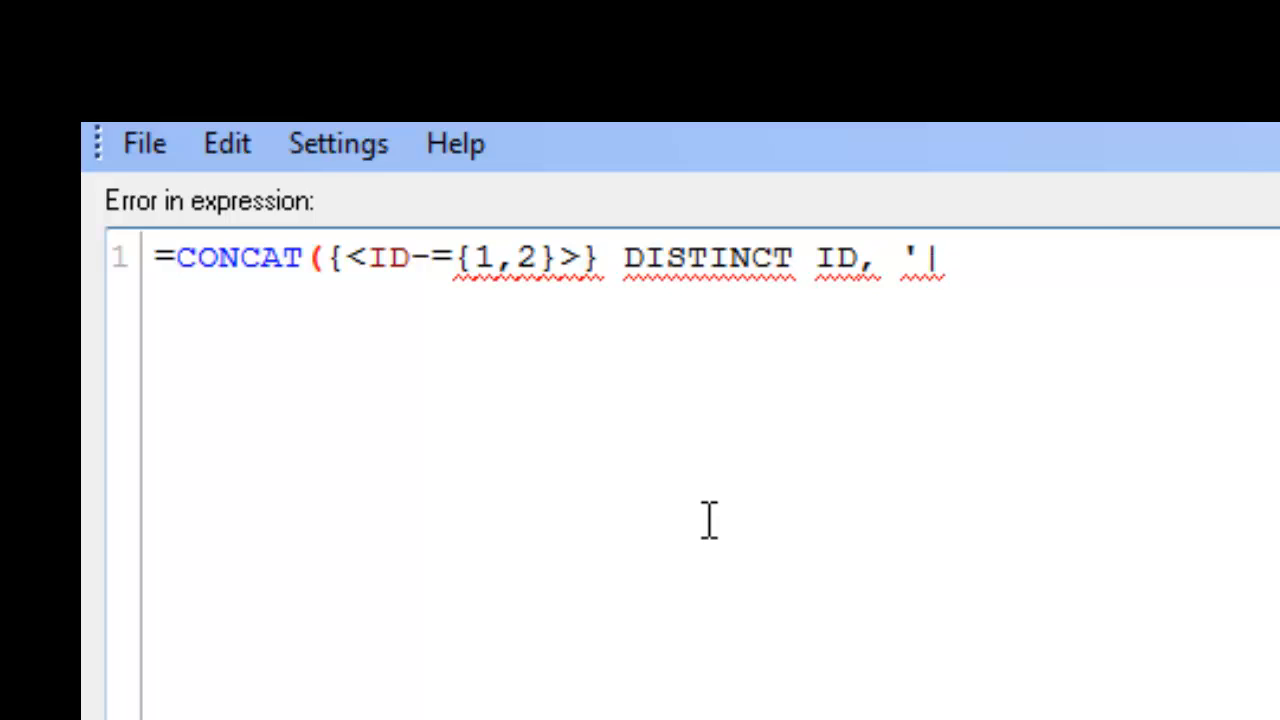
text('))
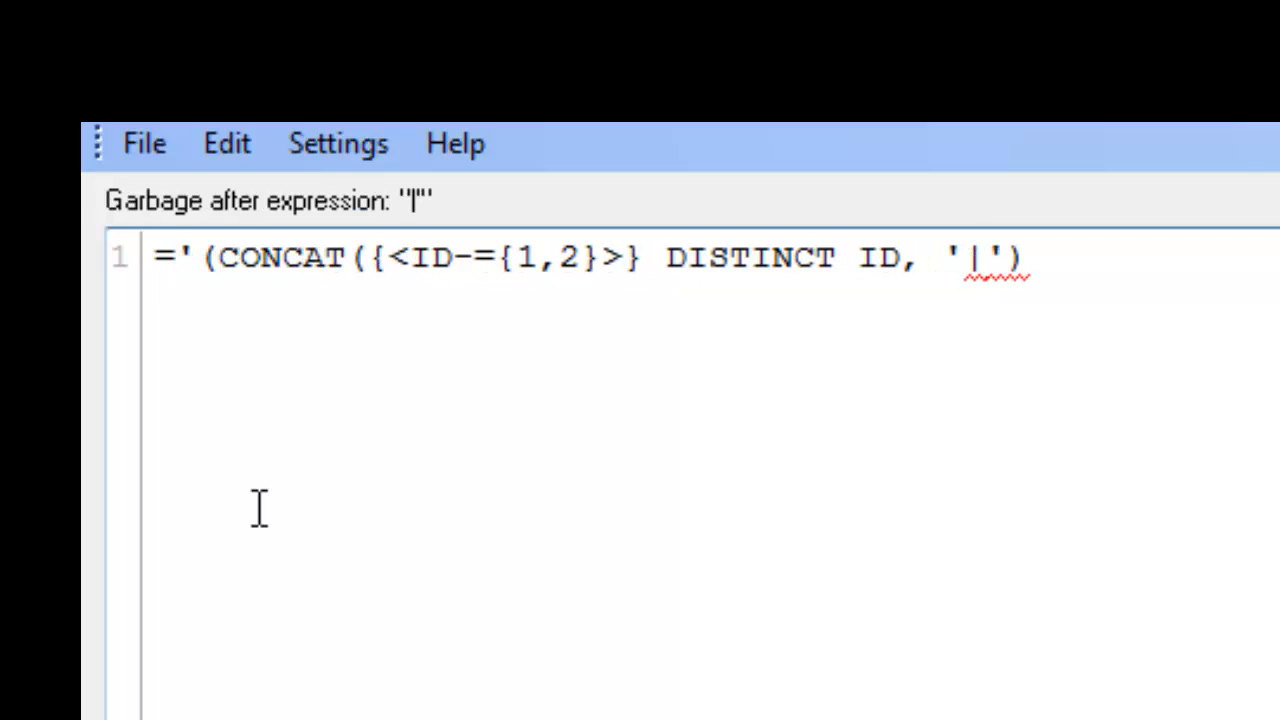
text(')
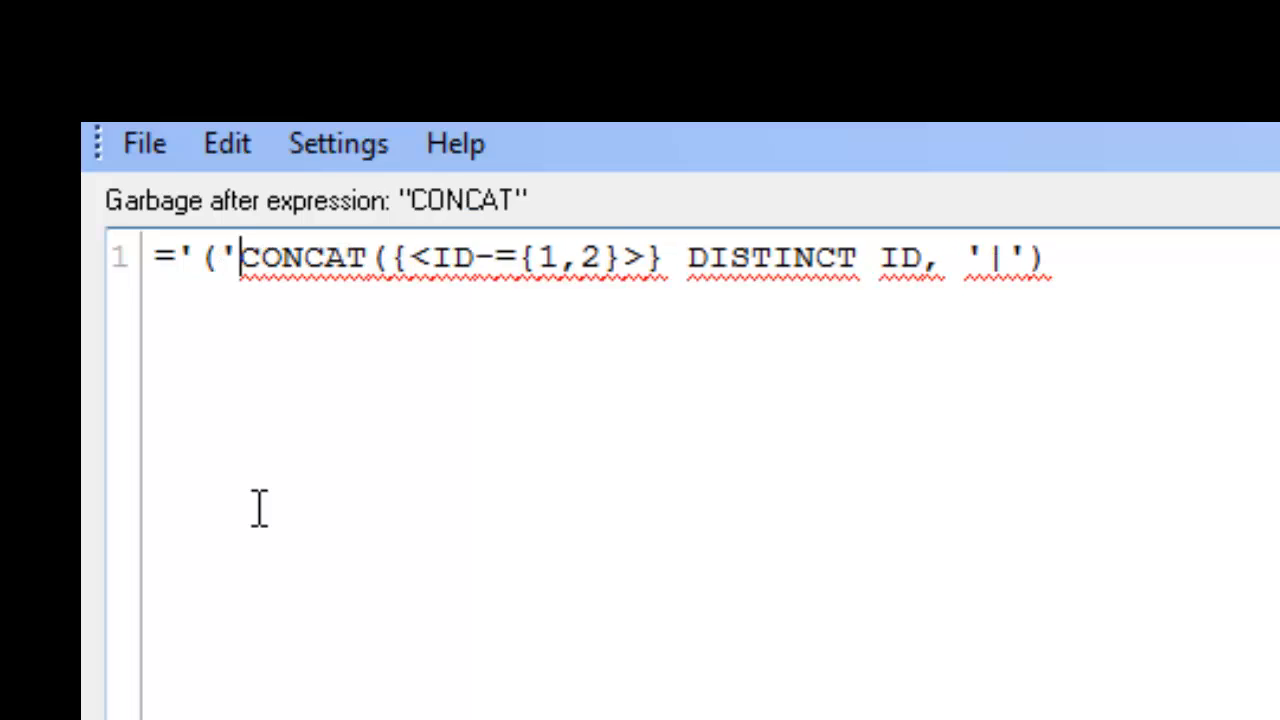
text(&)
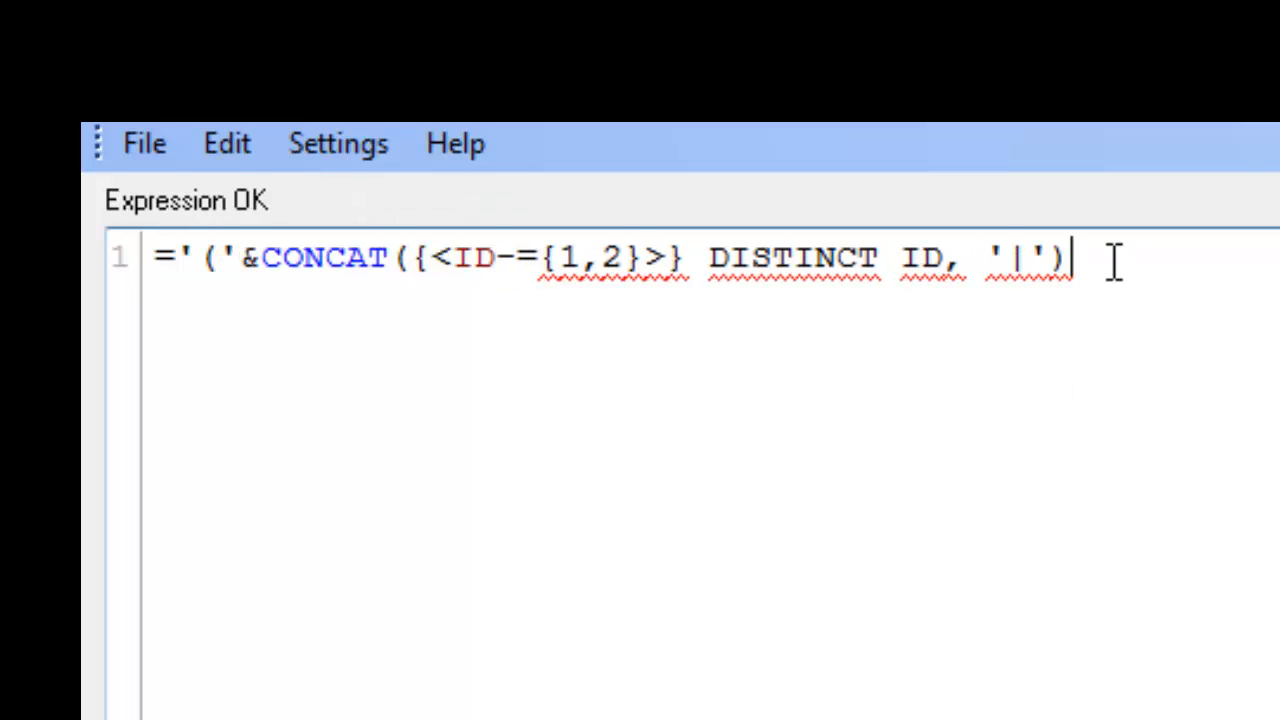
text(')
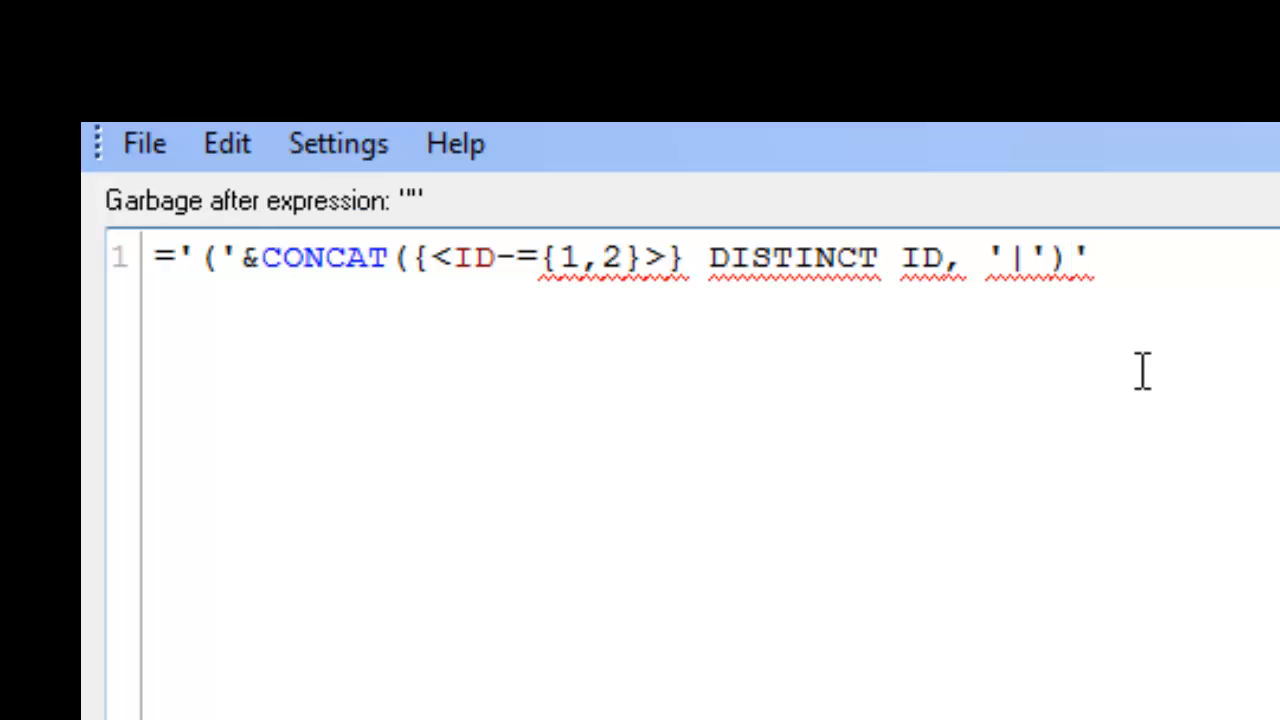
text()')
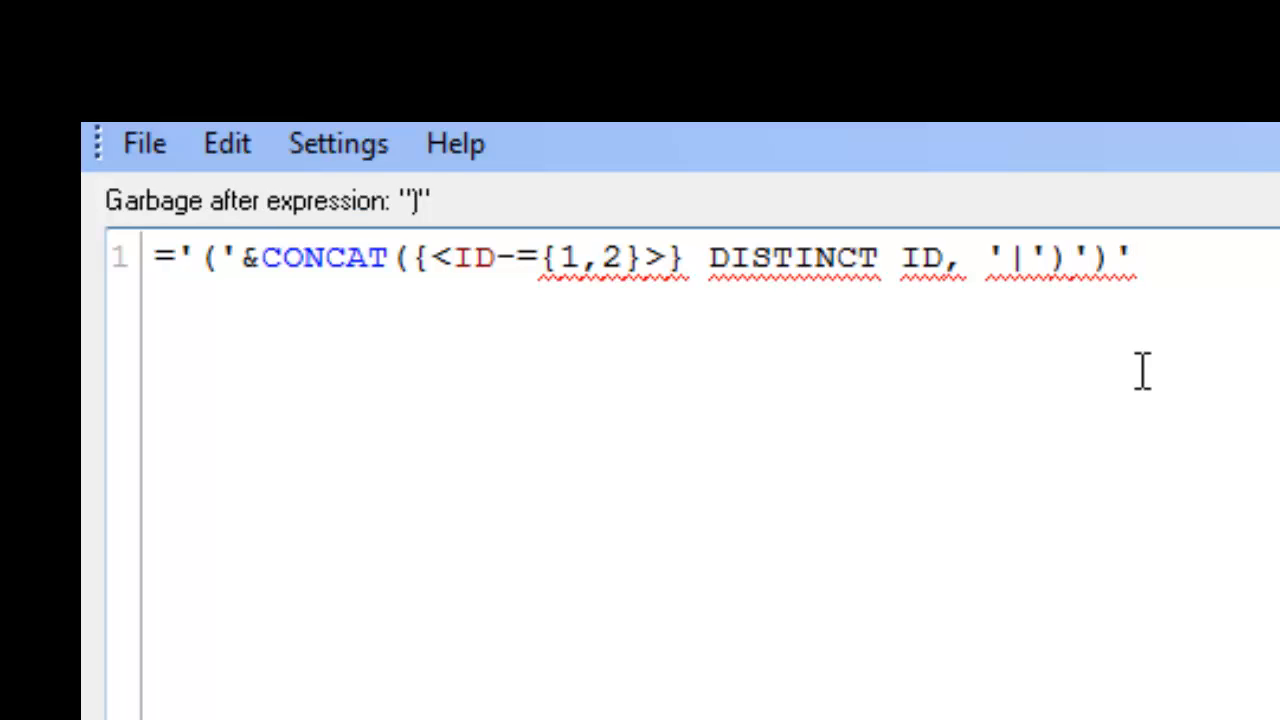
text(&)
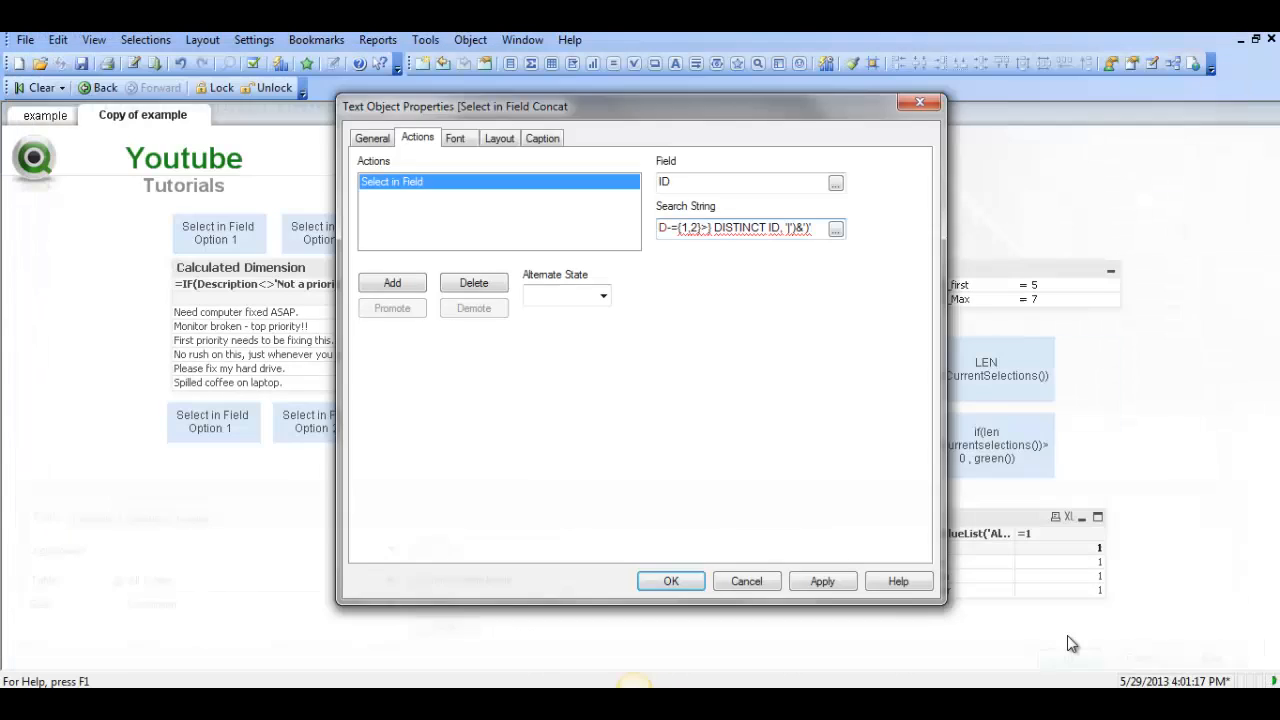
Save the action, test the Concat button (IDs 3, 4, 6, 7) and reopen its properties
click(670, 580)
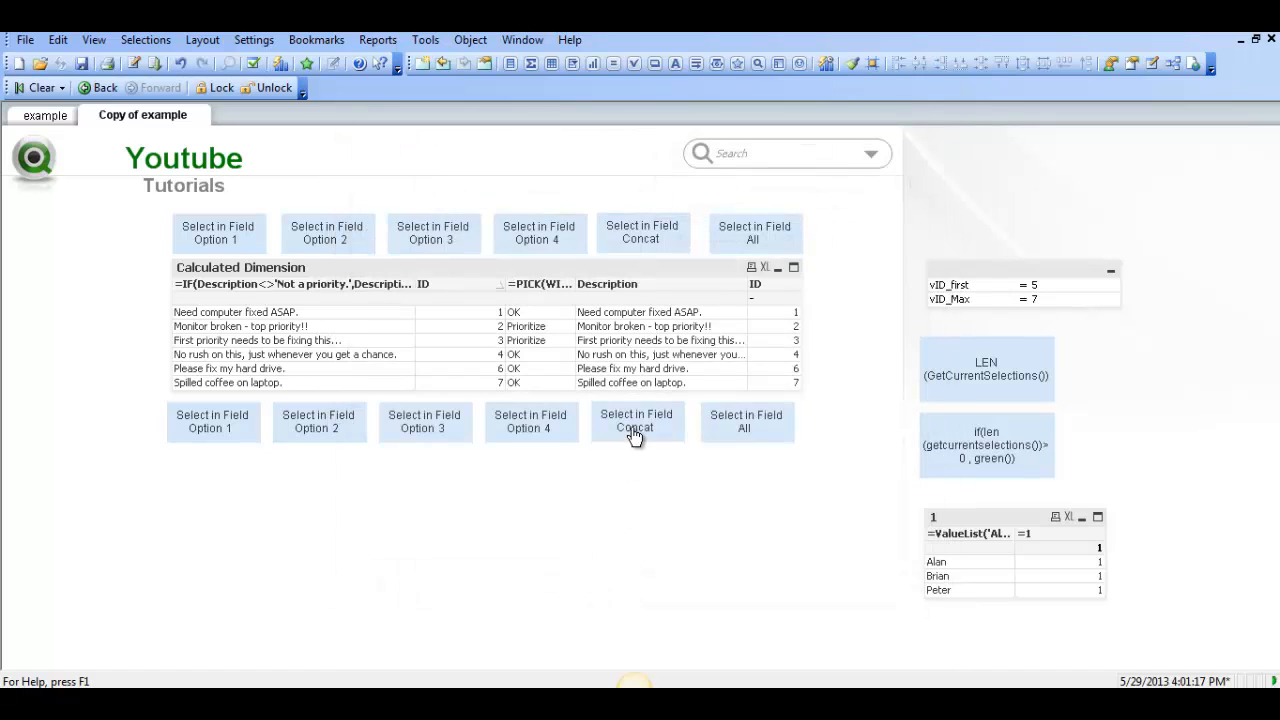
mouse_move(648, 396)
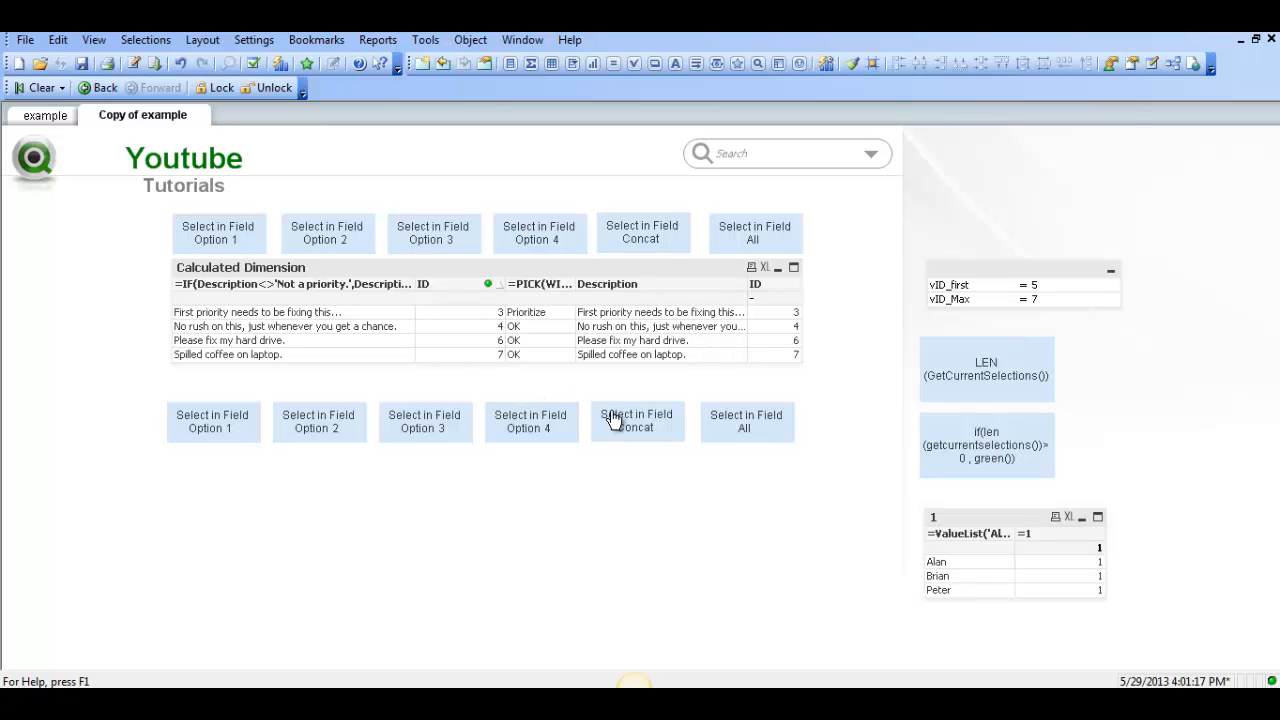
double_click(636, 420)
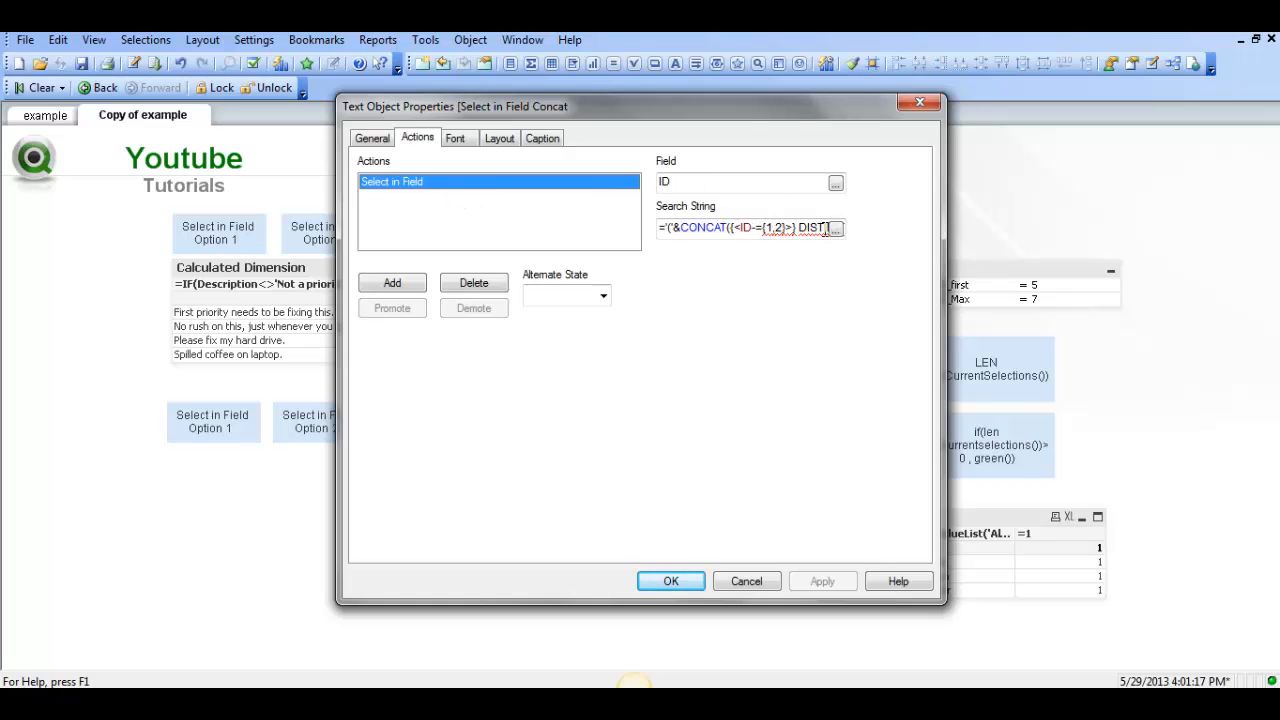
Review the search string expression and close the Concat button's properties
click(836, 228)
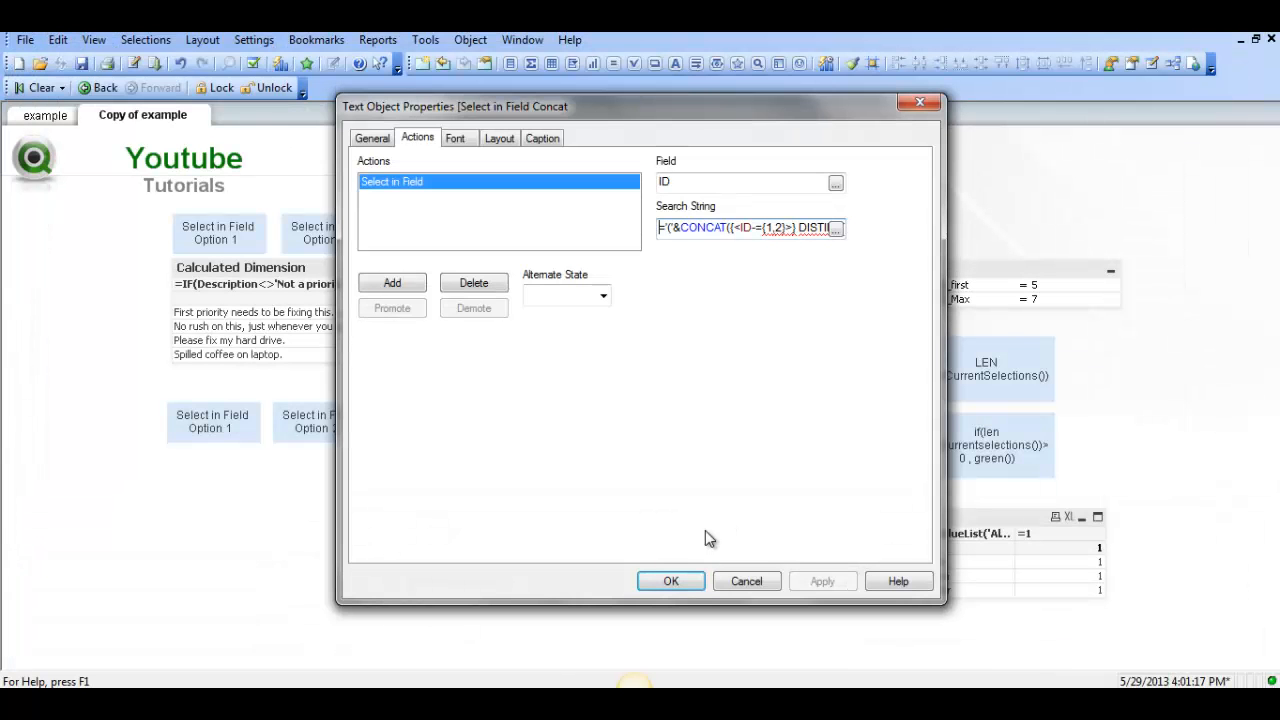
click(670, 580)
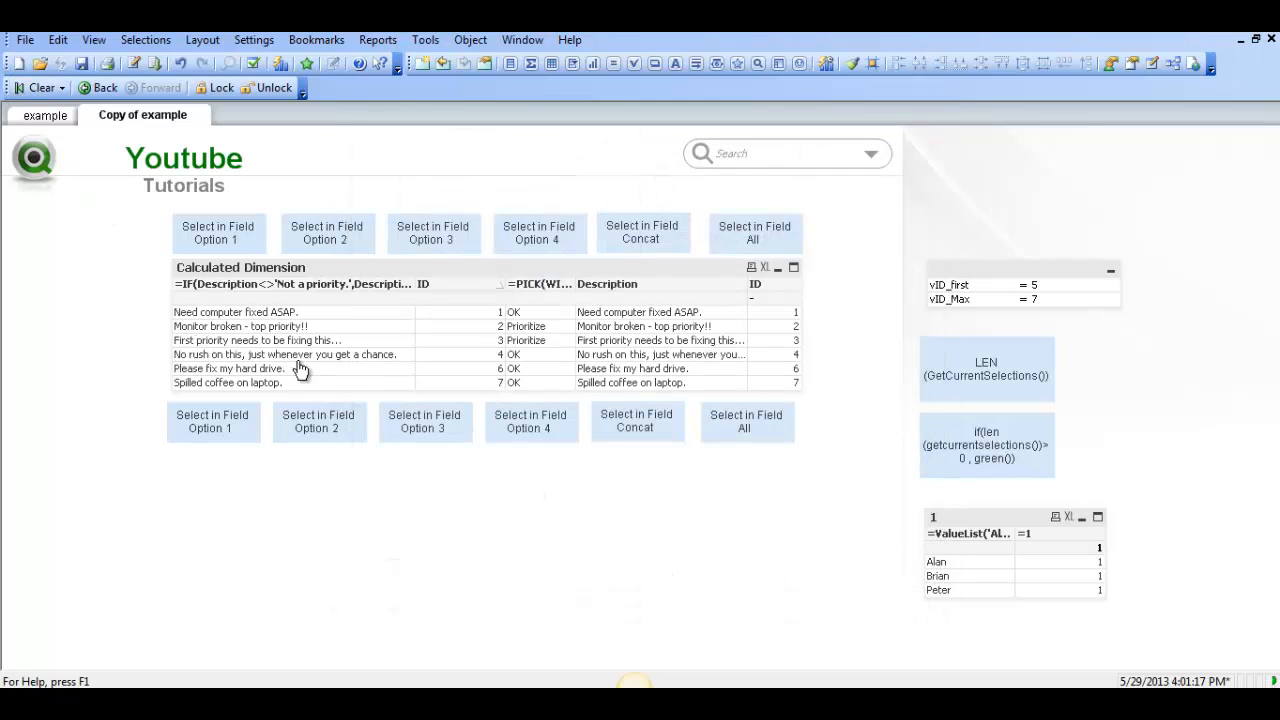
mouse_move(490, 276)
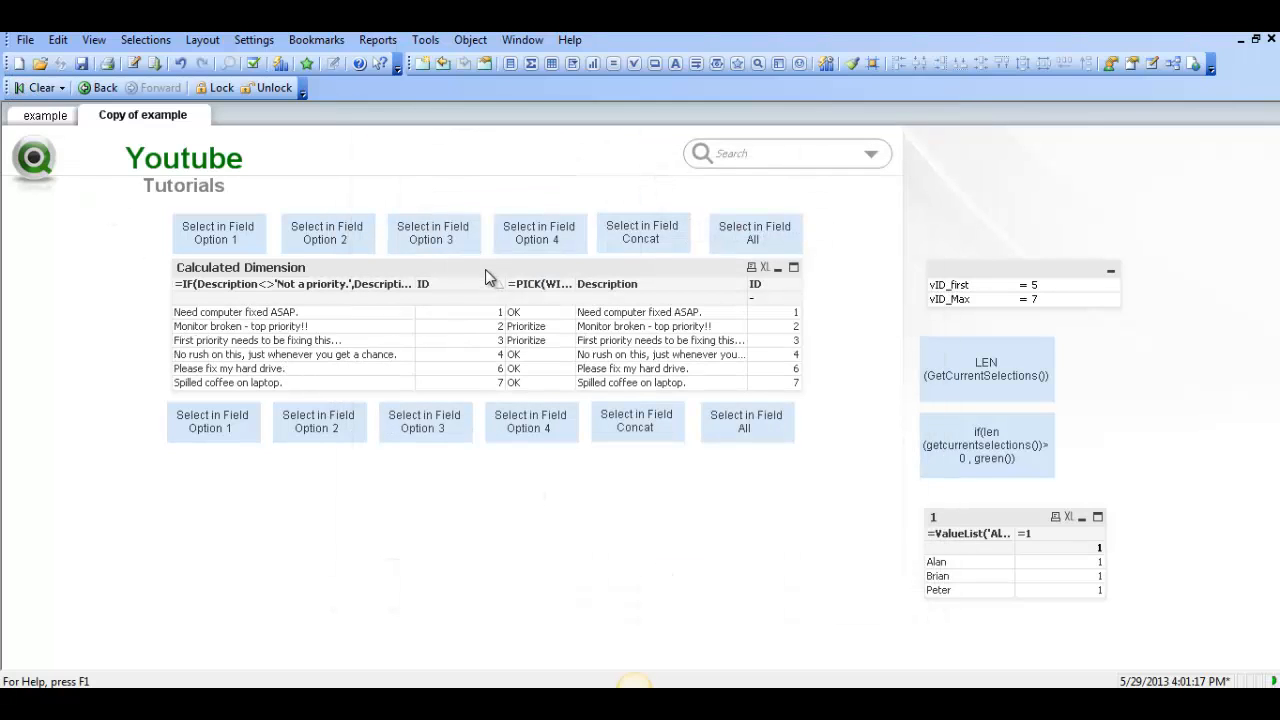